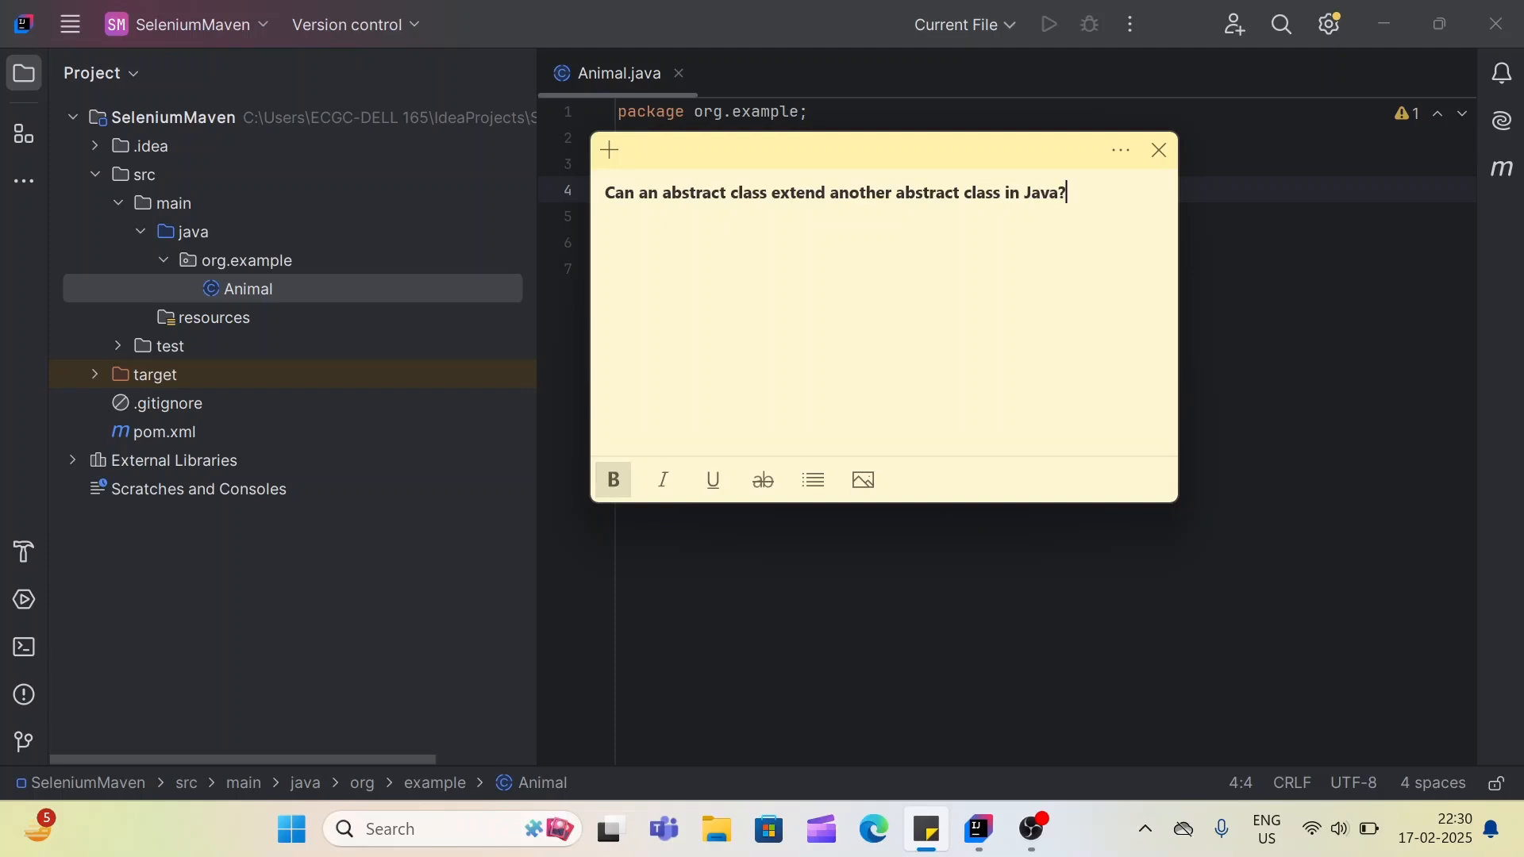
- Close the sticky note about abstract classes to reveal the empty abstract Animal class
{"action": "left_click", "coordinate": [1157, 150]}
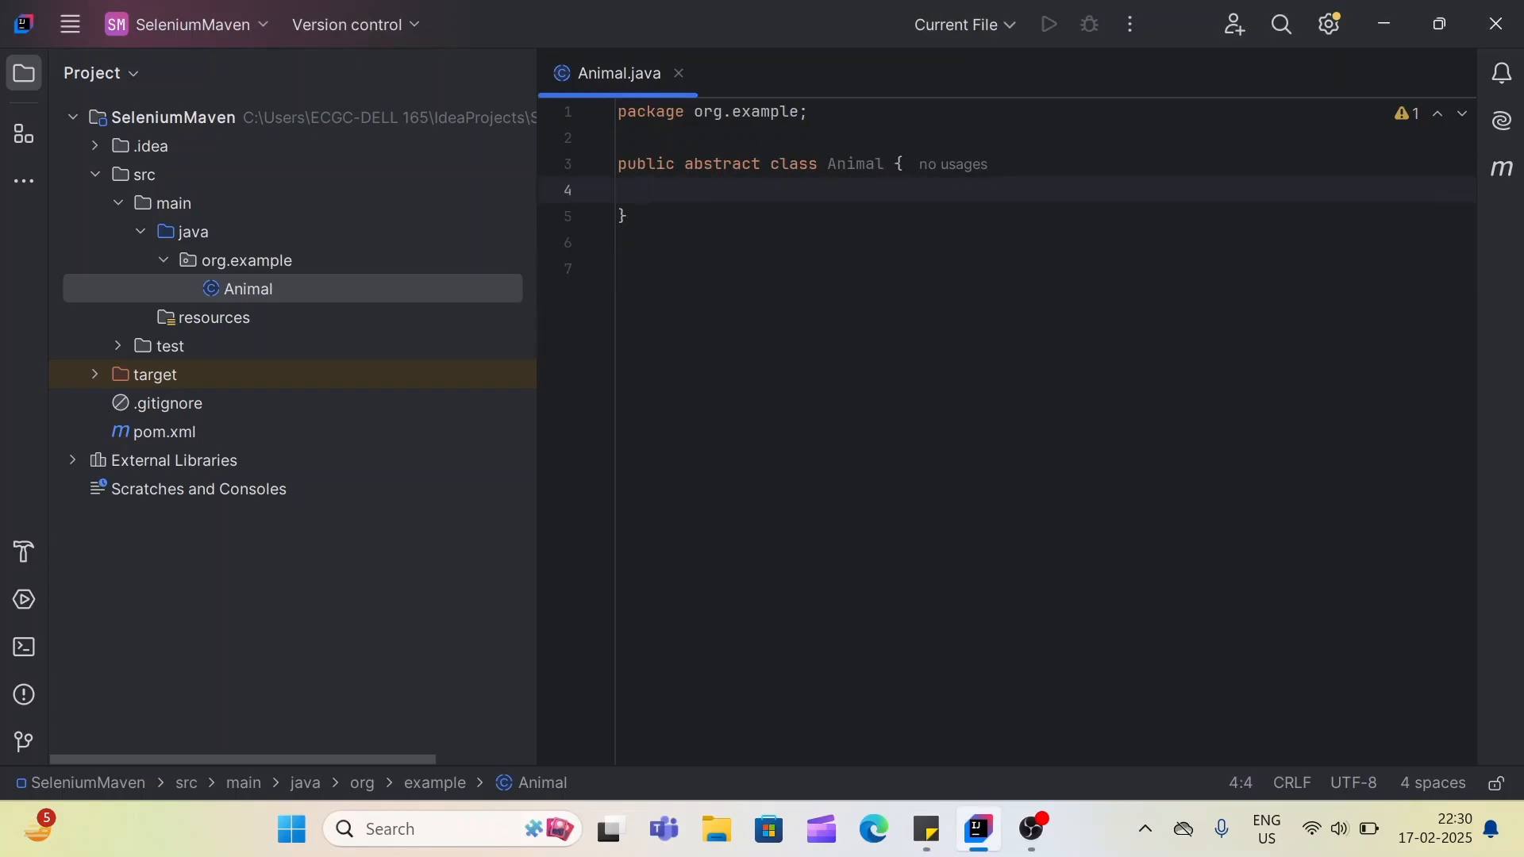
- Declare the abstract method public abstract void sound(); in Animal
{"action": "type", "text": "public"}
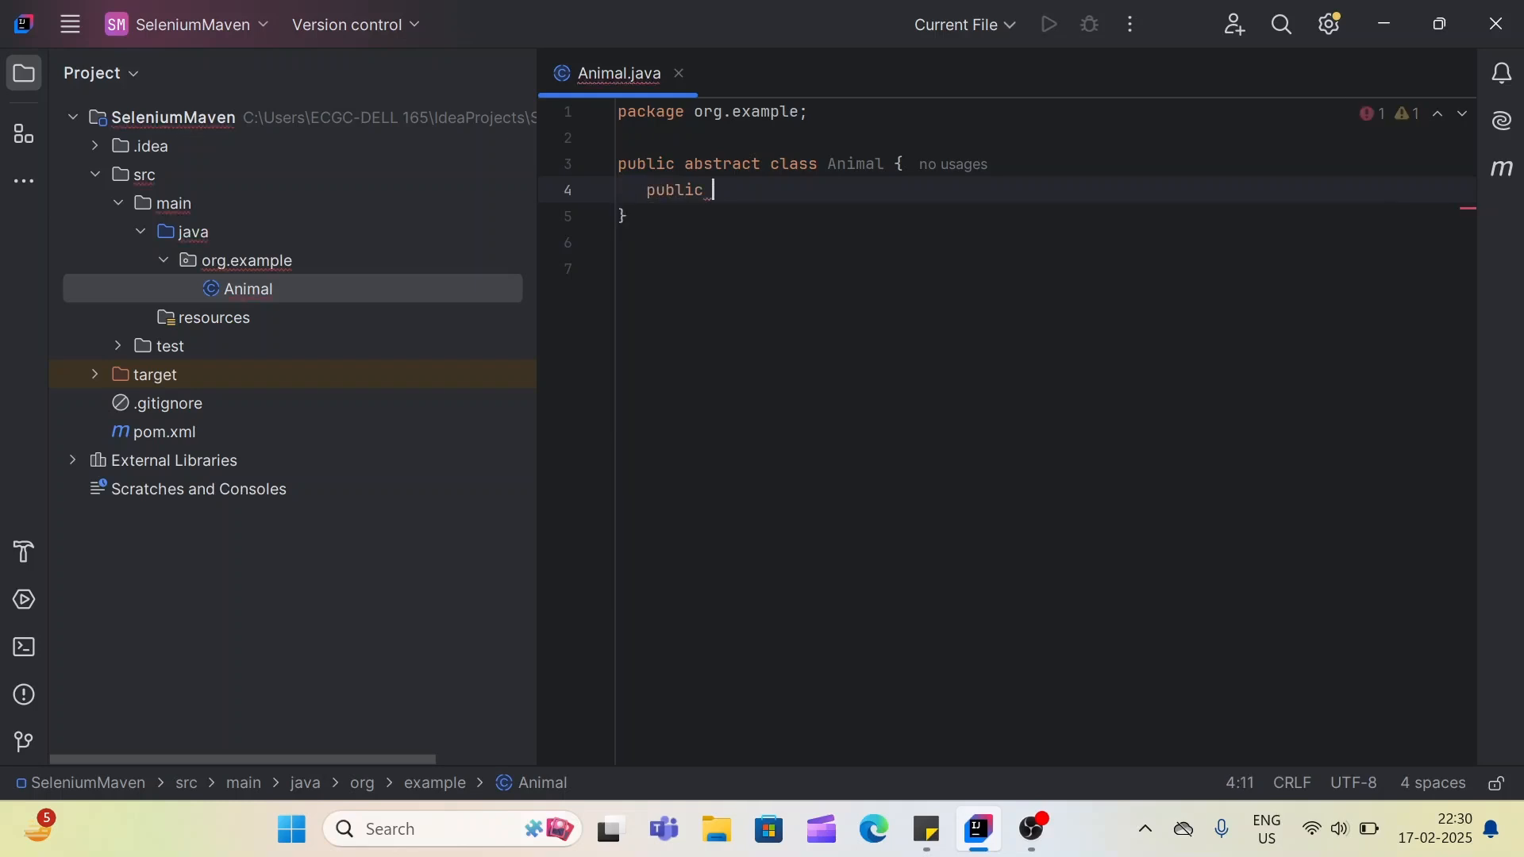
{"action": "type", "text": "abstract void sound"}
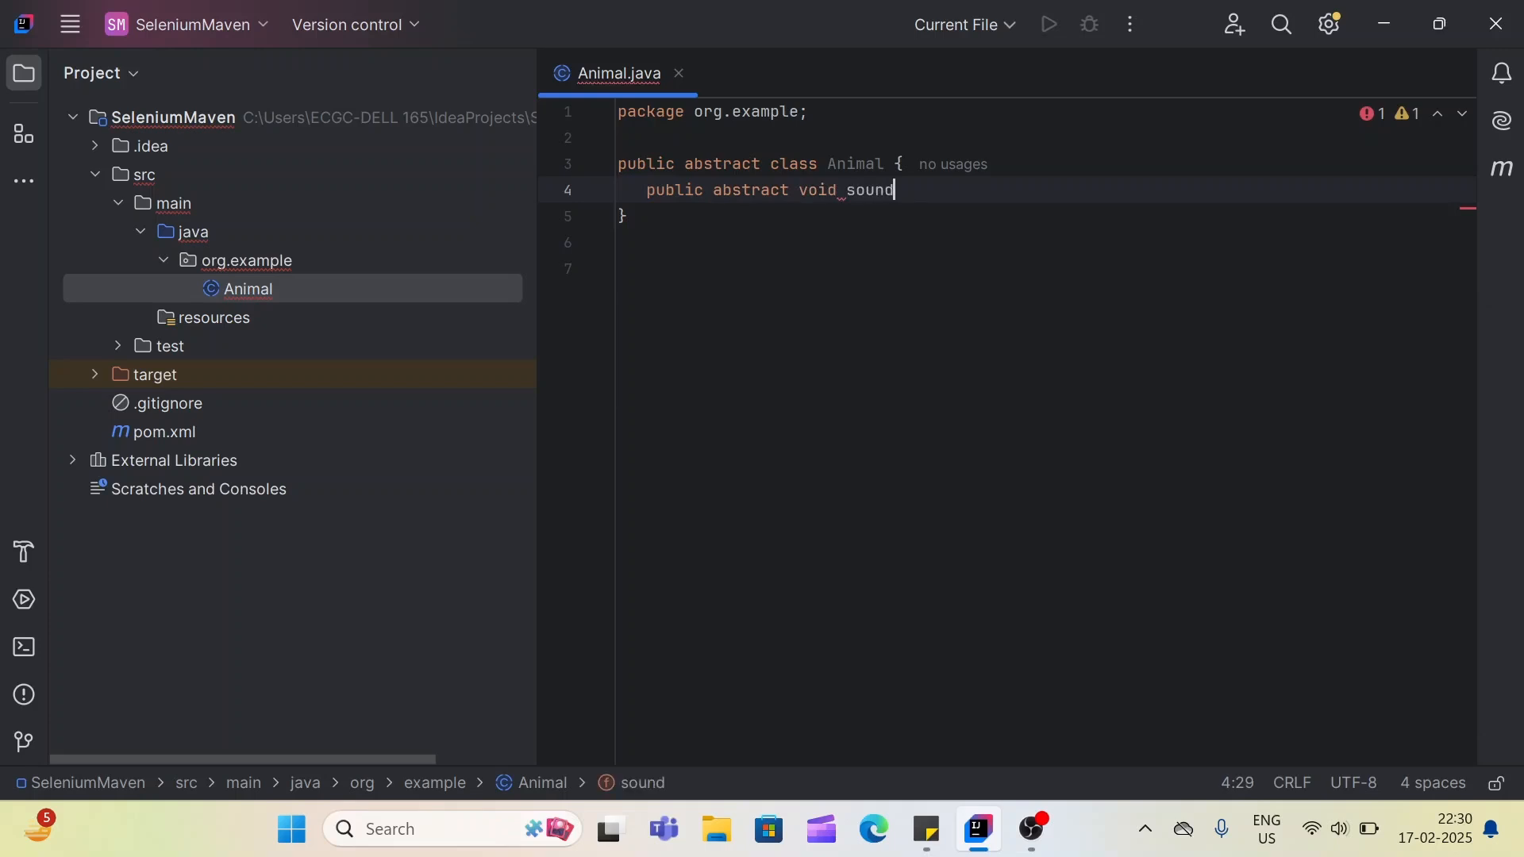
{"action": "type", "text": "();"}
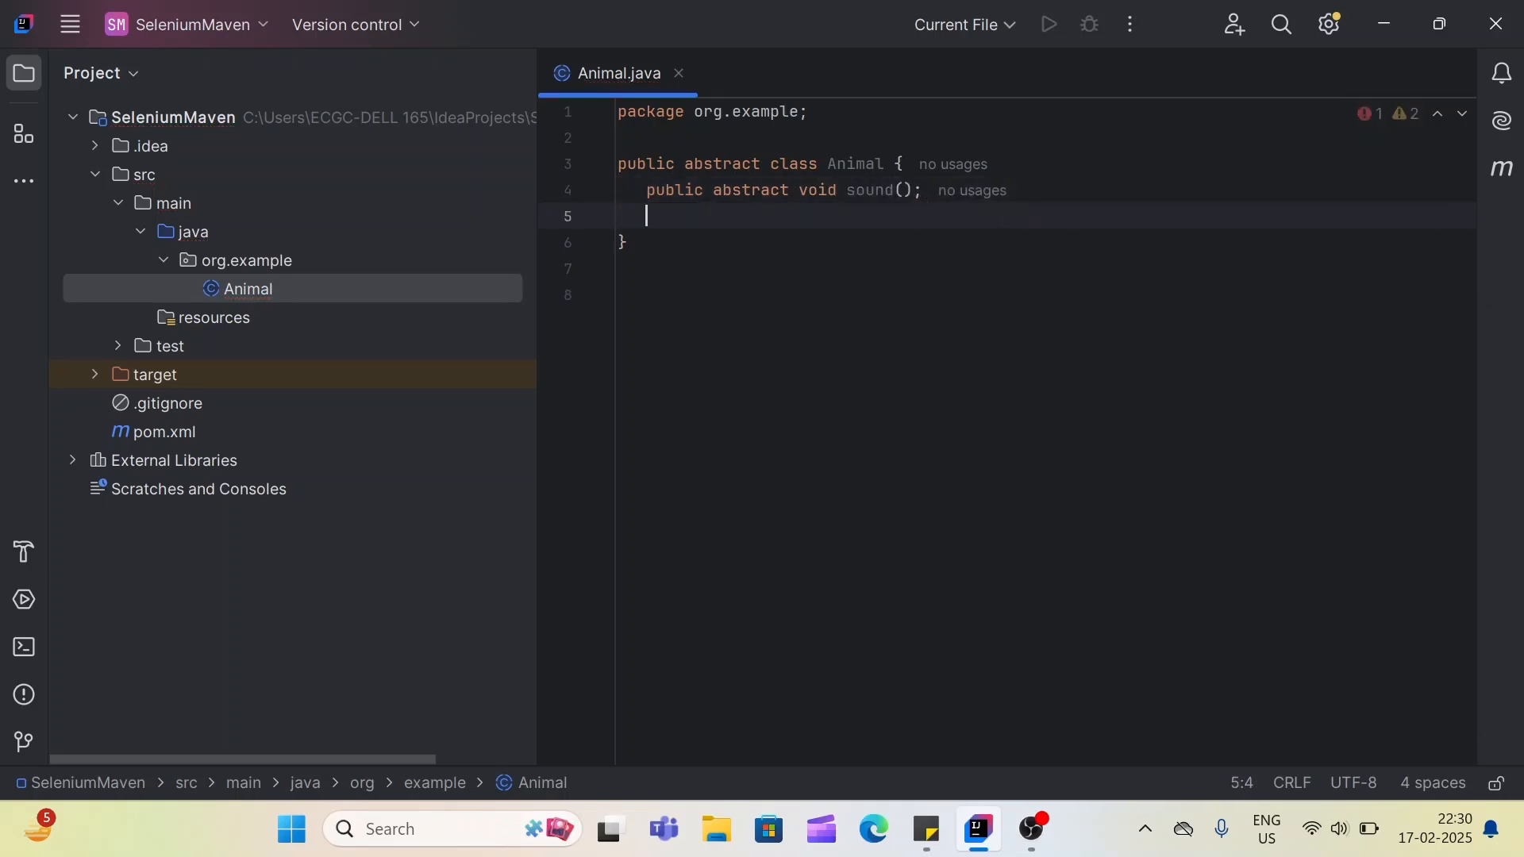
- Add a public void eat() method that prints "Animal eat"
{"action": "type", "text": "public"}
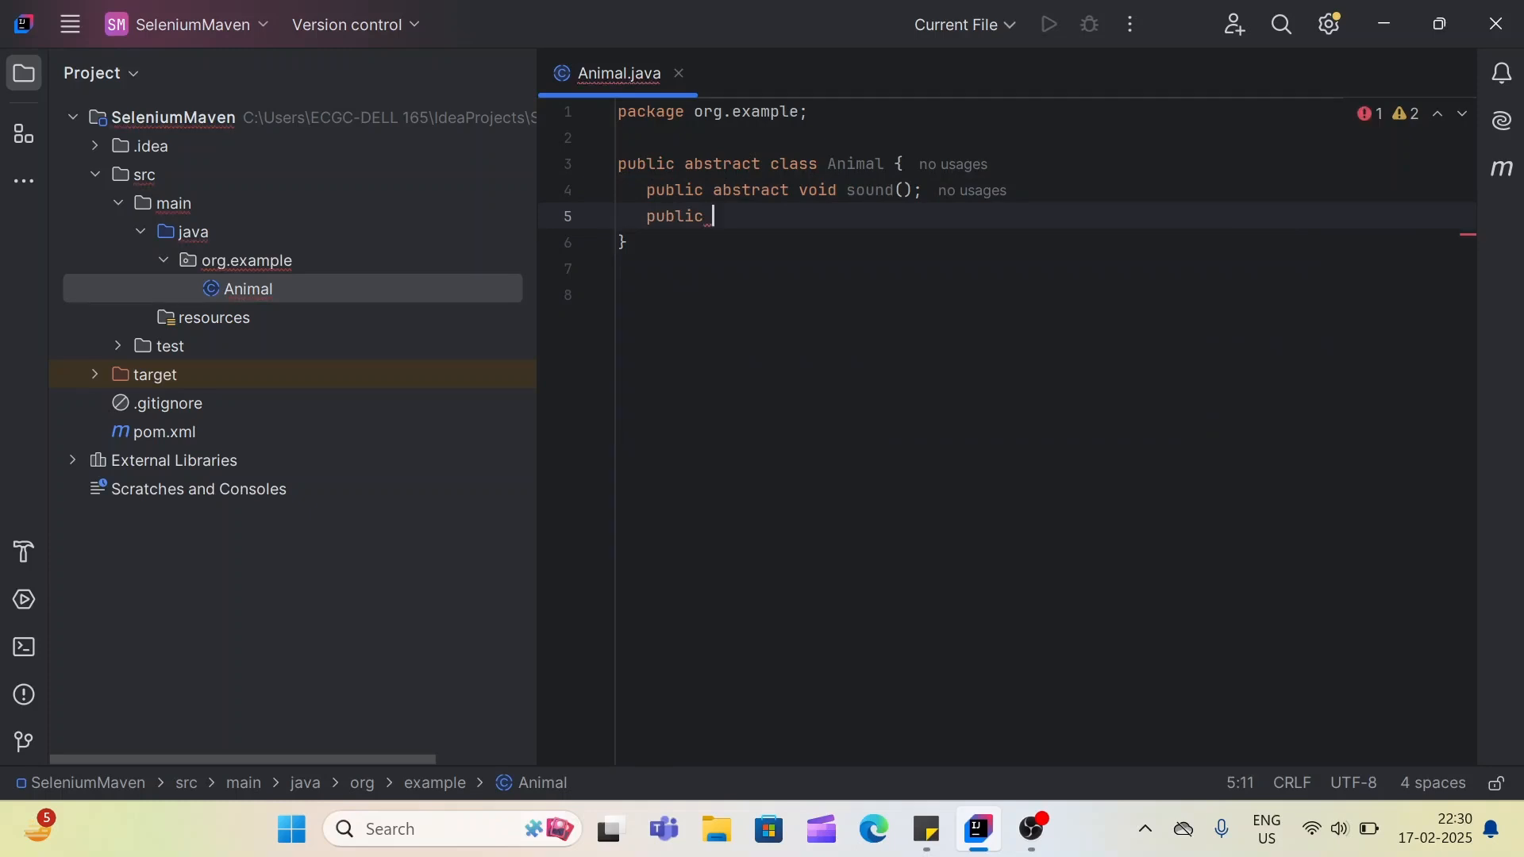
{"action": "type", "text": "void e"}
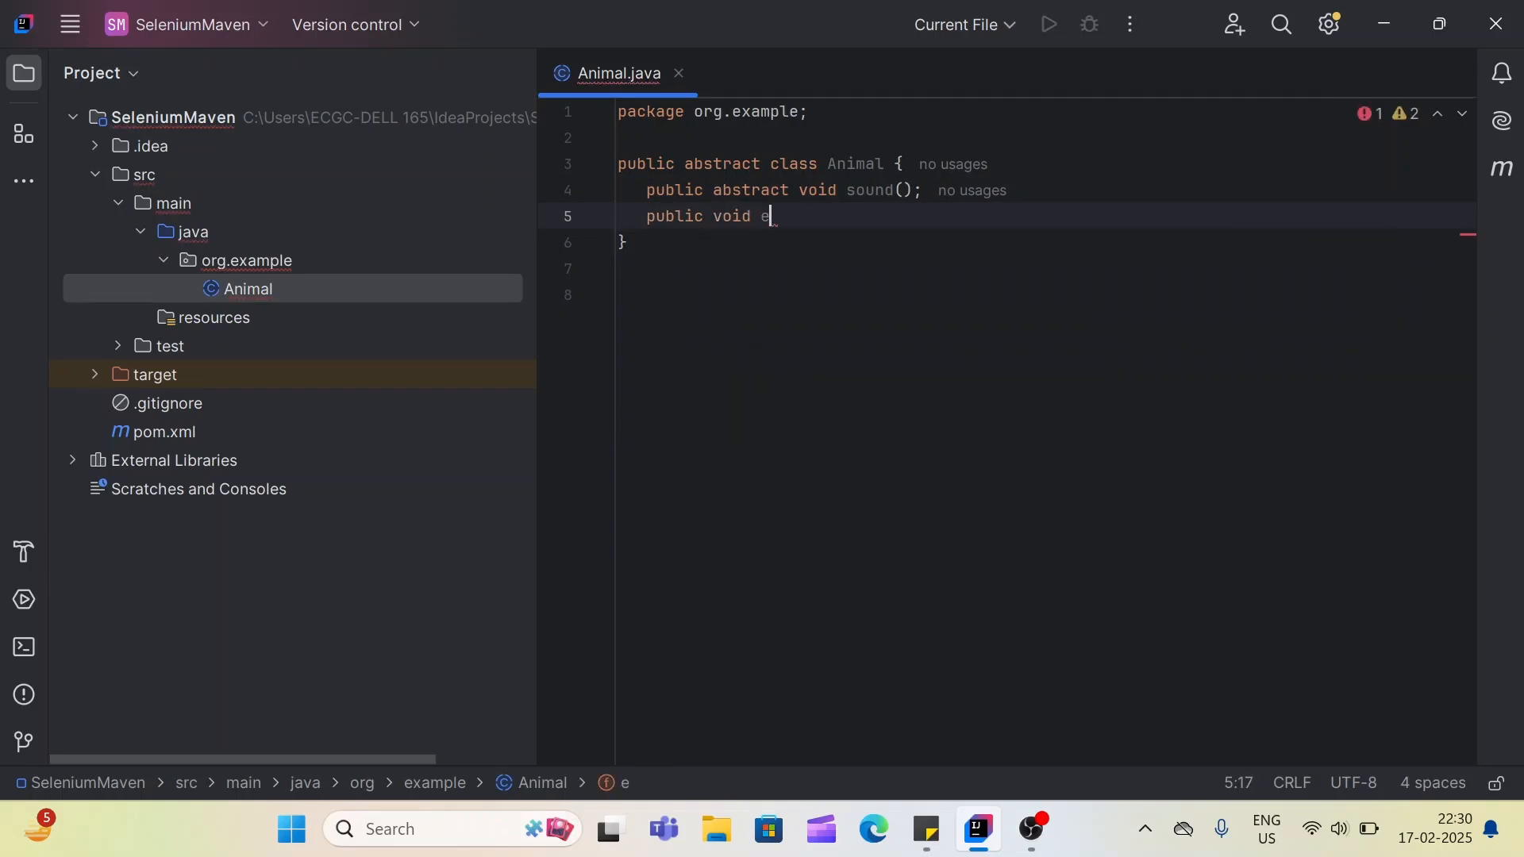
{"action": "type", "text": "at()"}
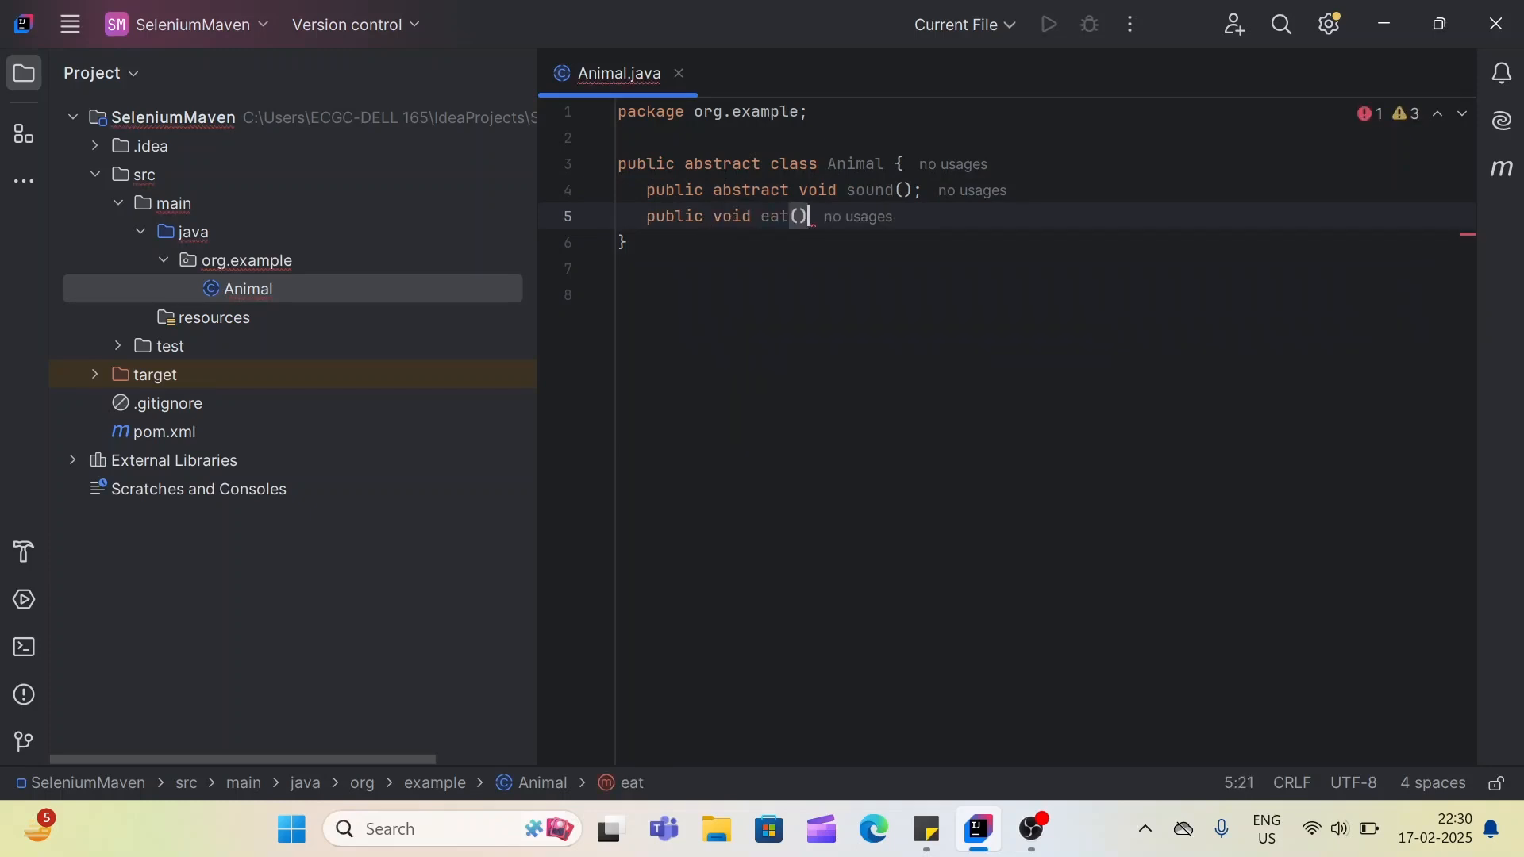
{"action": "type", "text": "{"}
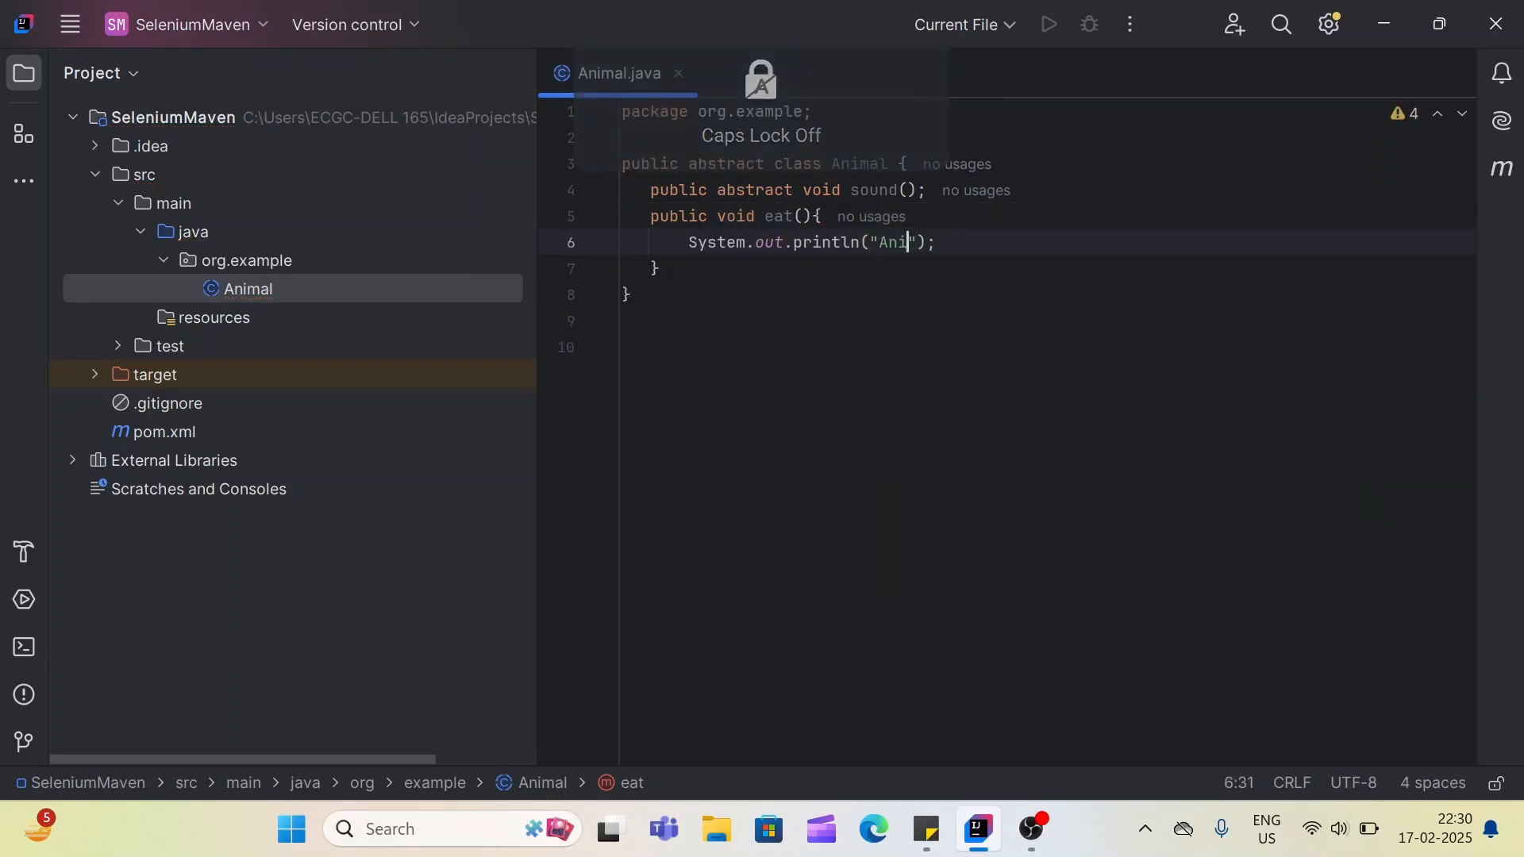
{"action": "type", "text": "mal eat"}
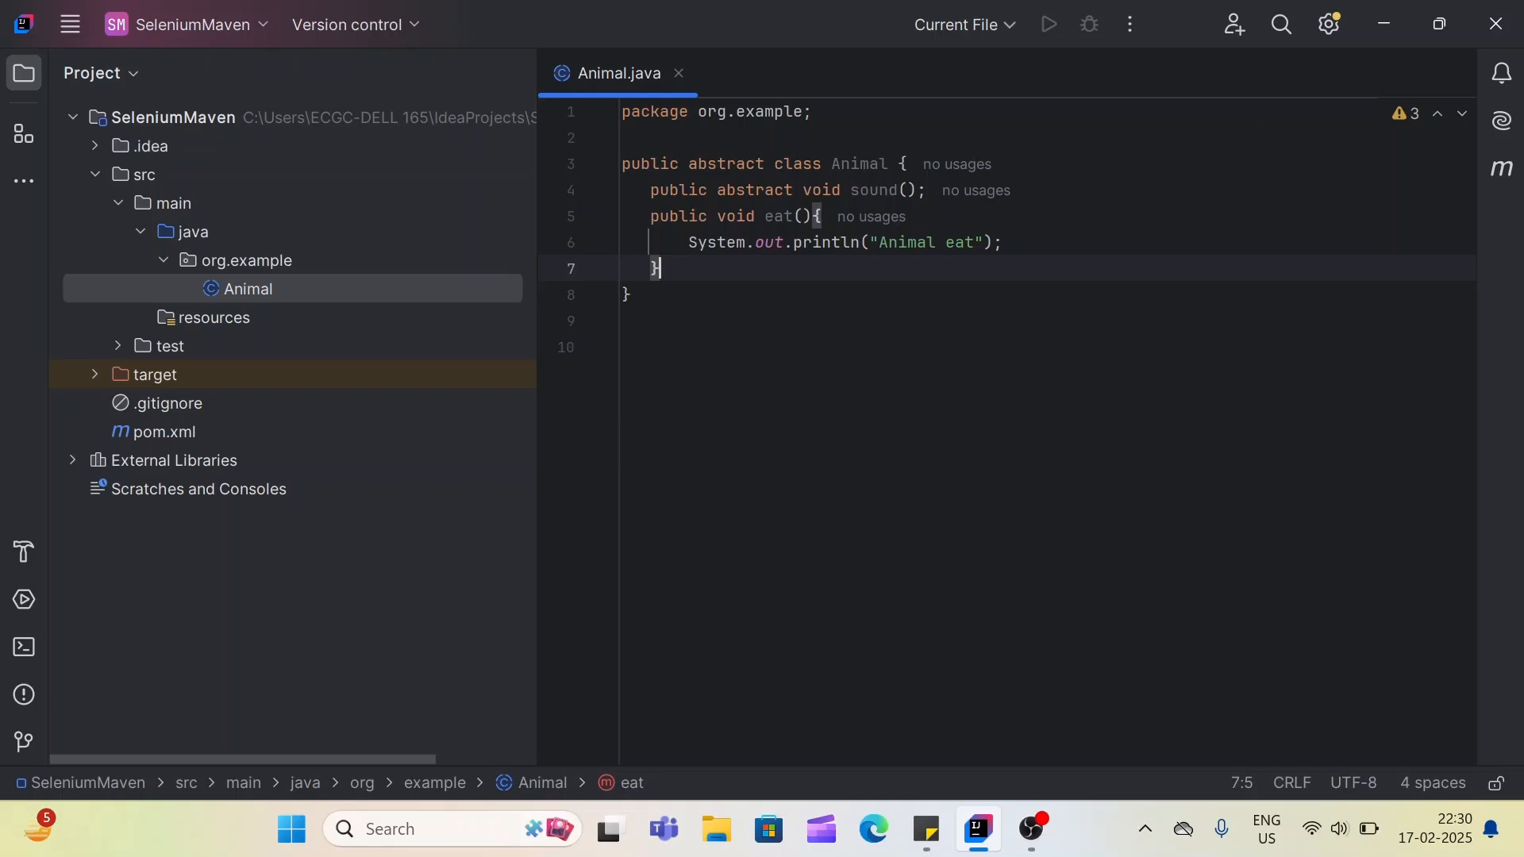
{"action": "double_click", "coordinate": [872, 189]}
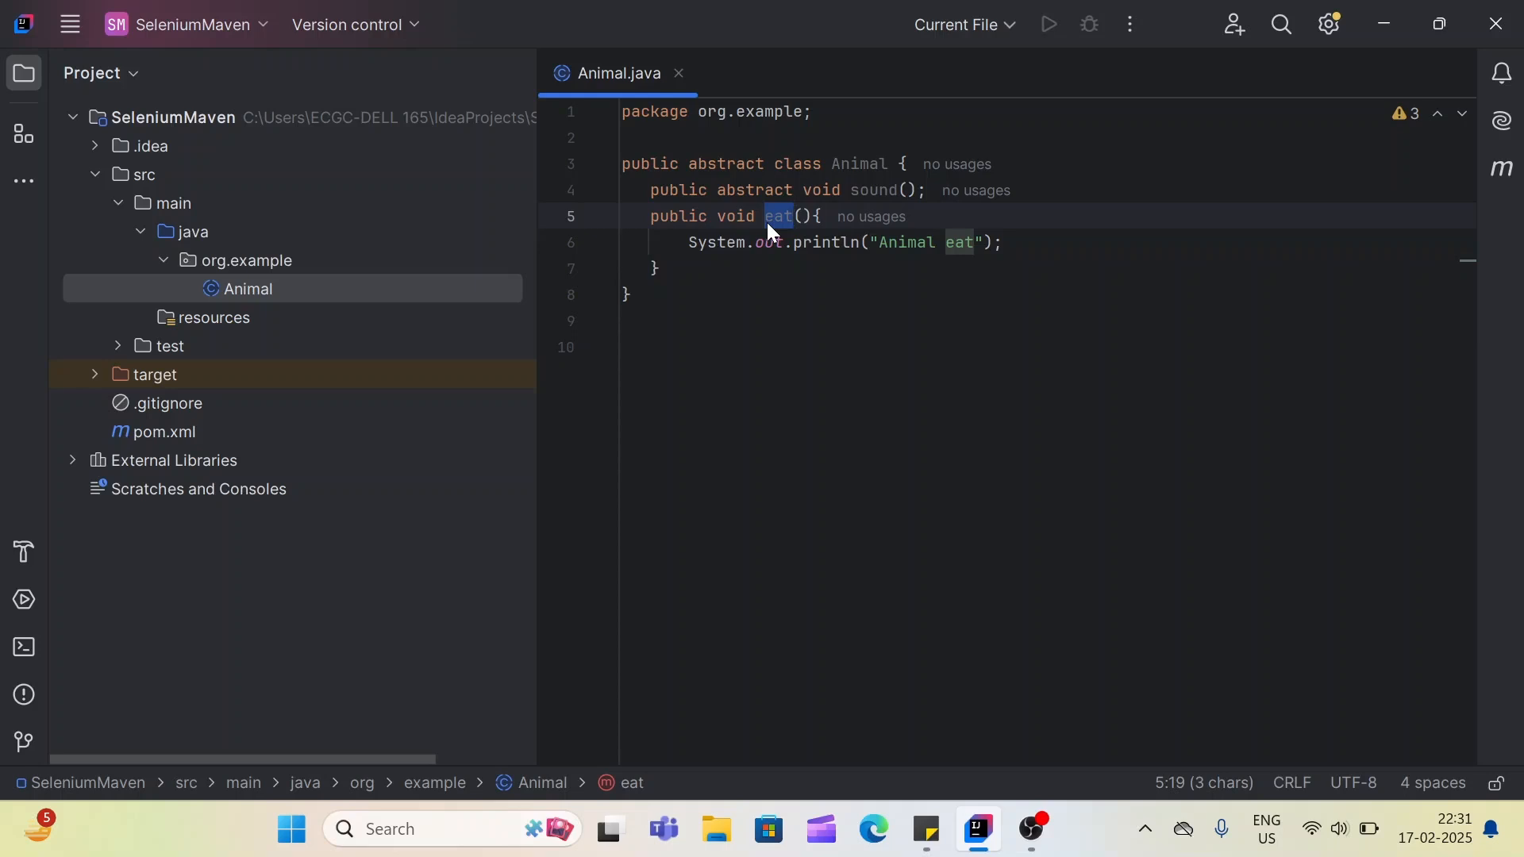
{"action": "left_click", "coordinate": [787, 216]}
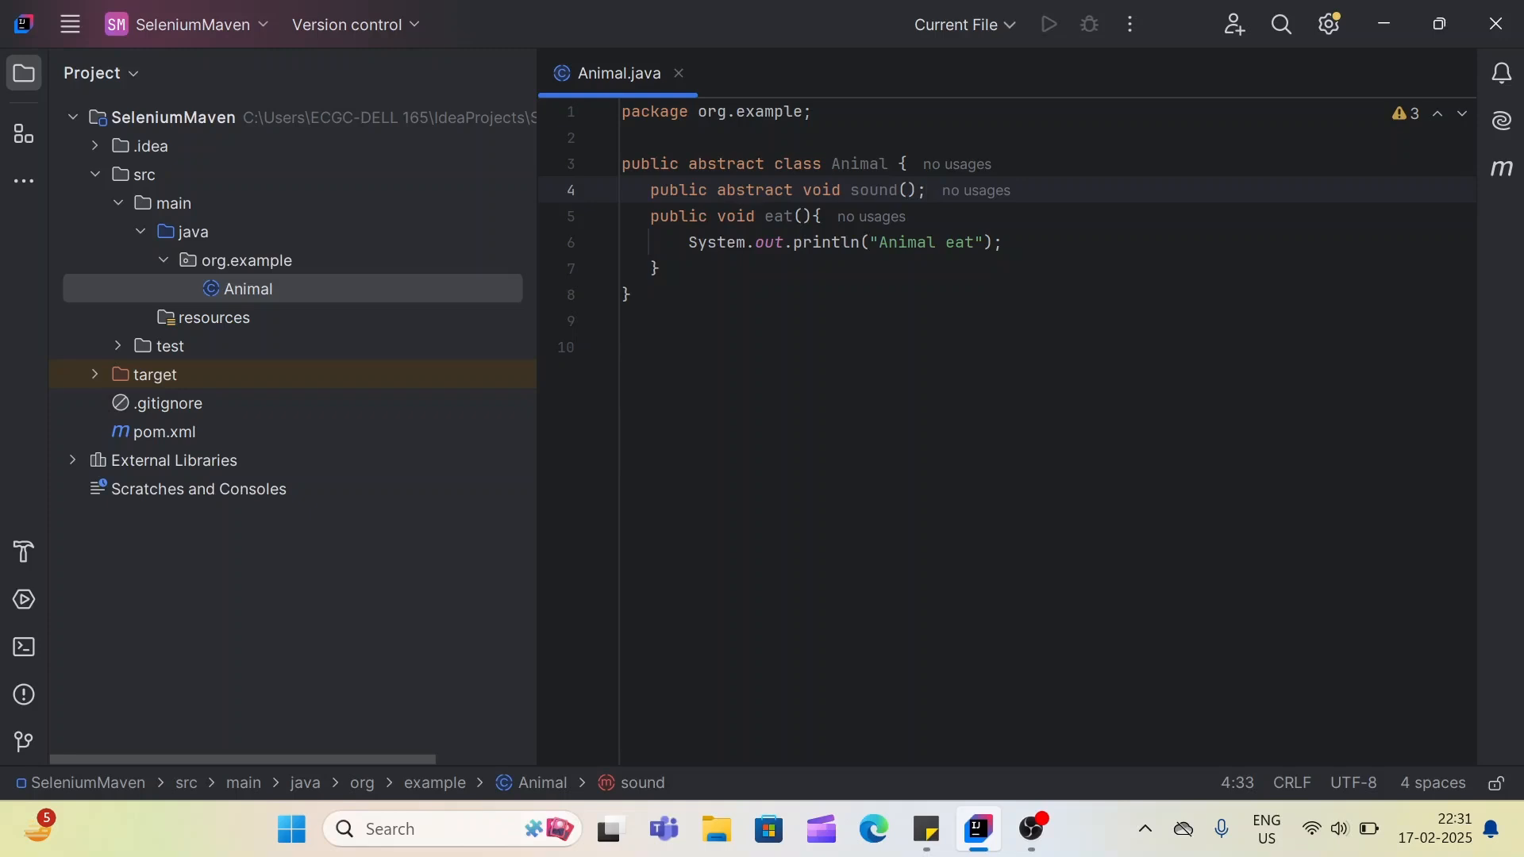
{"action": "left_click", "coordinate": [657, 269]}
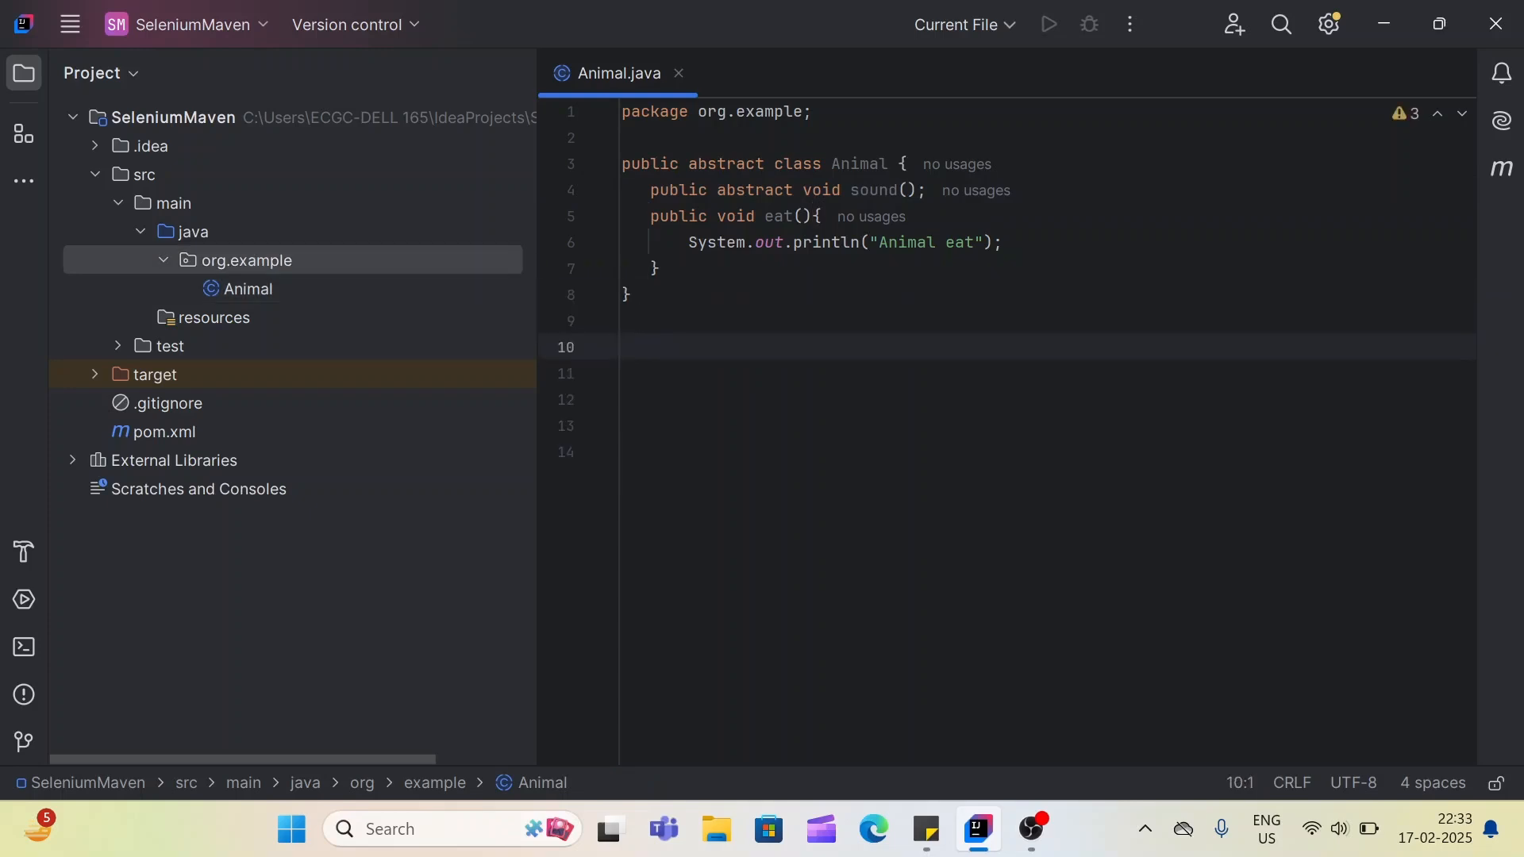
- Write abstract class Dog extends Animal below Animal, accepting the Animal completion
{"action": "type", "text": "abstract"}
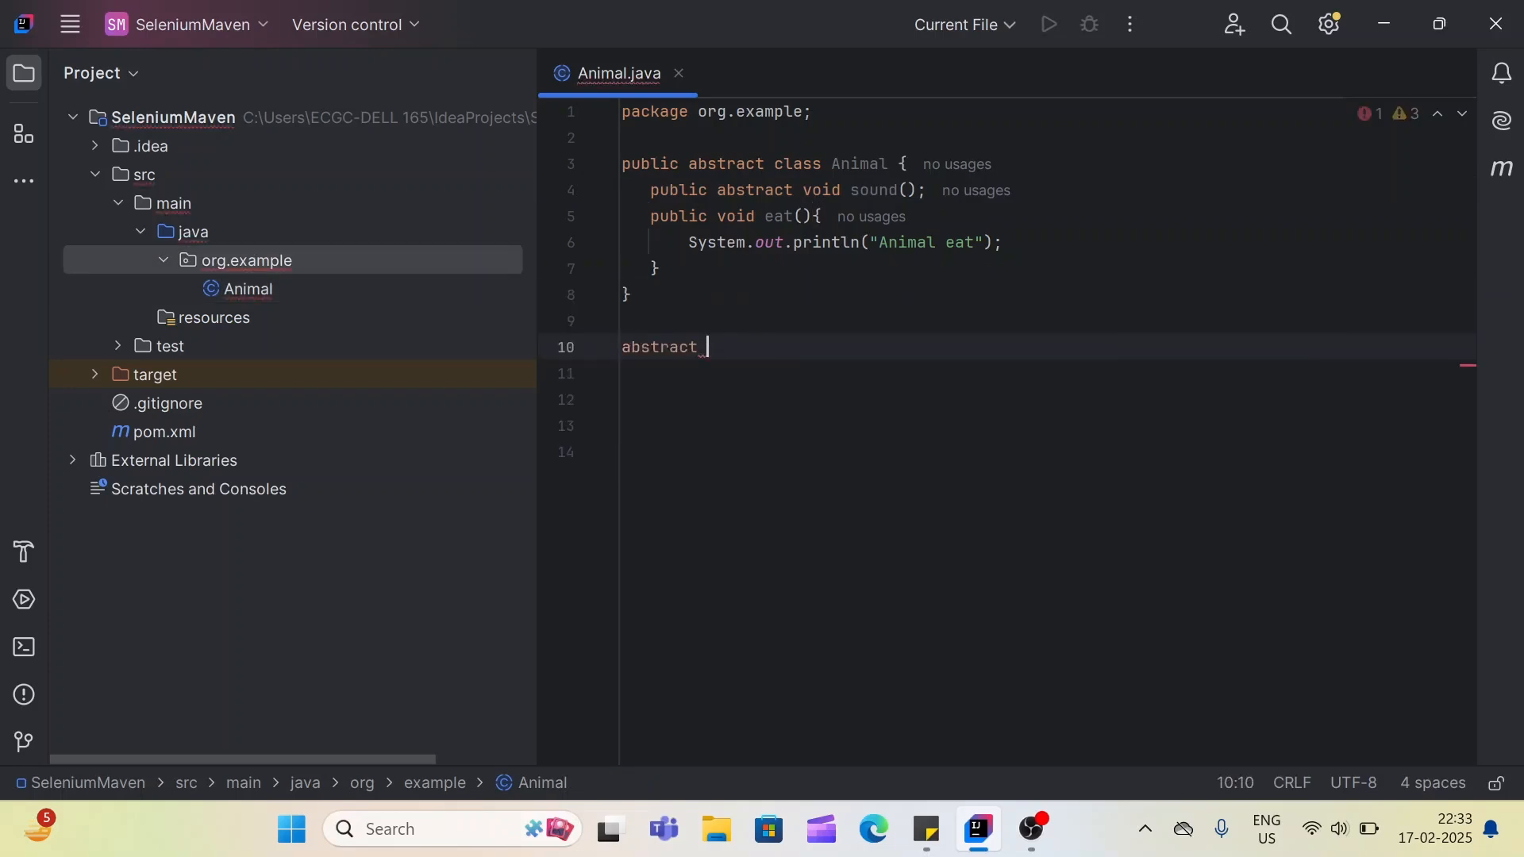
{"action": "type", "text": "class D"}
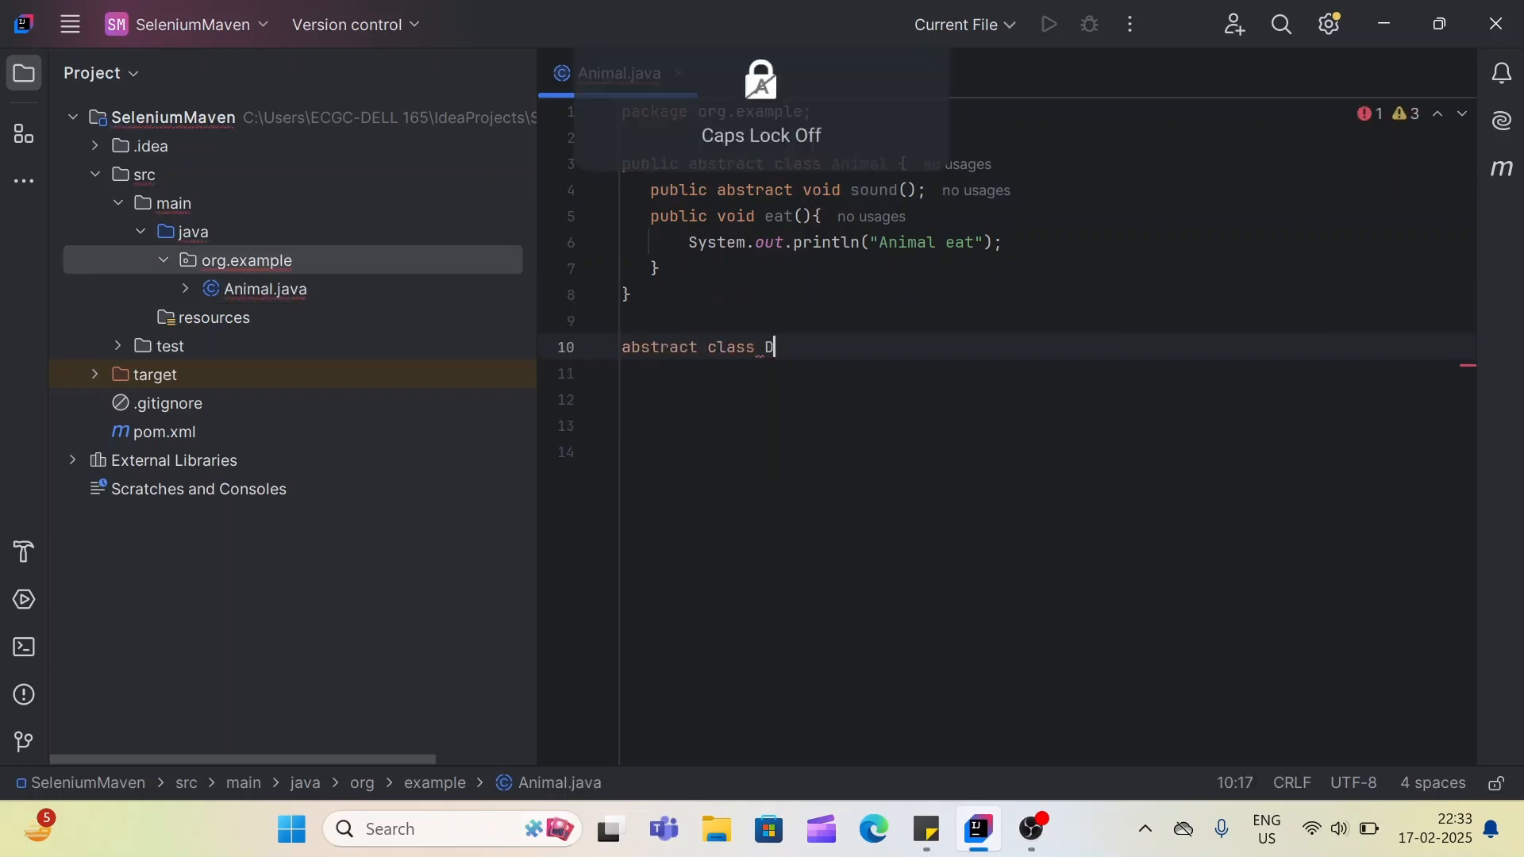
{"action": "type", "text": "oo"}
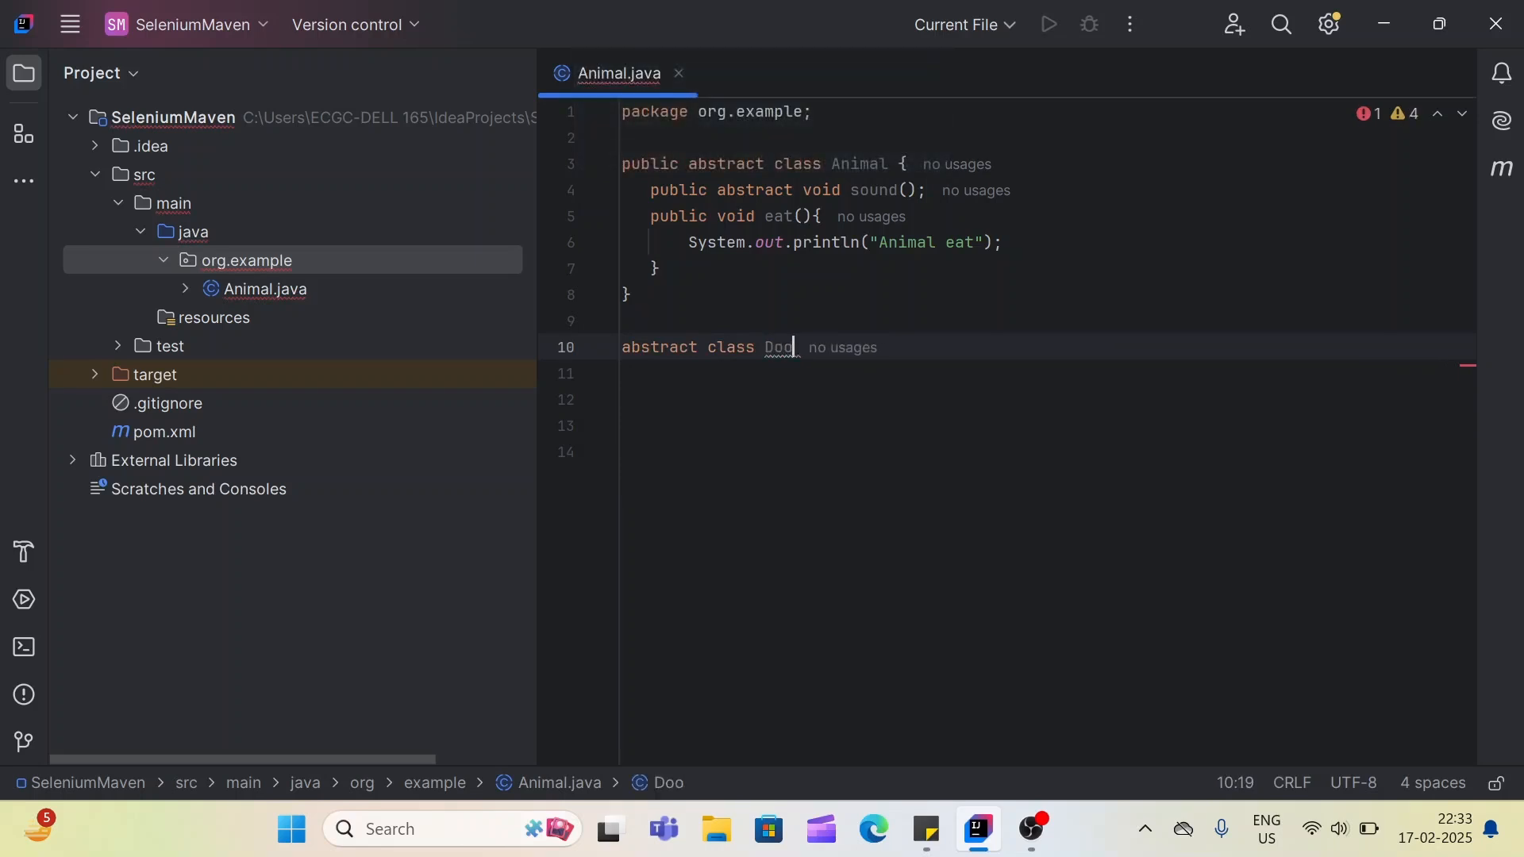
{"action": "type", "text": "{"}
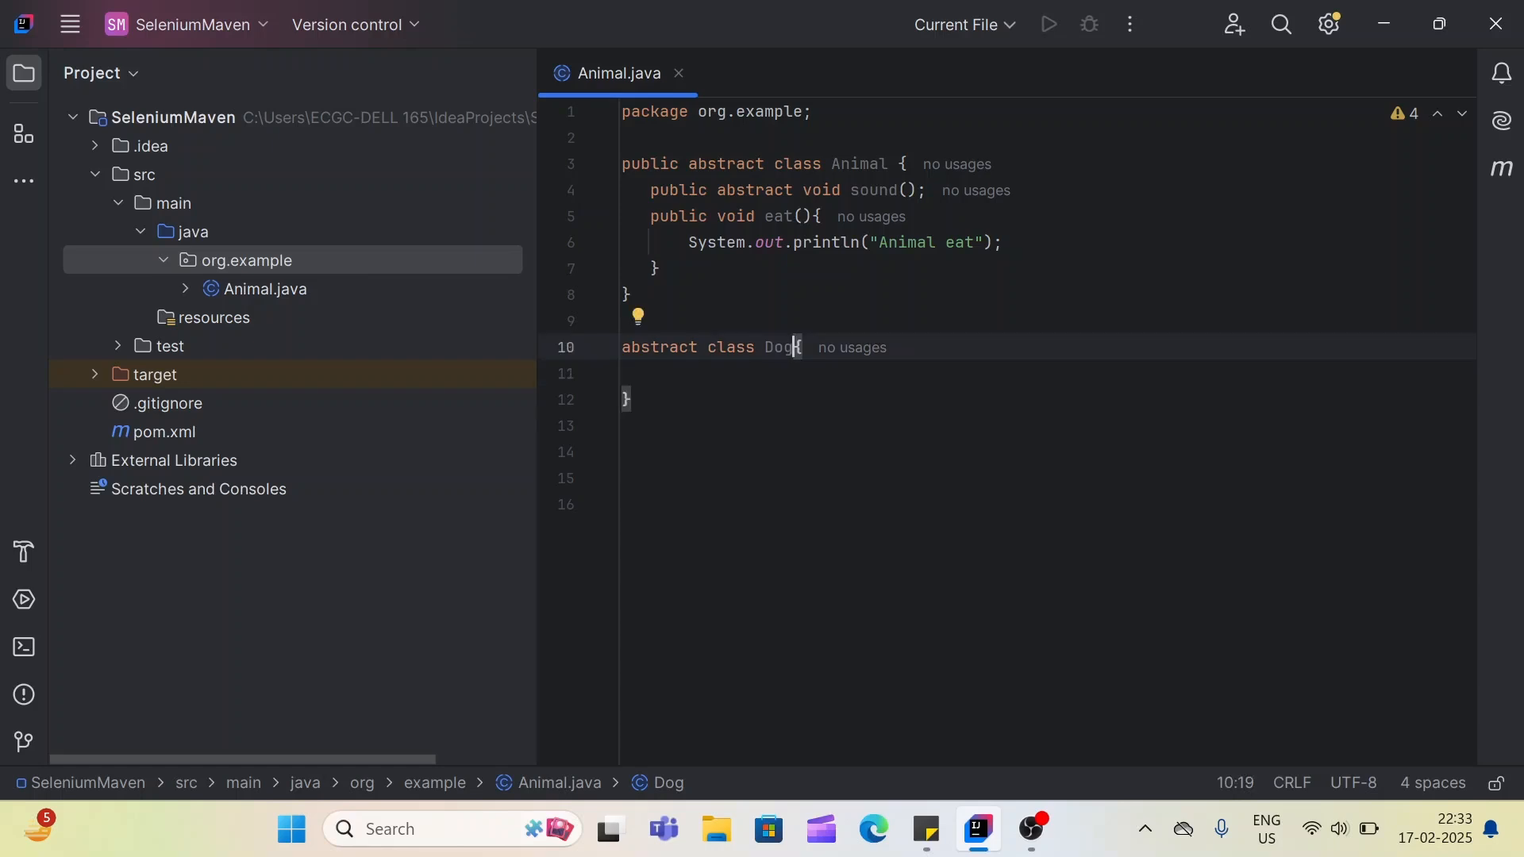
{"action": "type", "text": "extends"}
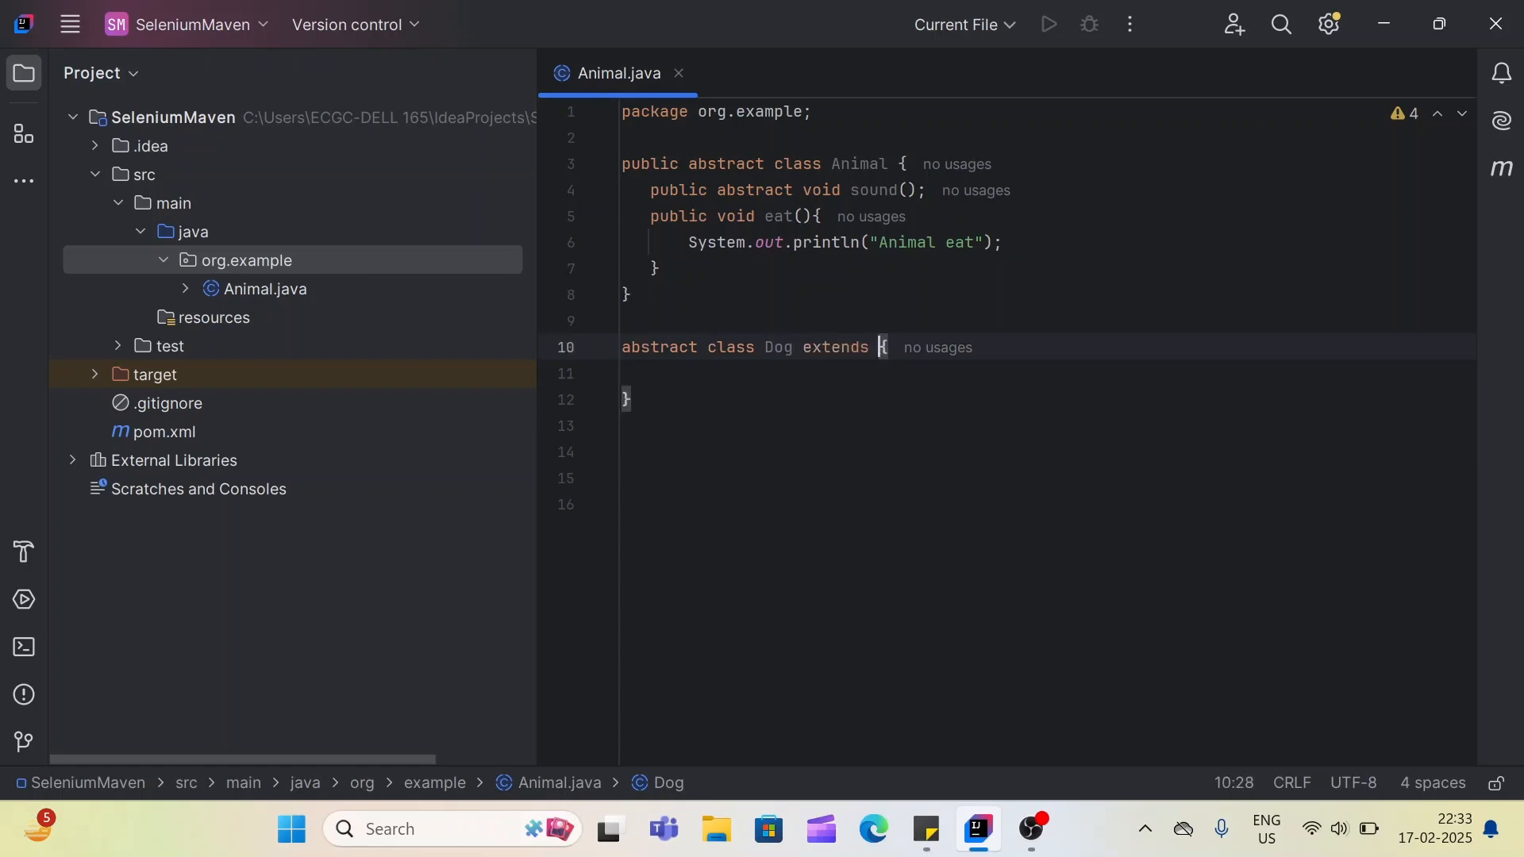
{"action": "type", "text": "Ani"}
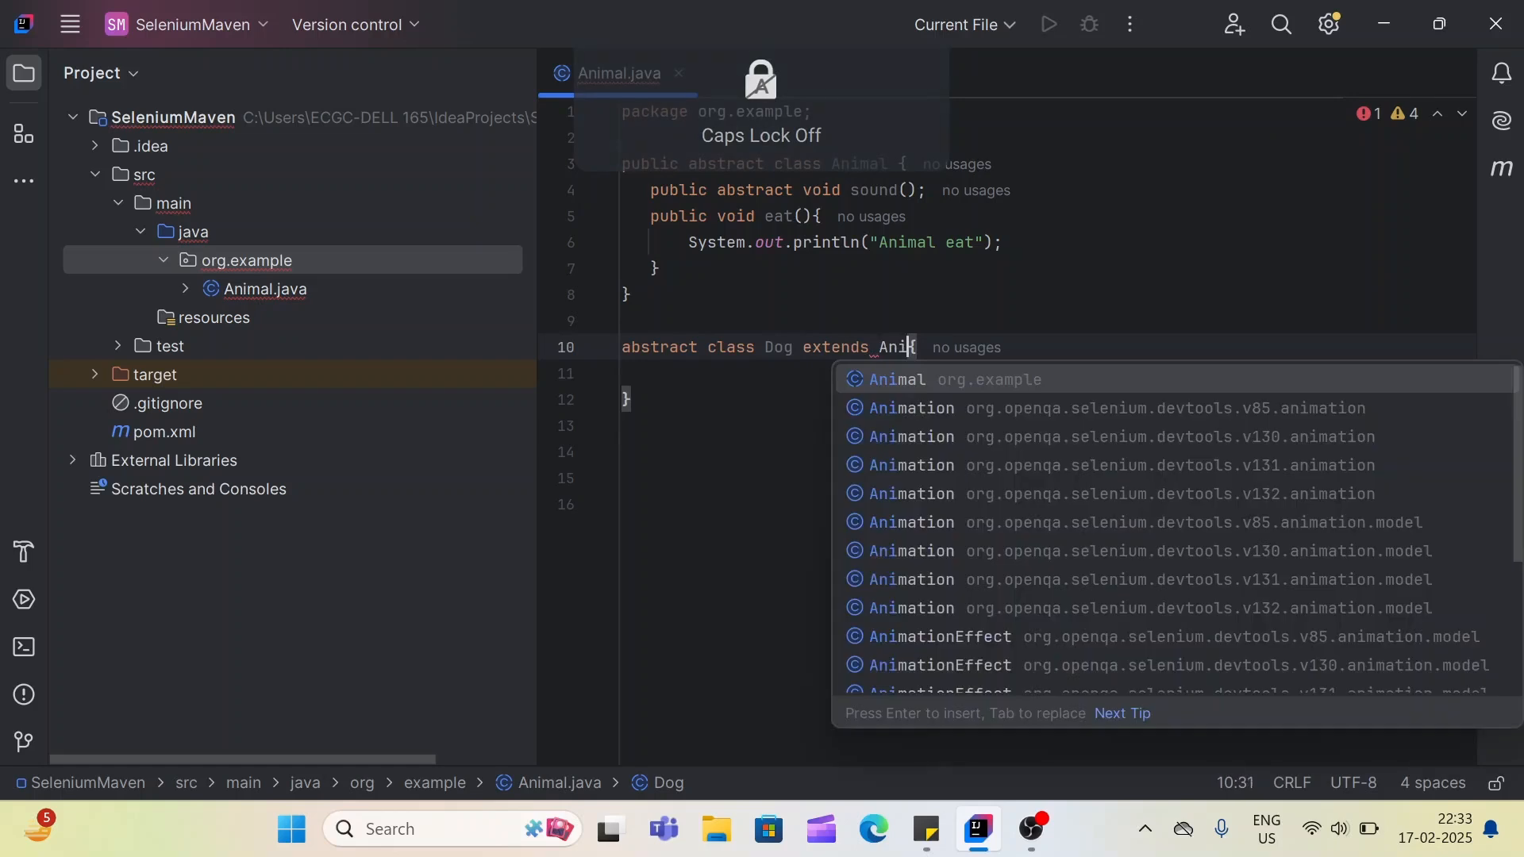
{"action": "key", "text": "Enter"}
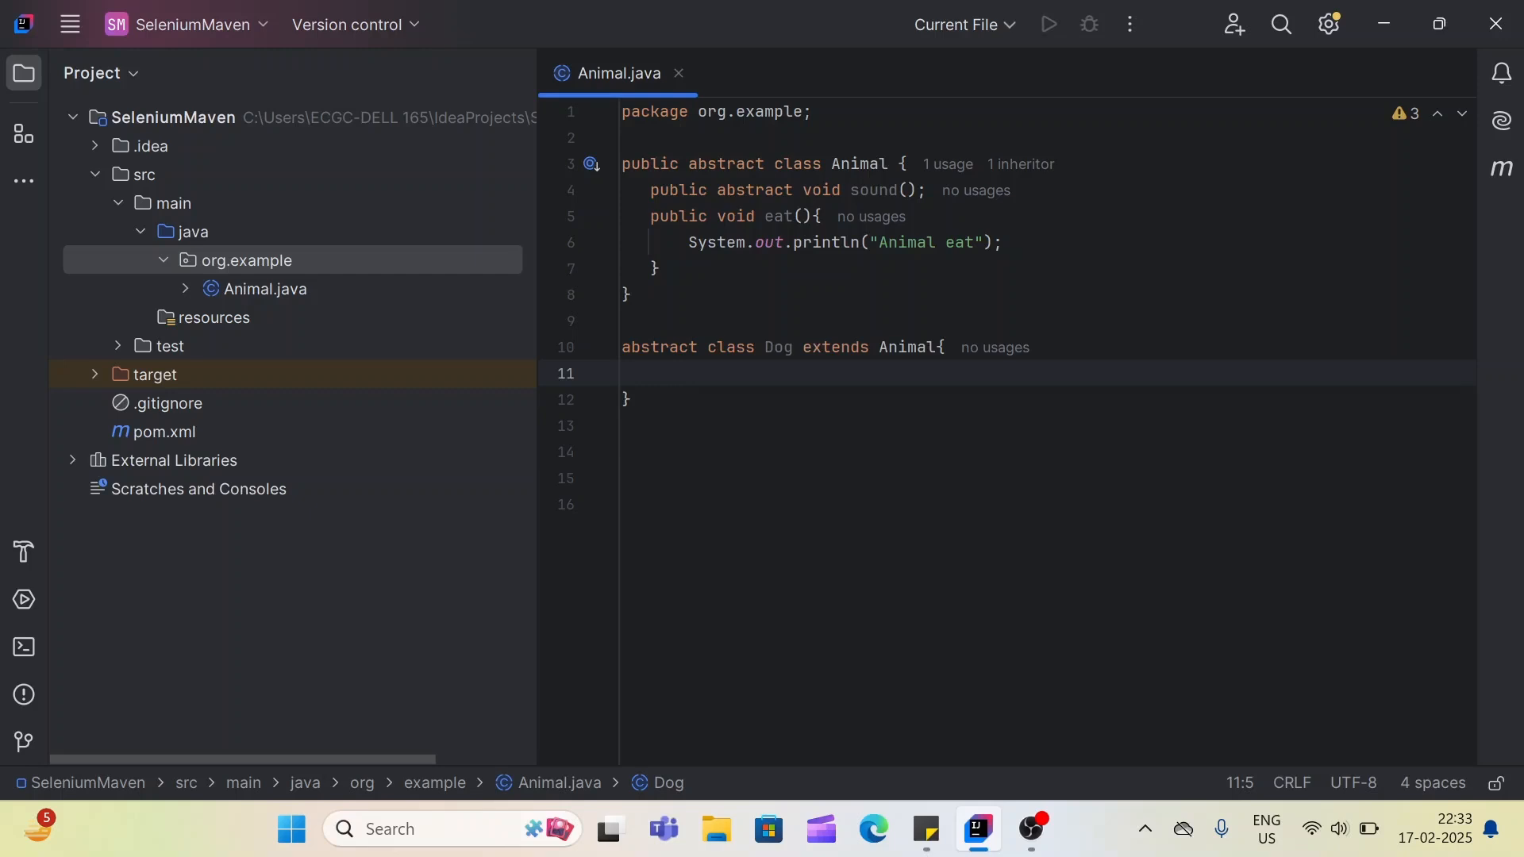
{"action": "double_click", "coordinate": [756, 191]}
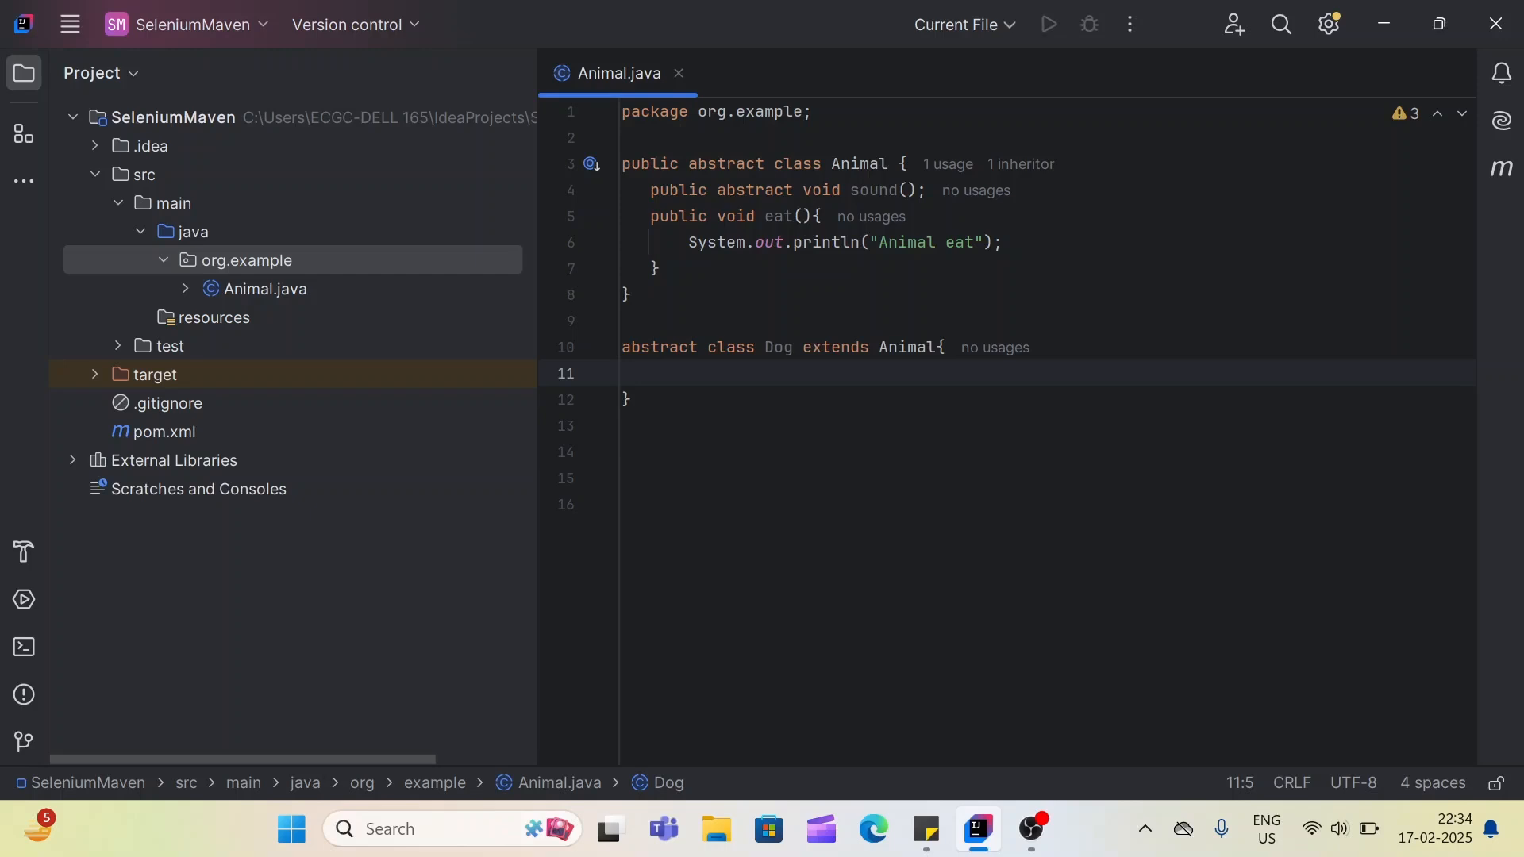
{"action": "double_click", "coordinate": [873, 191]}
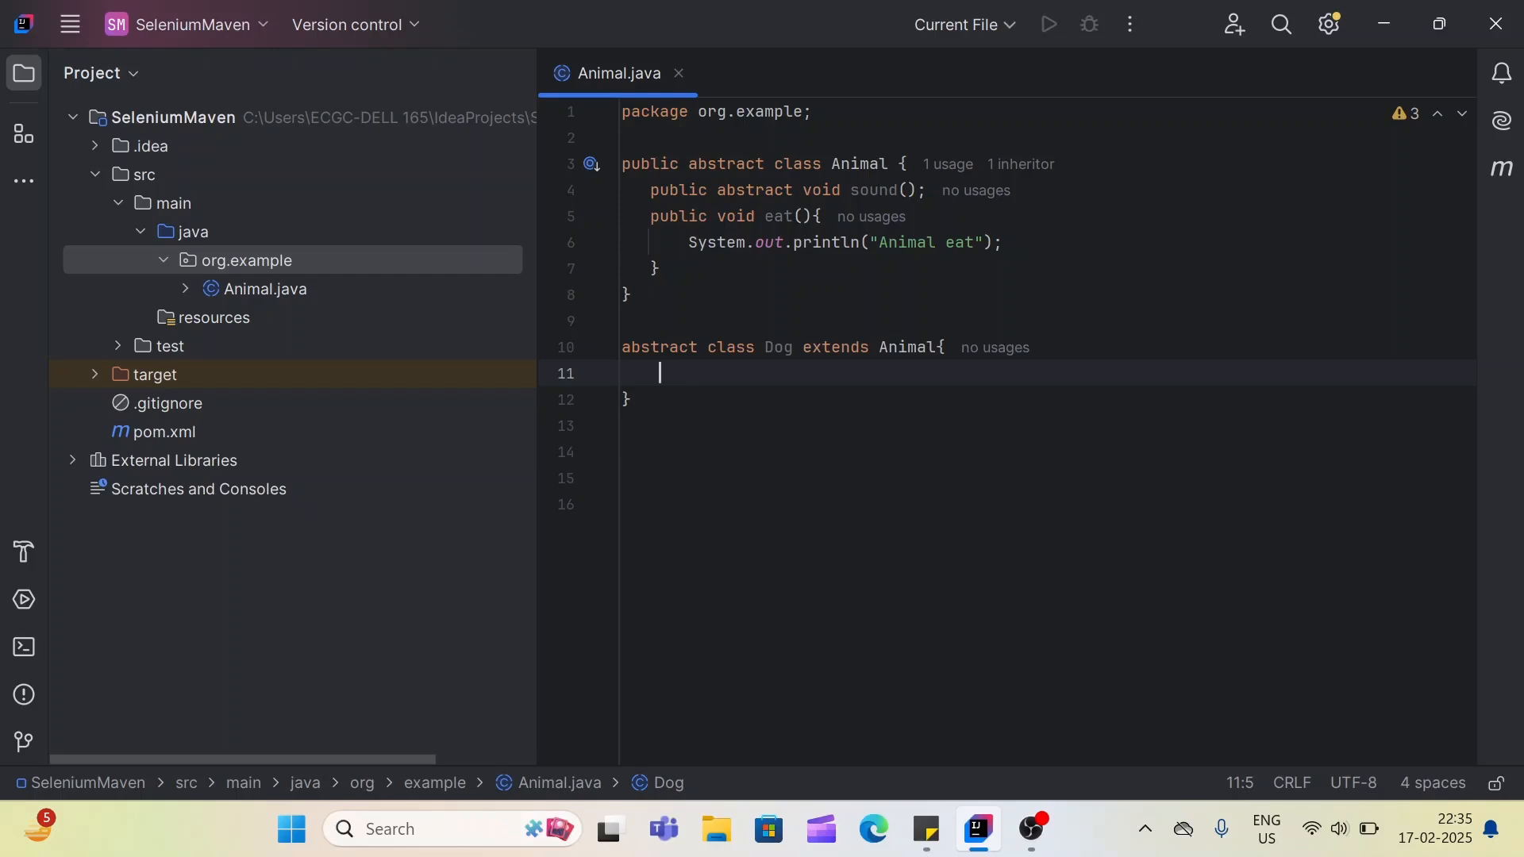
{"action": "double_click", "coordinate": [874, 191]}
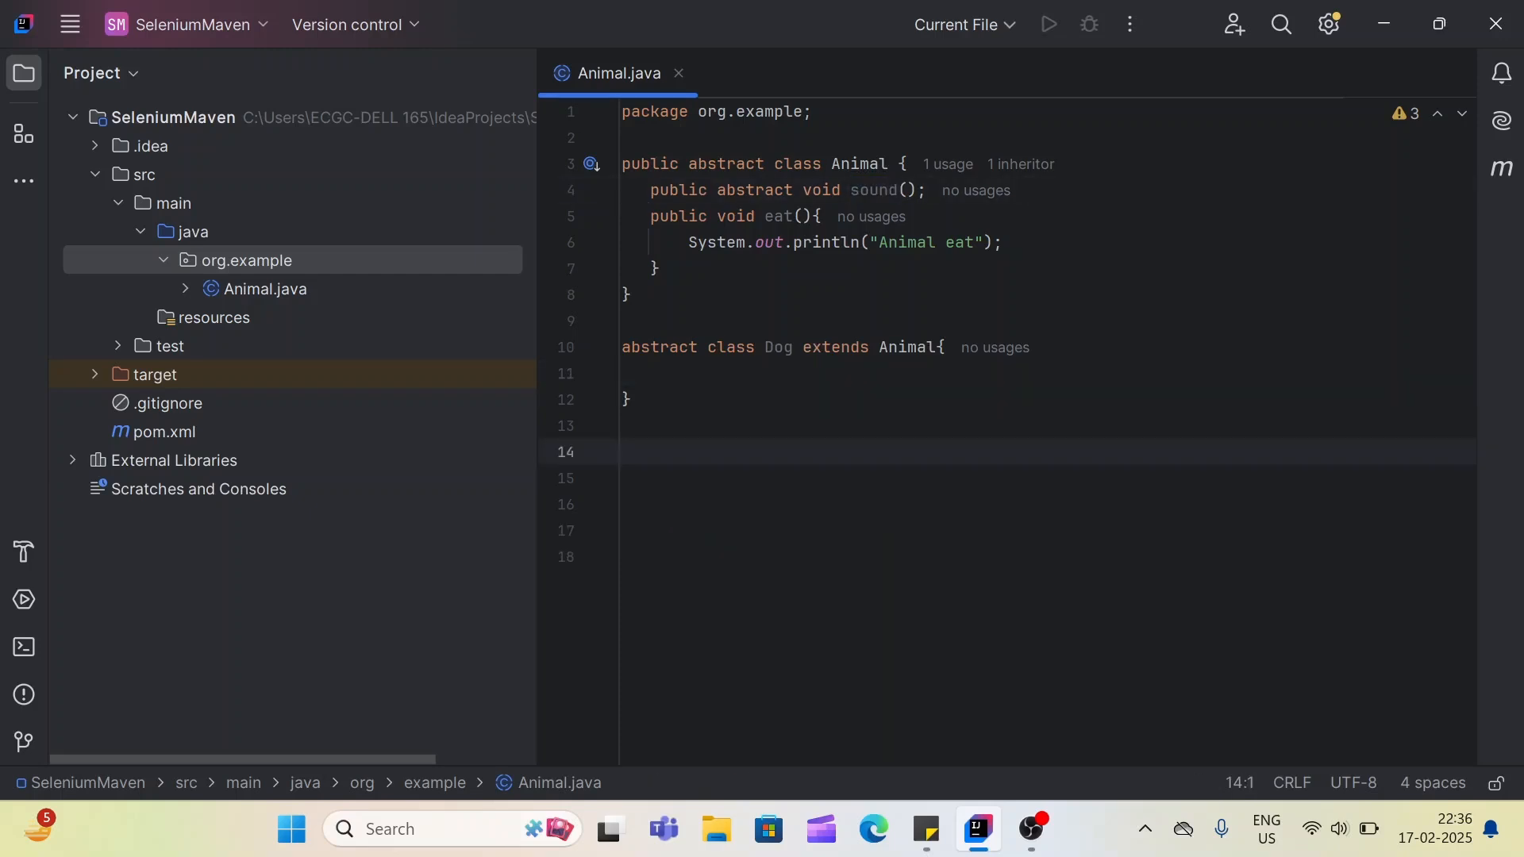
- Type a new class Bulldog with an opening brace
{"action": "type", "text": "class"}
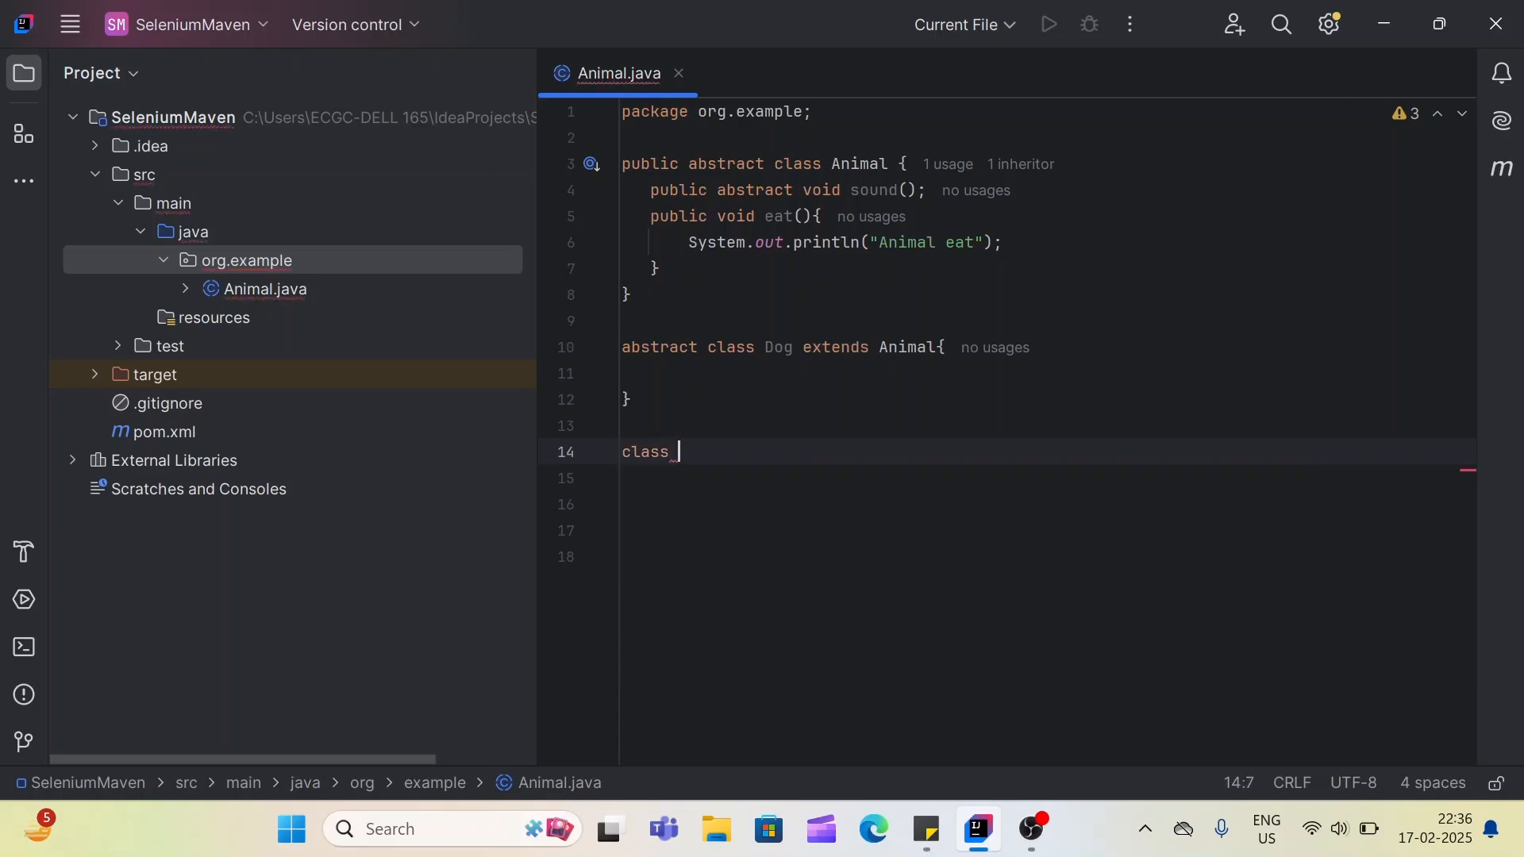
{"action": "type", "text": "Bul"}
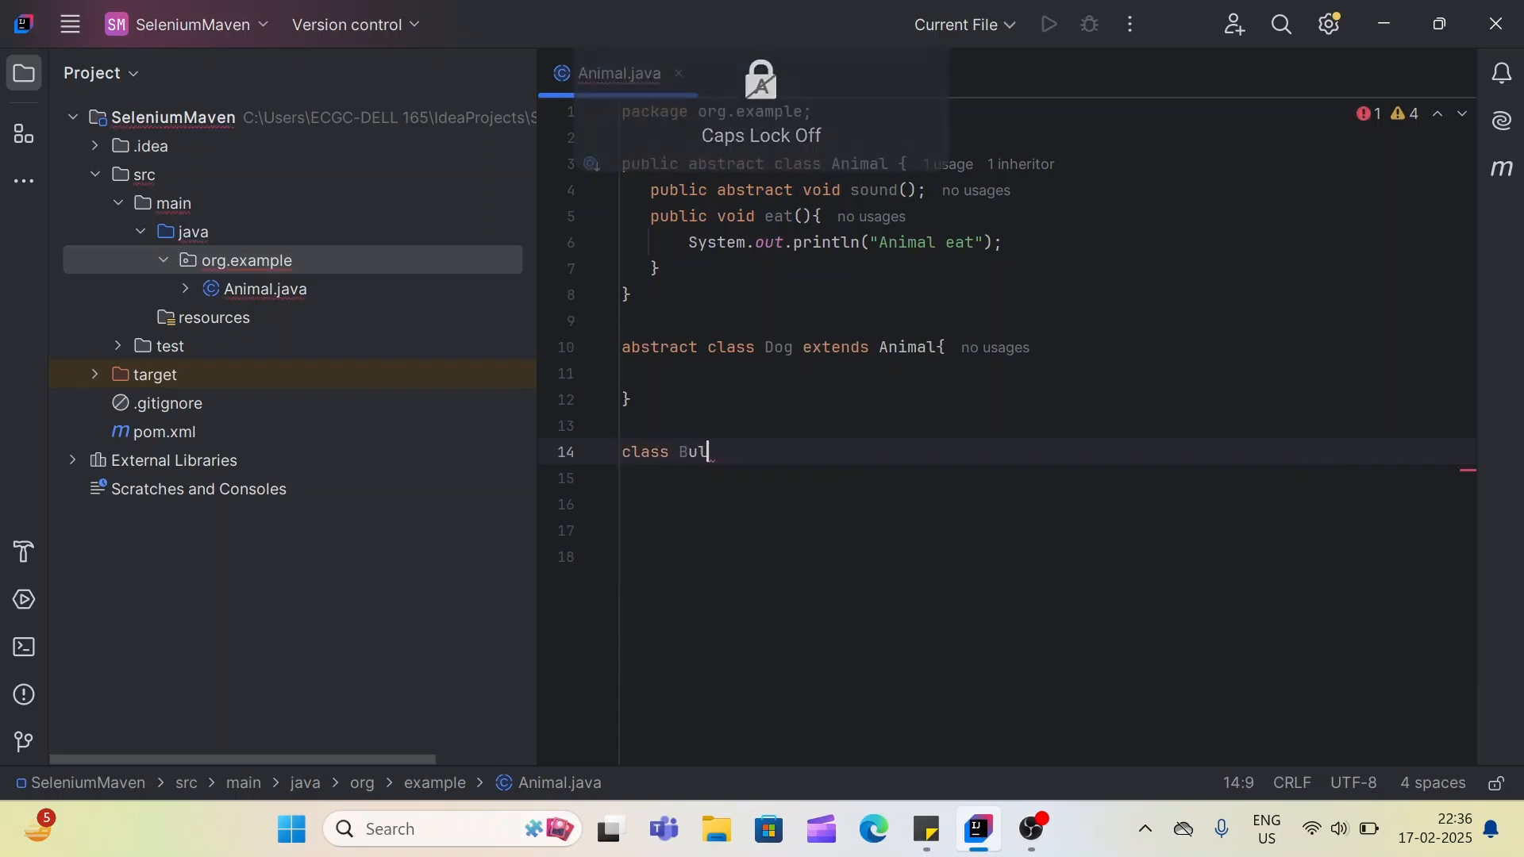
{"action": "type", "text": "ldog"}
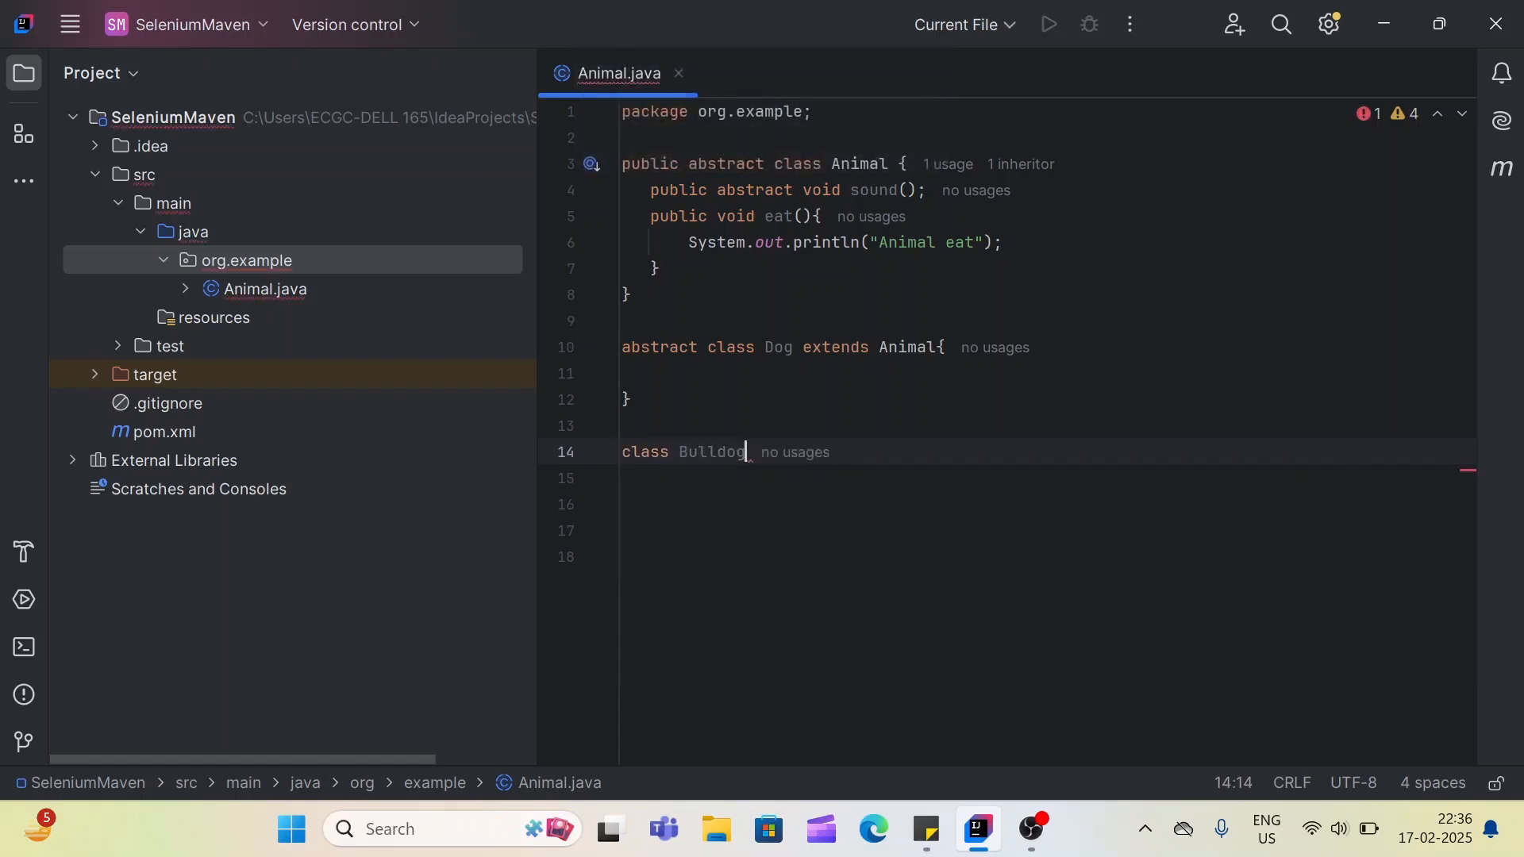
{"action": "type", "text": "{"}
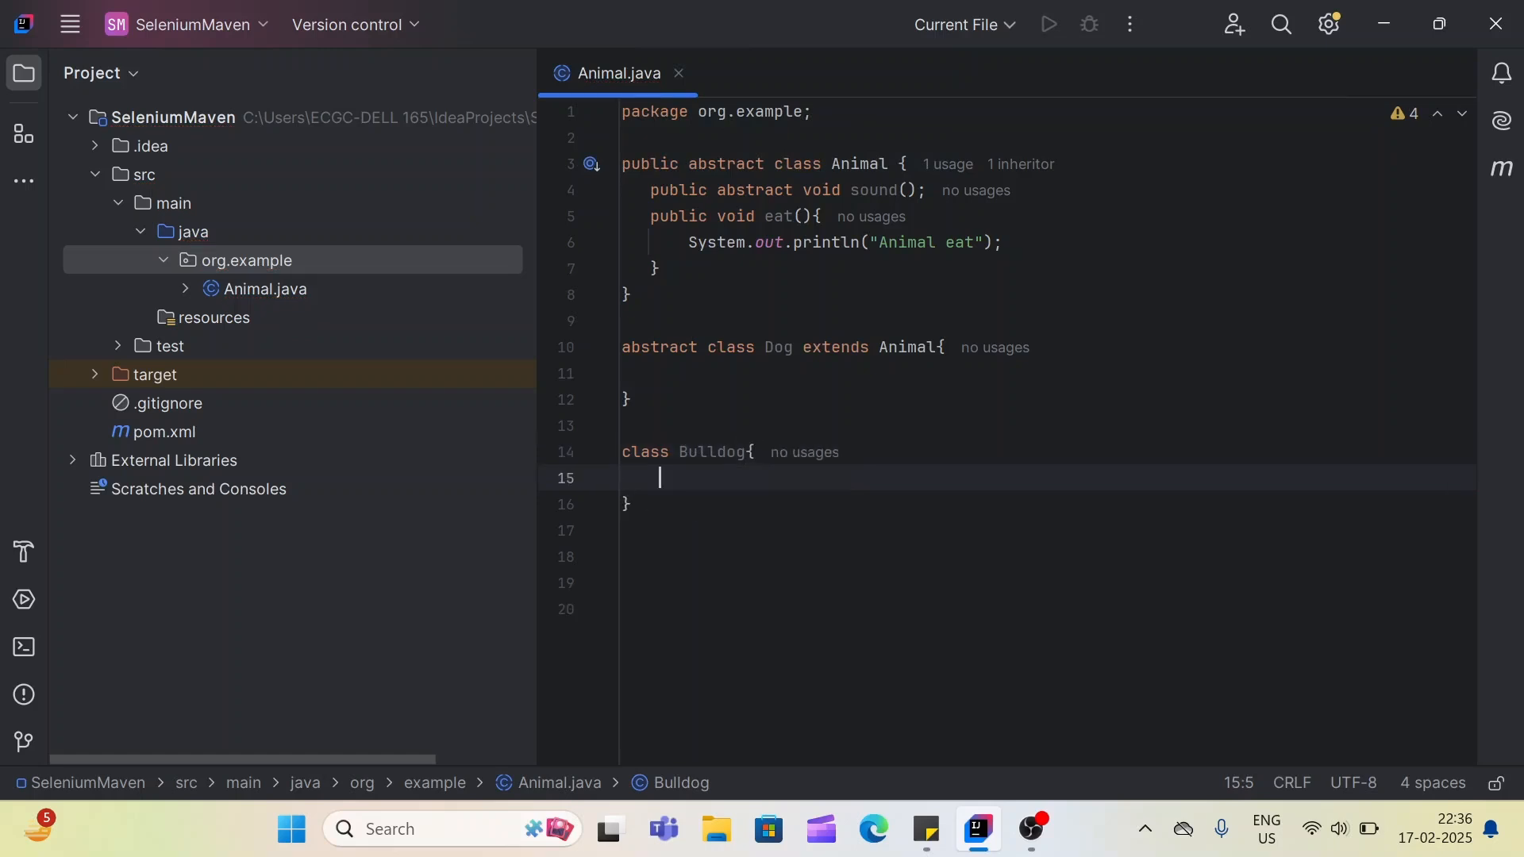
- Make Bulldog extend Dog and bring up its missing sound() implementation error
{"action": "left_click", "coordinate": [749, 452]}
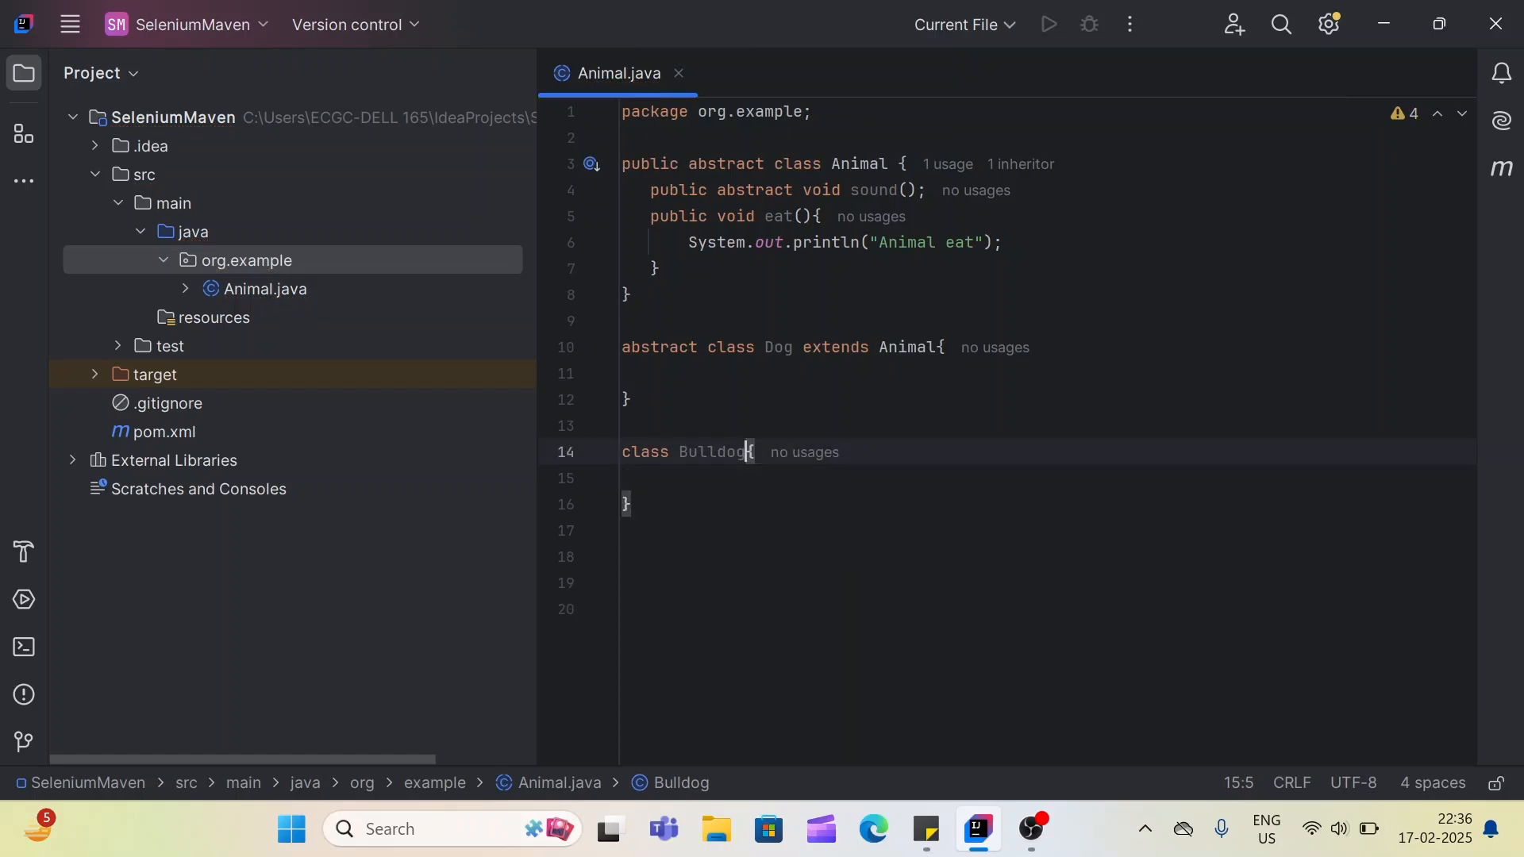
{"action": "type", "text": "ex"}
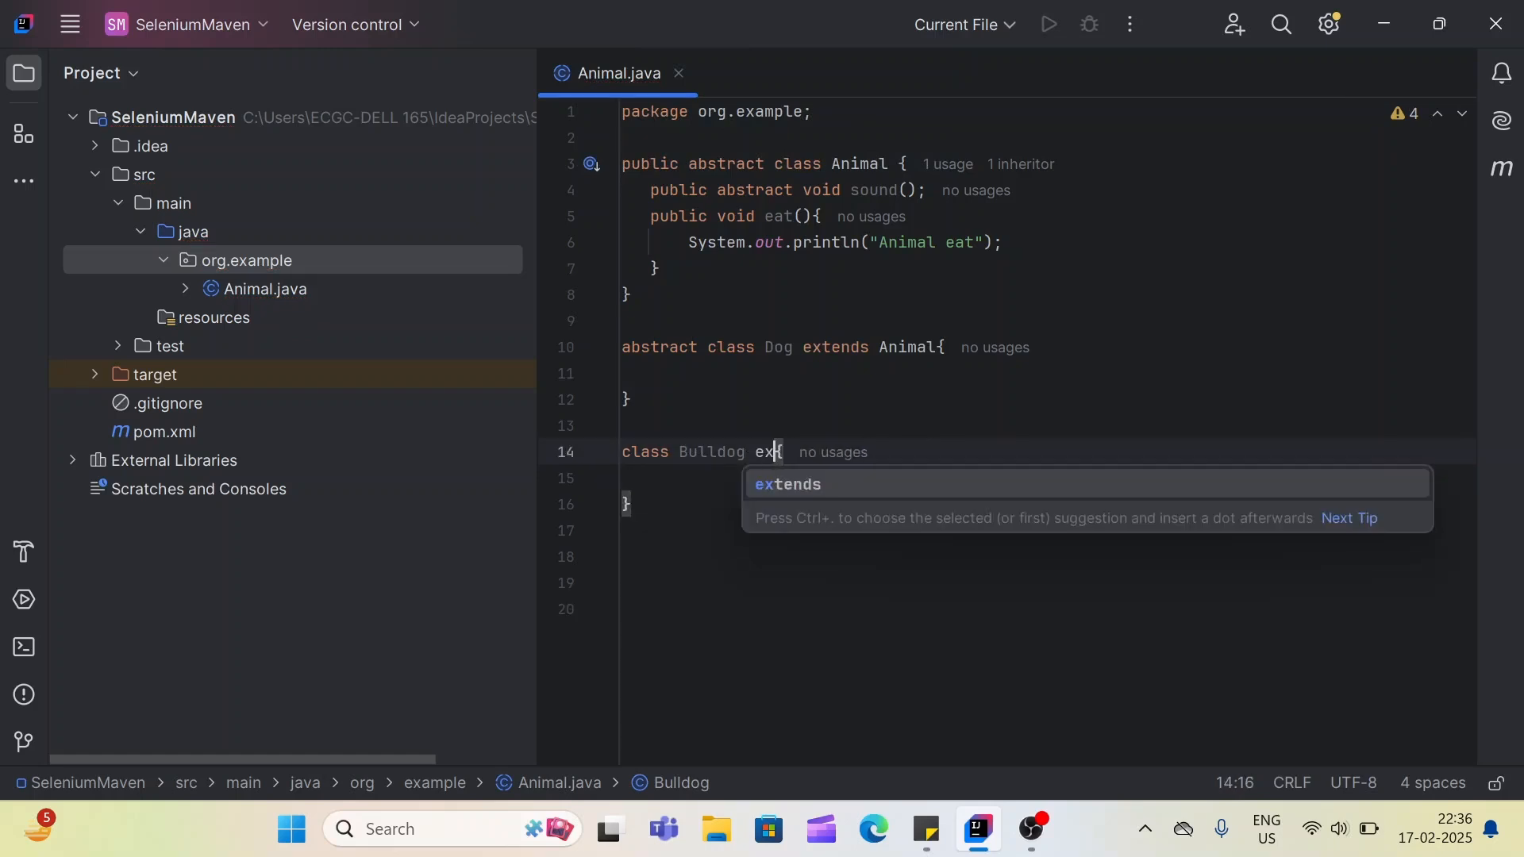
{"action": "key", "text": "Tab"}
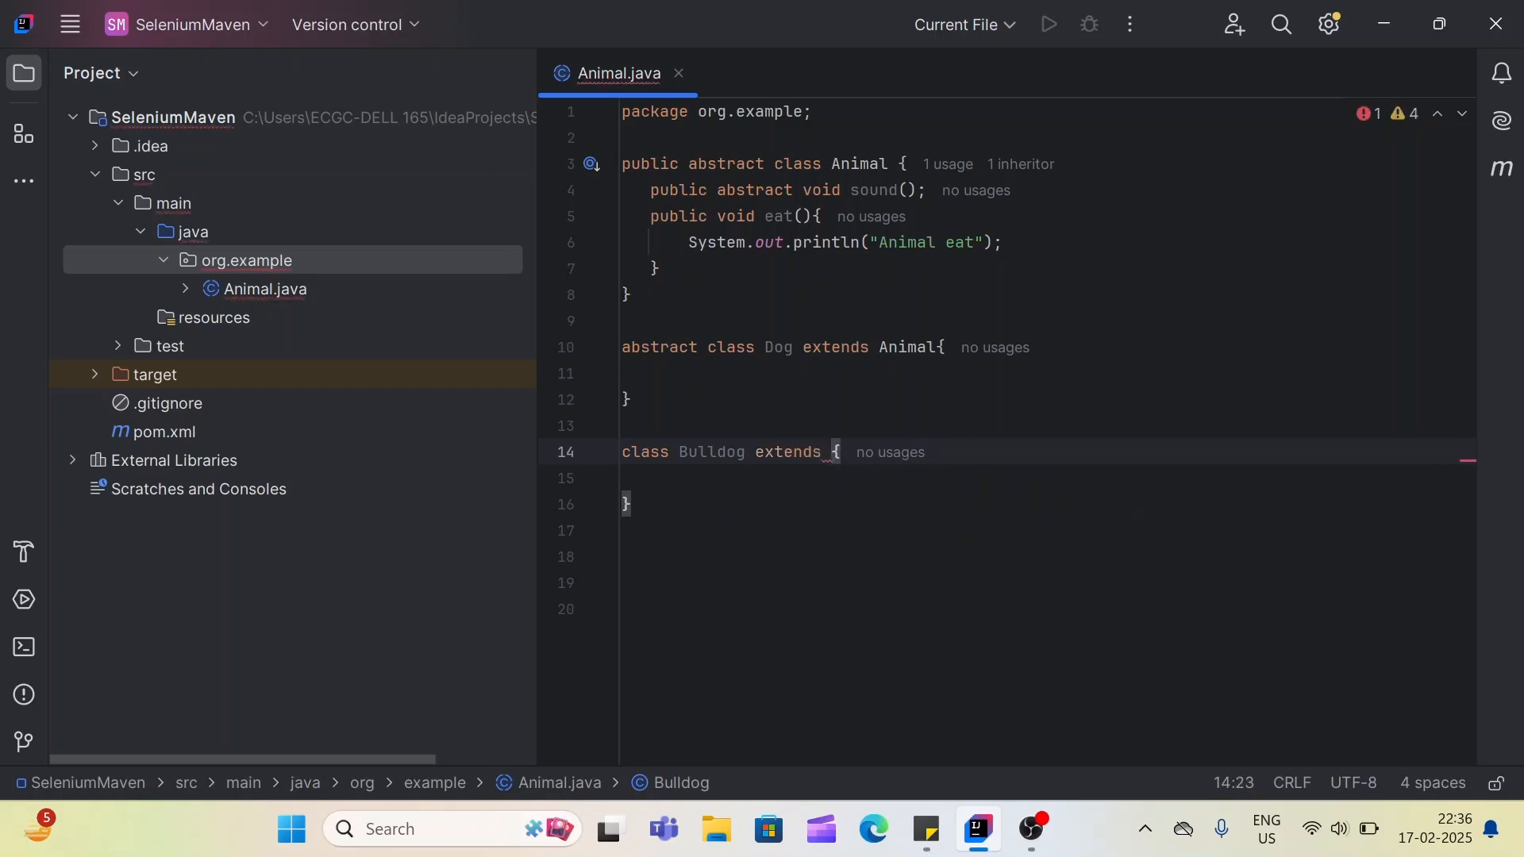
{"action": "type", "text": "Dog"}
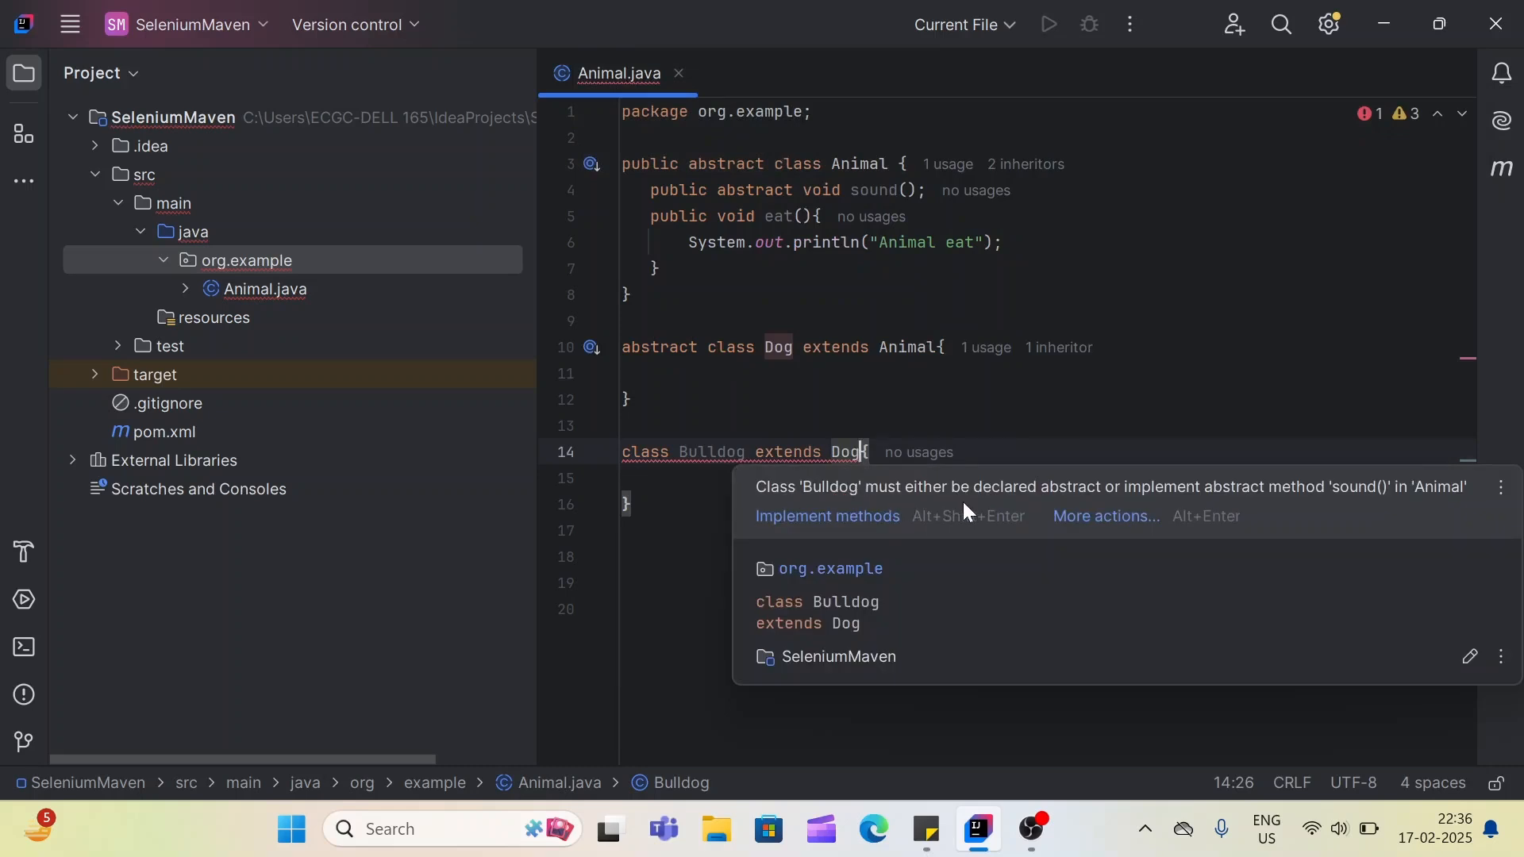
{"action": "mouse_move", "coordinate": [1131, 504]}
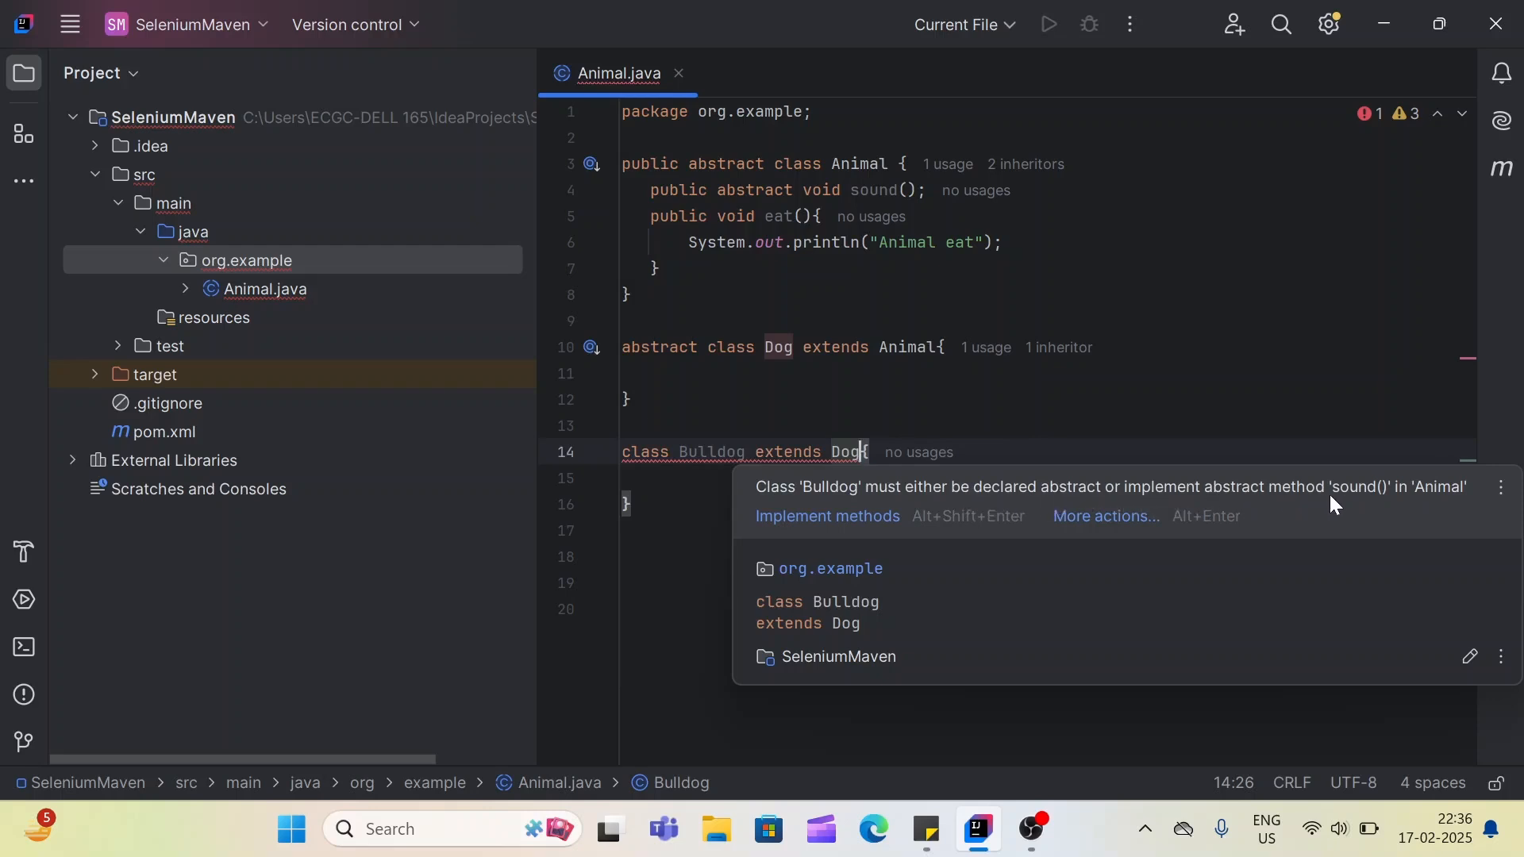
{"action": "mouse_move", "coordinate": [948, 547]}
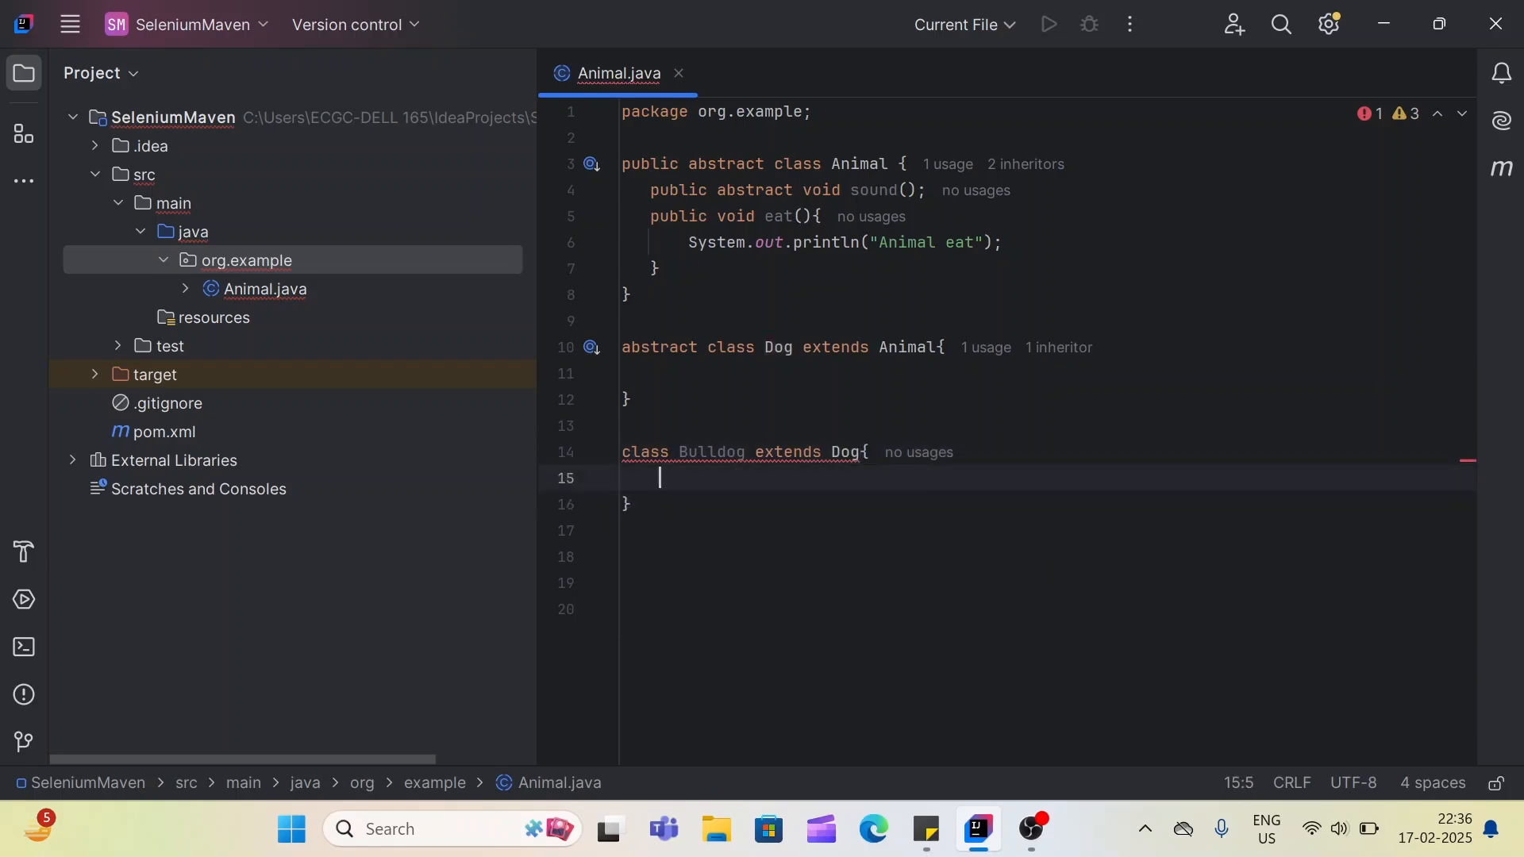
{"action": "left_click", "coordinate": [680, 477]}
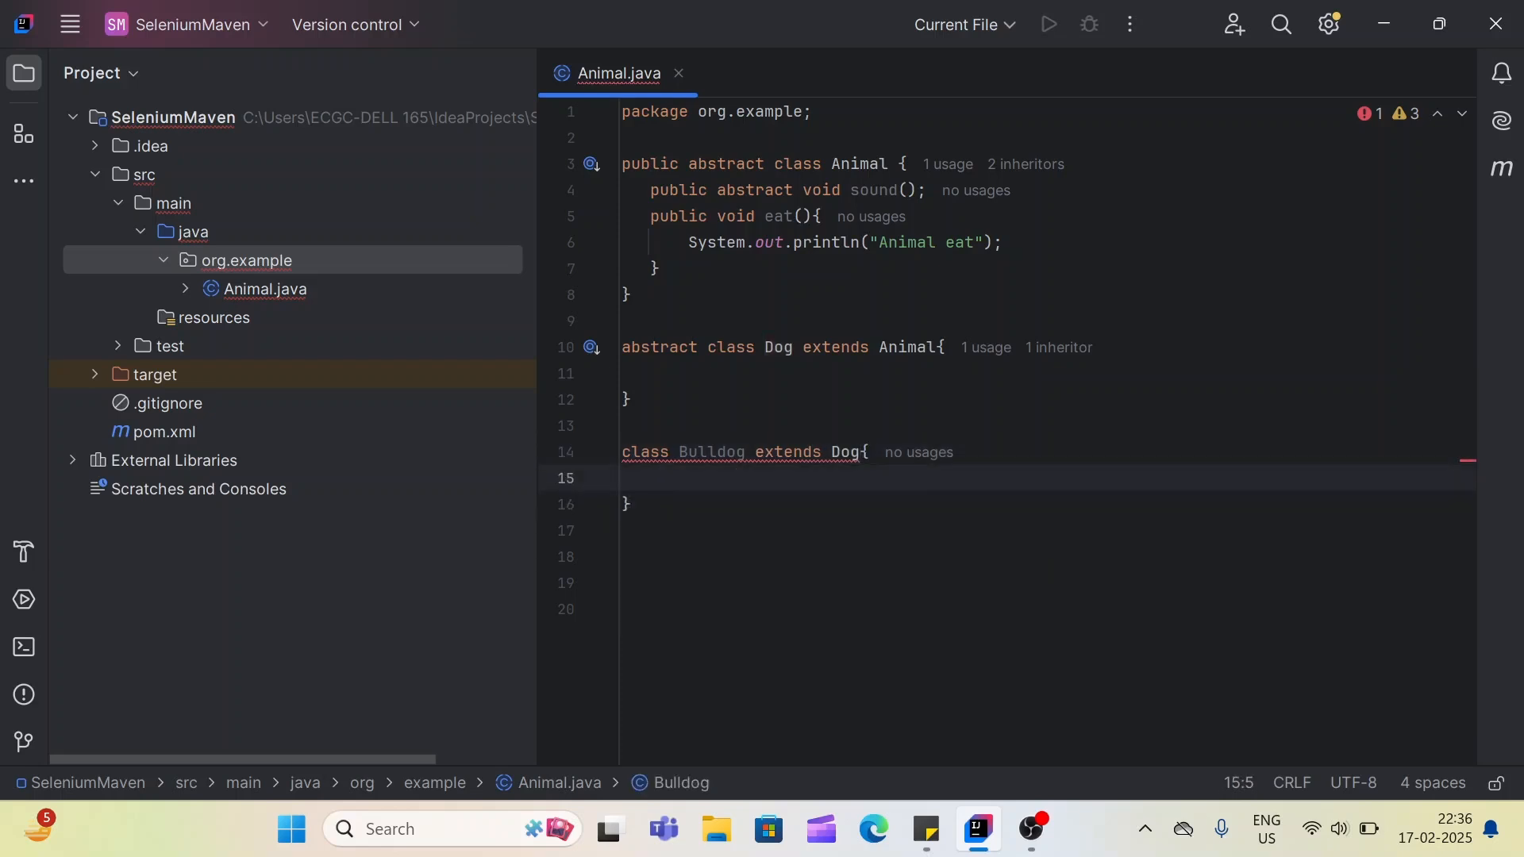
{"action": "double_click", "coordinate": [874, 191]}
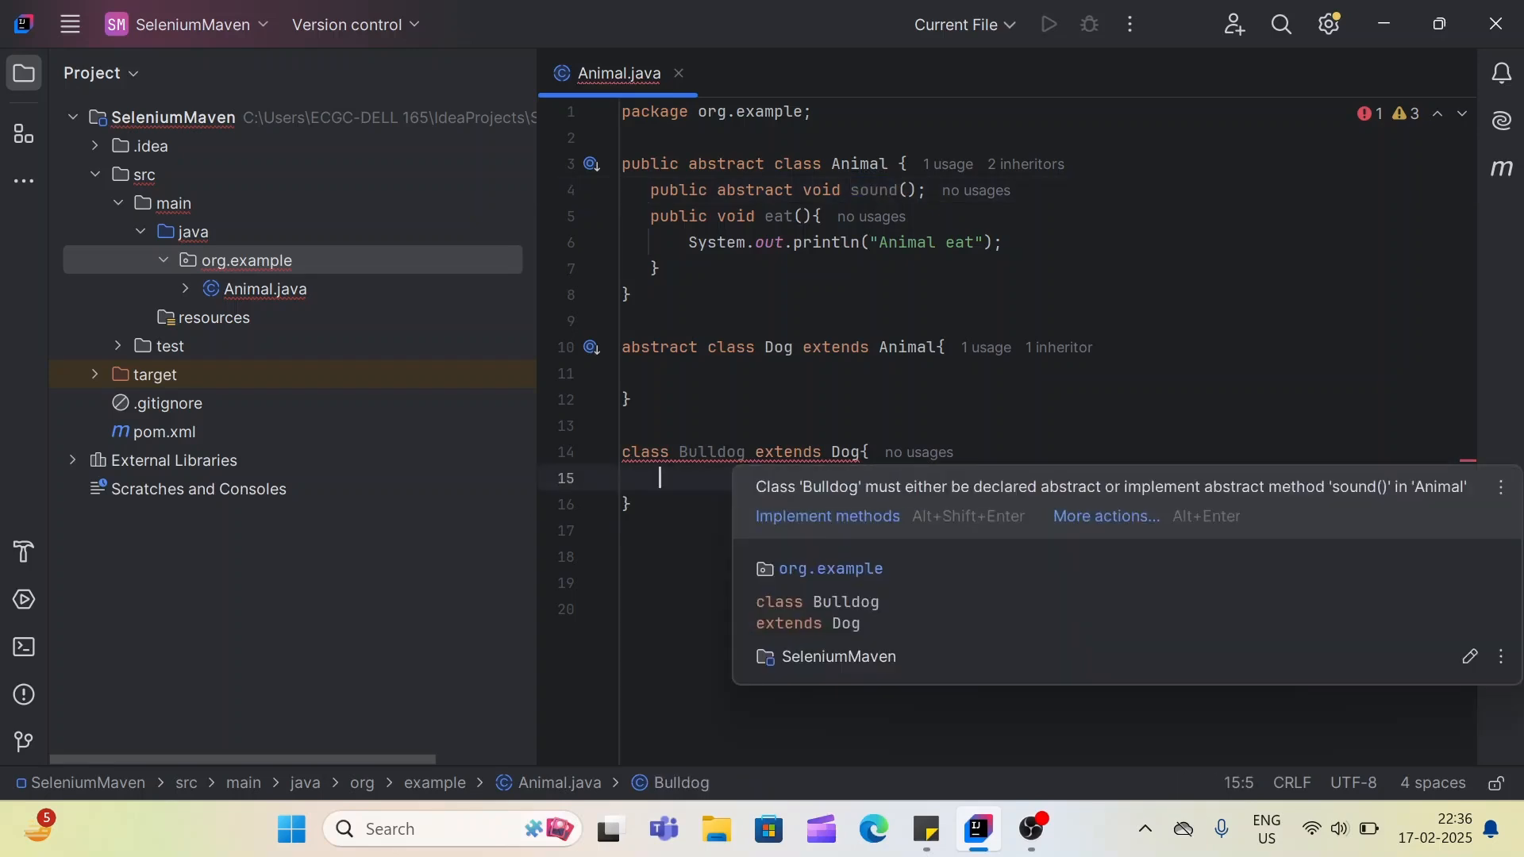
- Implement sound() in Bulldog via the quick-fix, printing "Bark"
{"action": "left_click", "coordinate": [827, 516]}
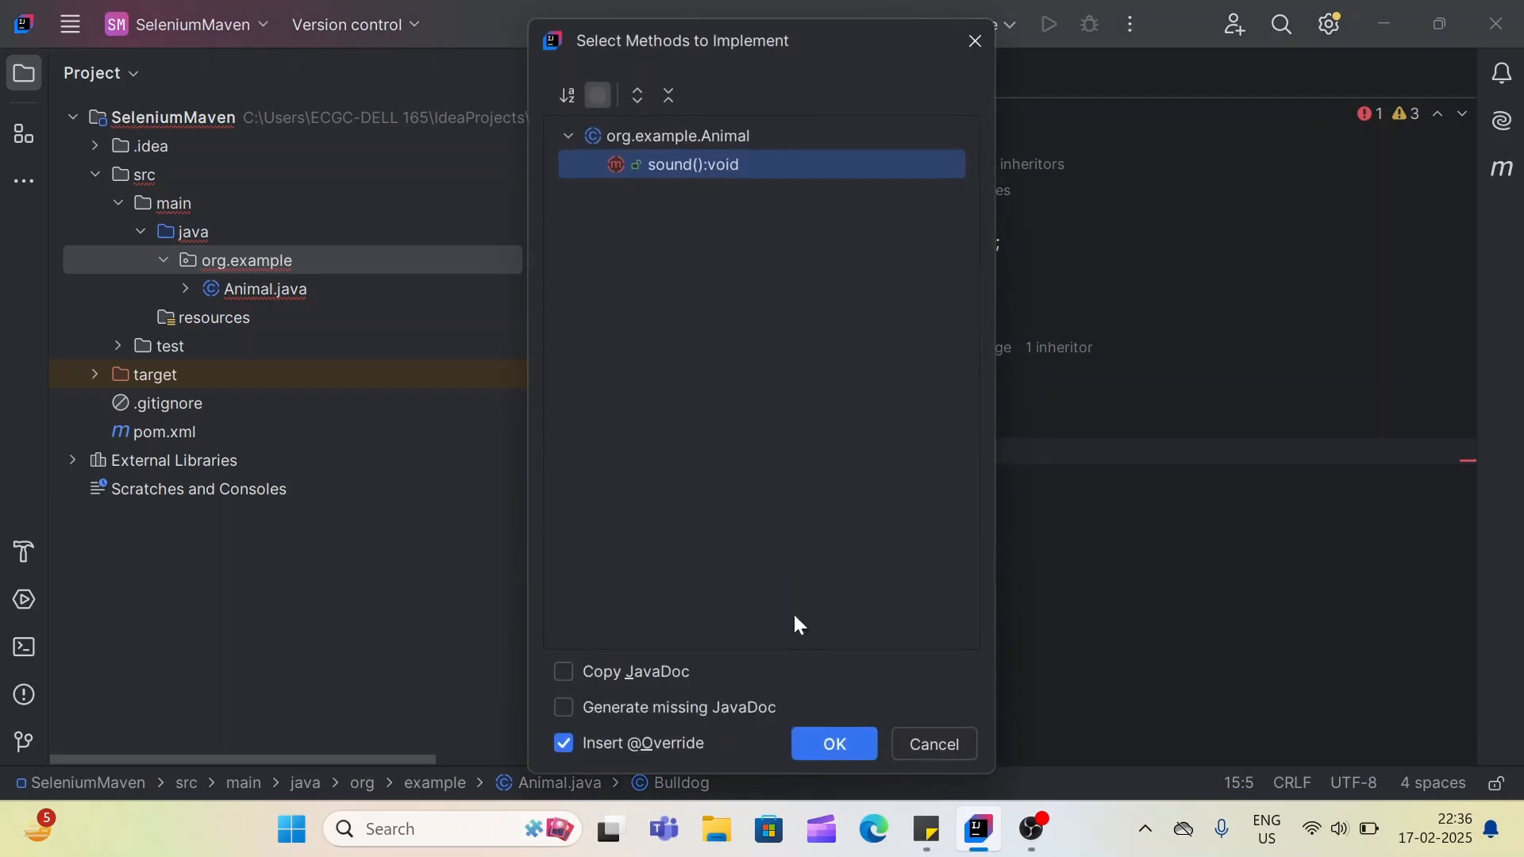
{"action": "left_click", "coordinate": [832, 744]}
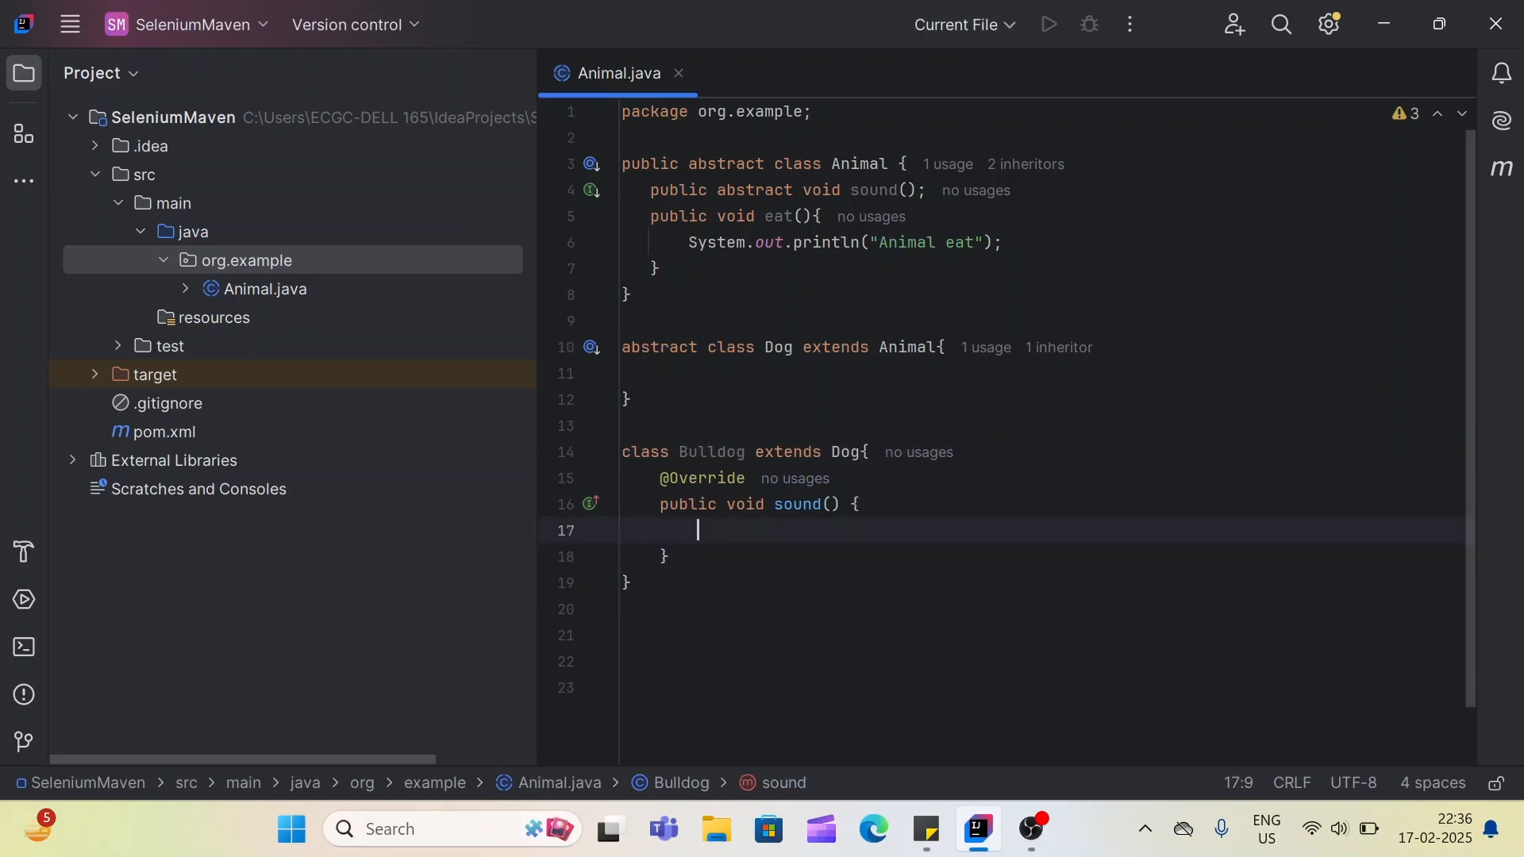
{"action": "type", "text": "System.out.println();"}
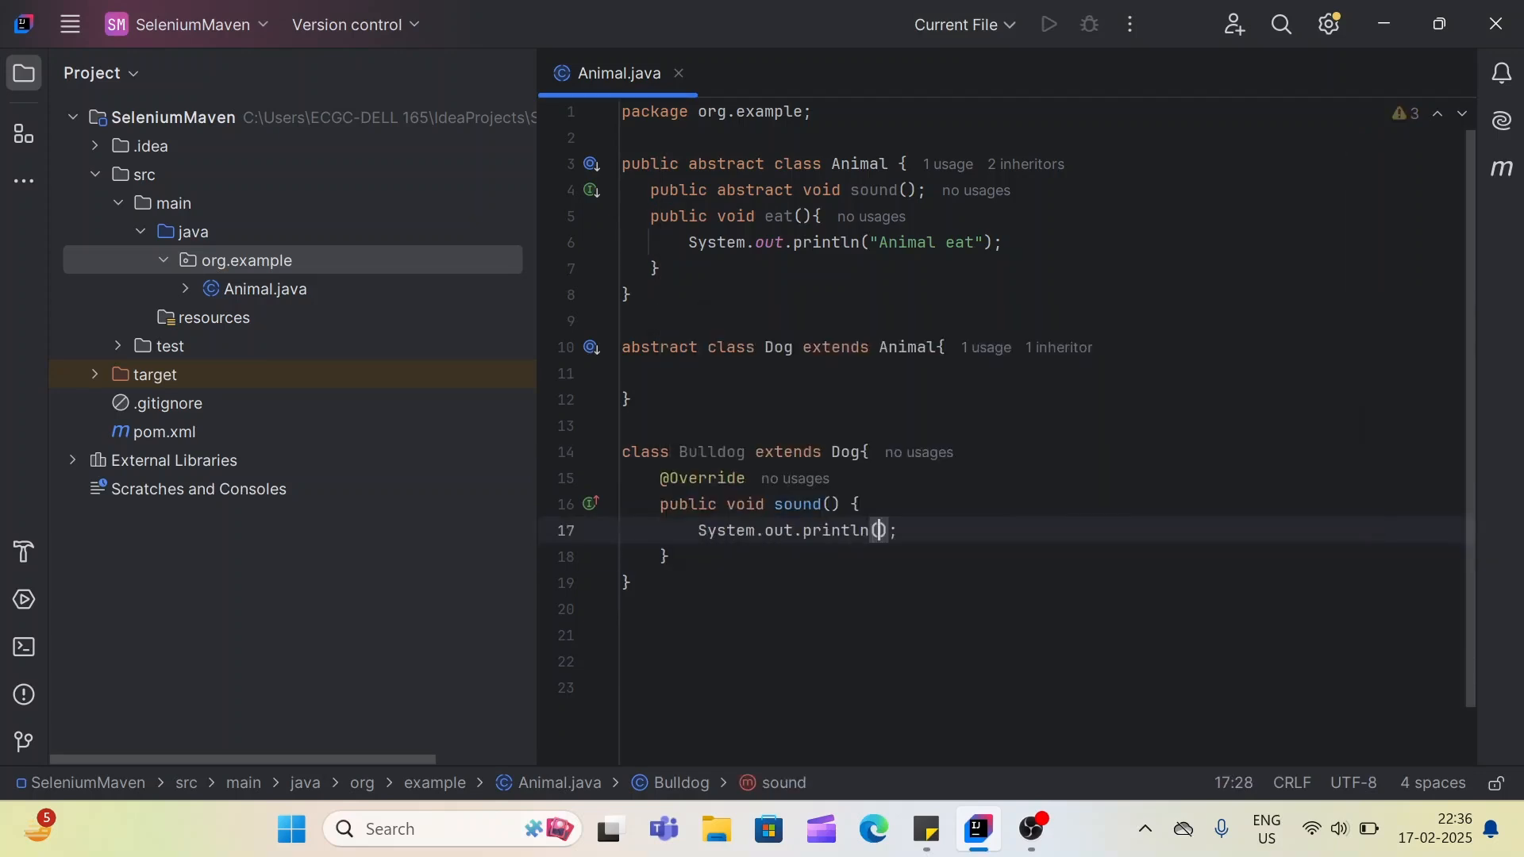
{"action": "type", "text": "\""}
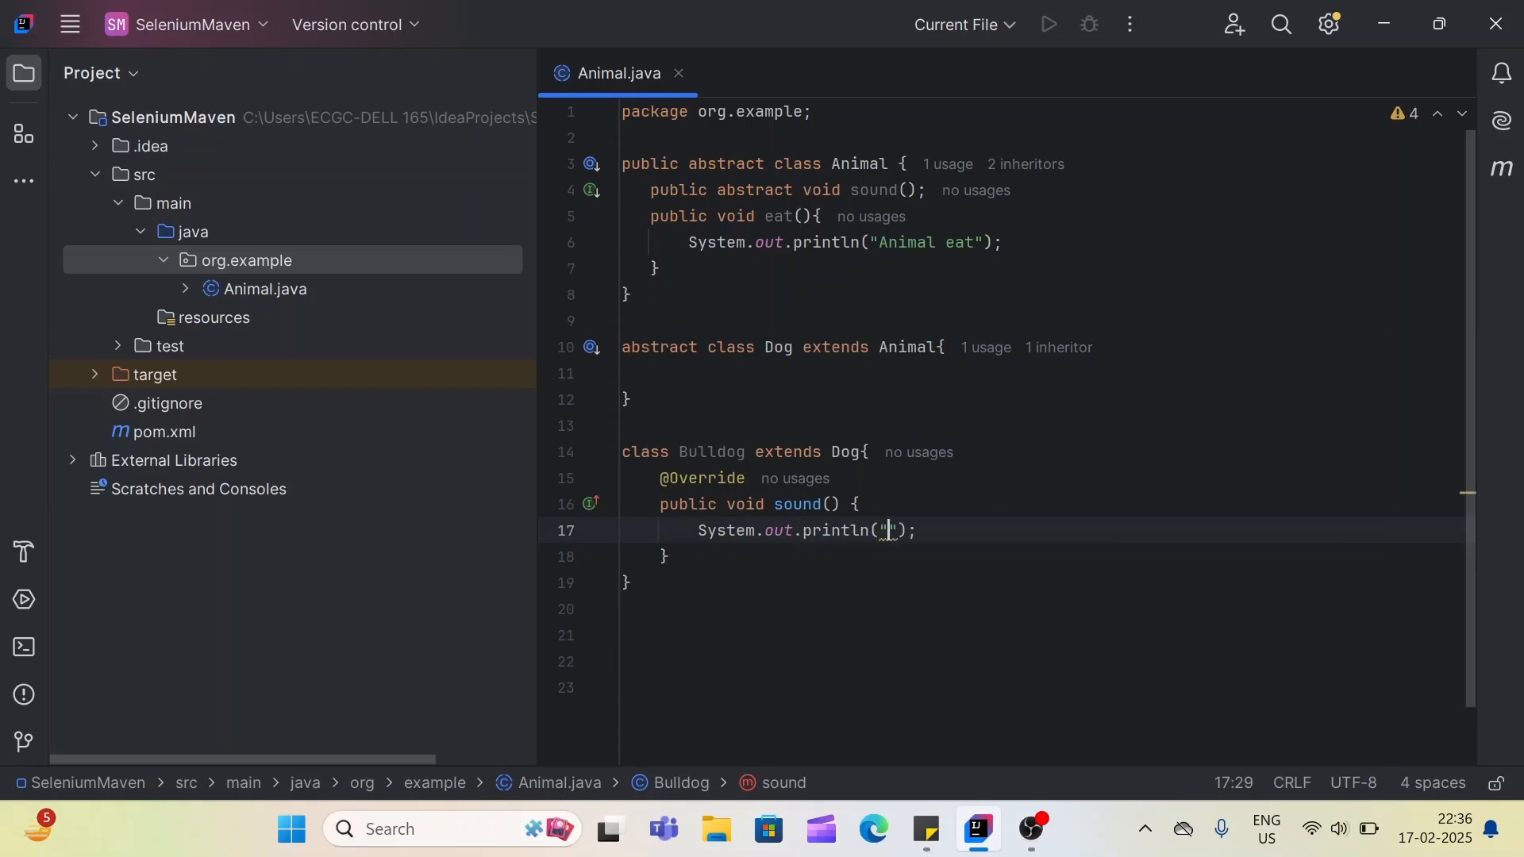
{"action": "type", "text": "Bark"}
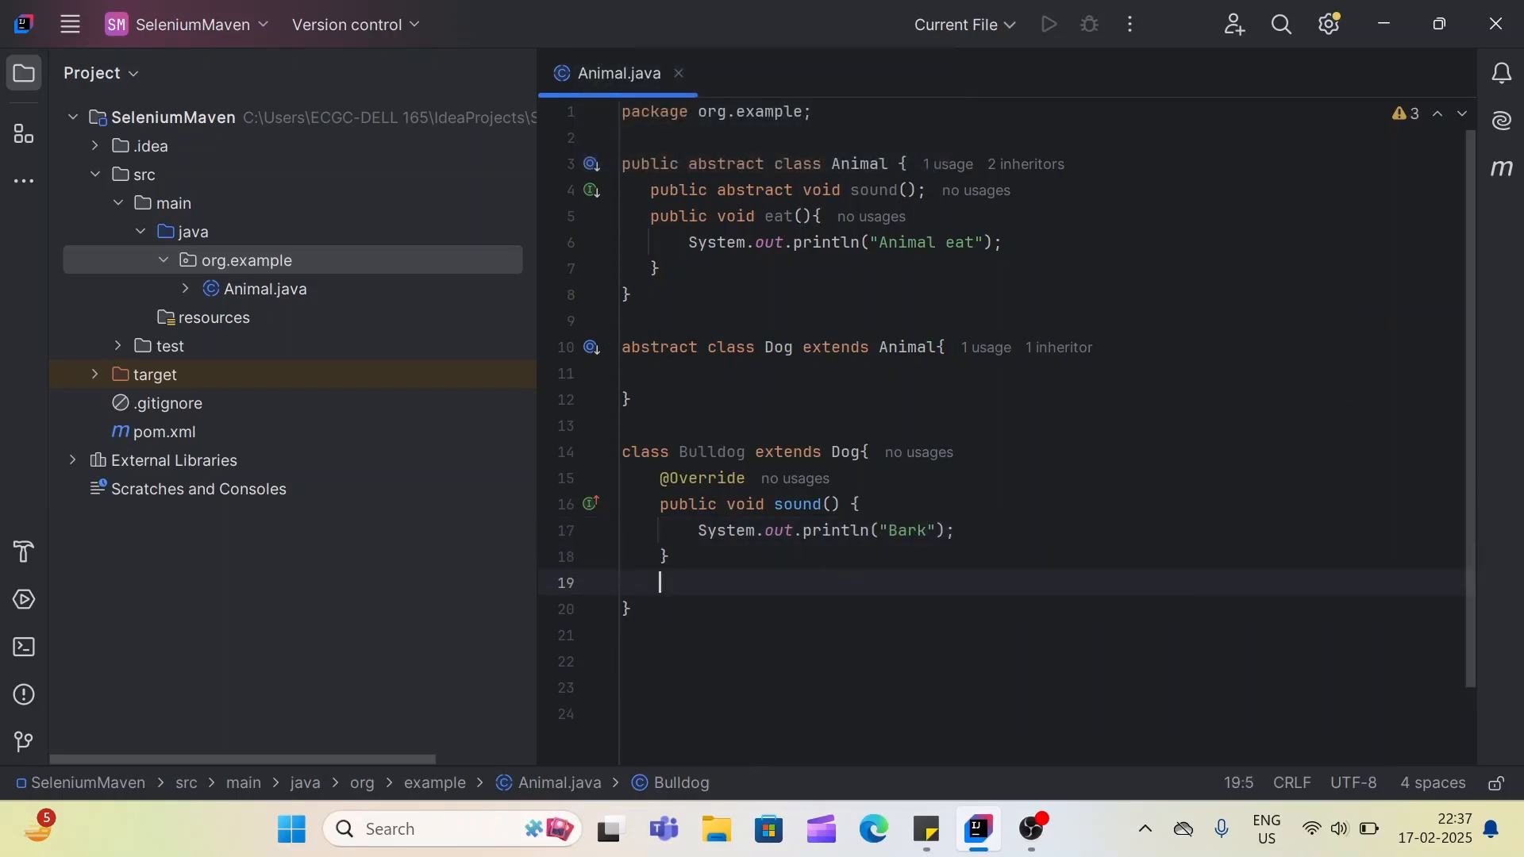
- Add a main method via psvm that creates Bulldog bulldog = new Bulldog()
{"action": "type", "text": "ps"}
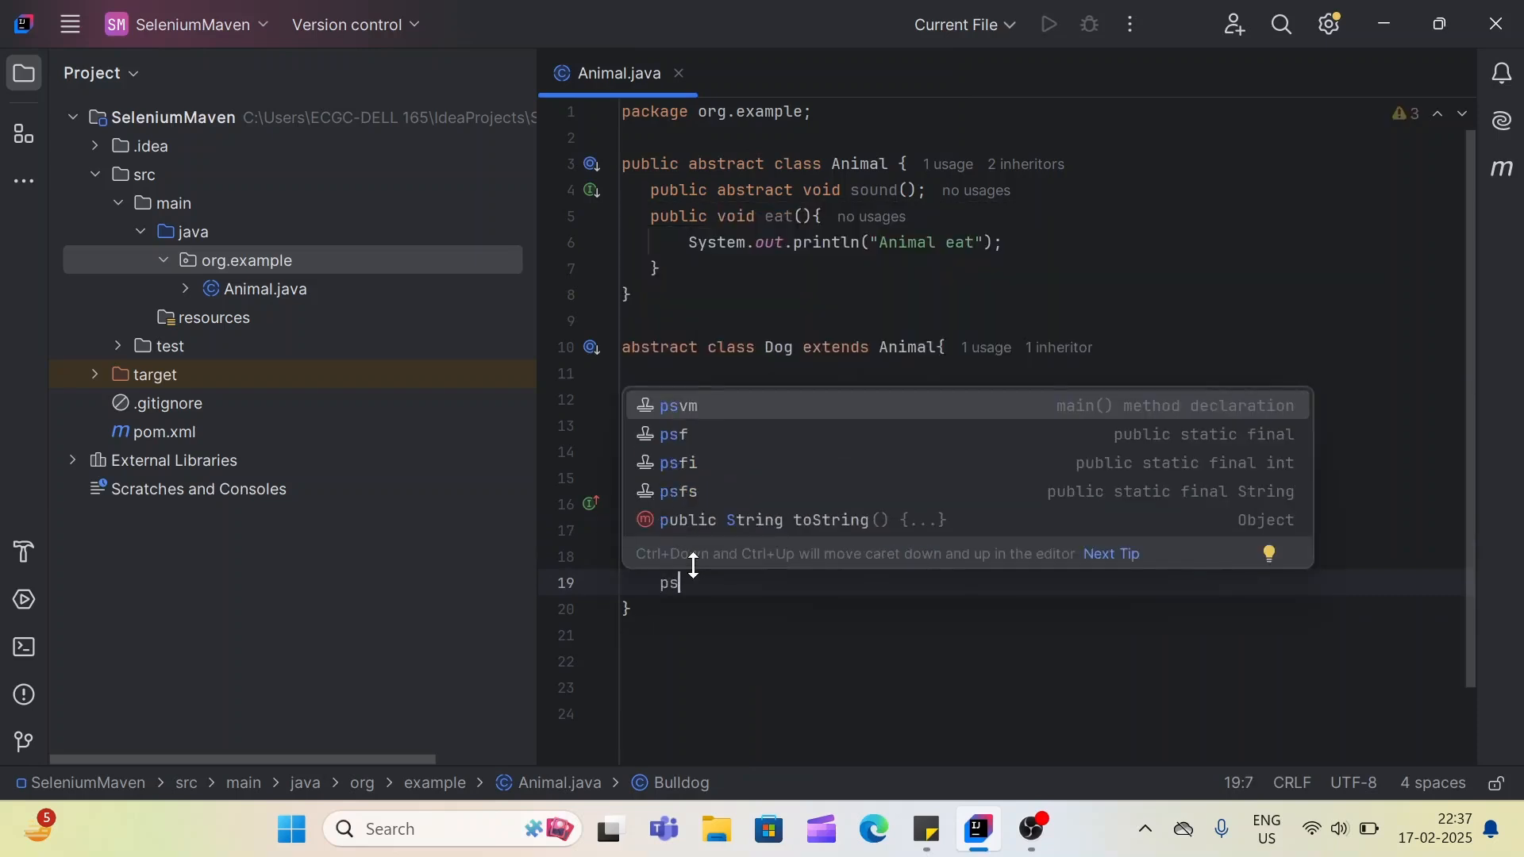
{"action": "key", "text": "Enter"}
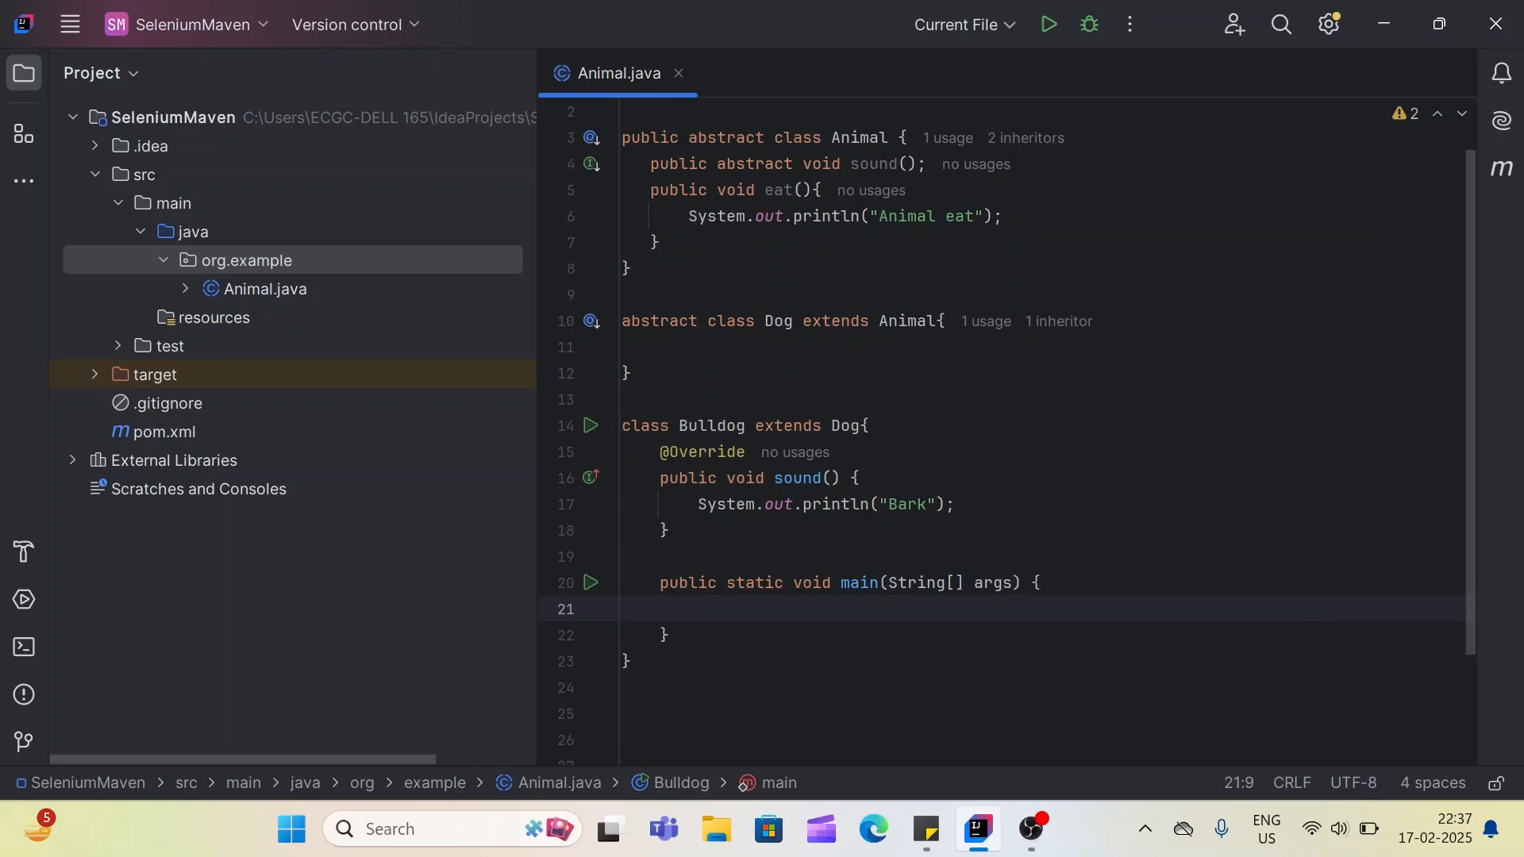
{"action": "type", "text": "Bulldog"}
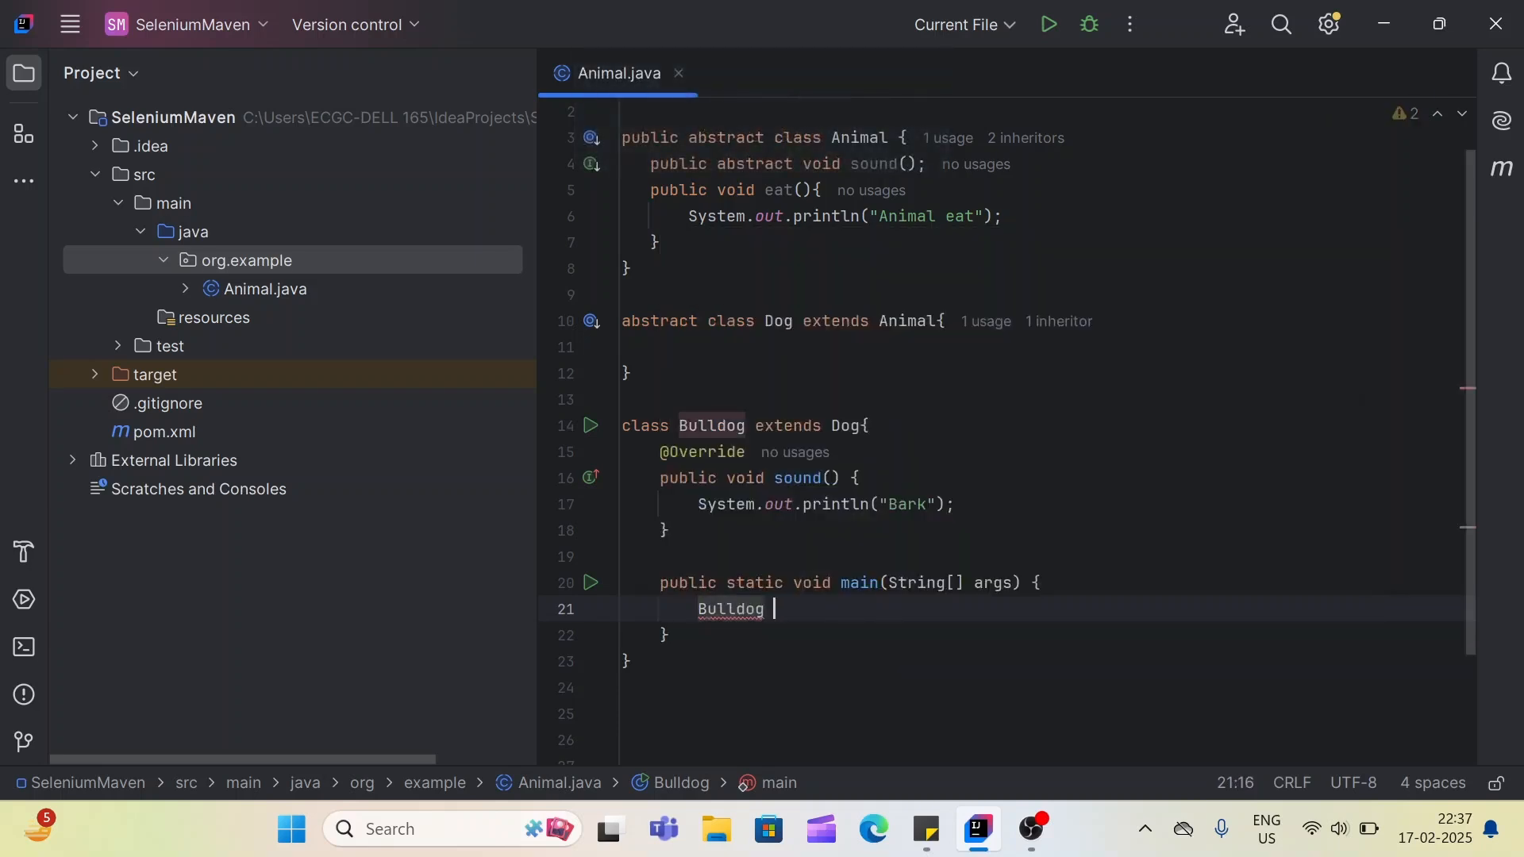
{"action": "type", "text": "bulldog  = new"}
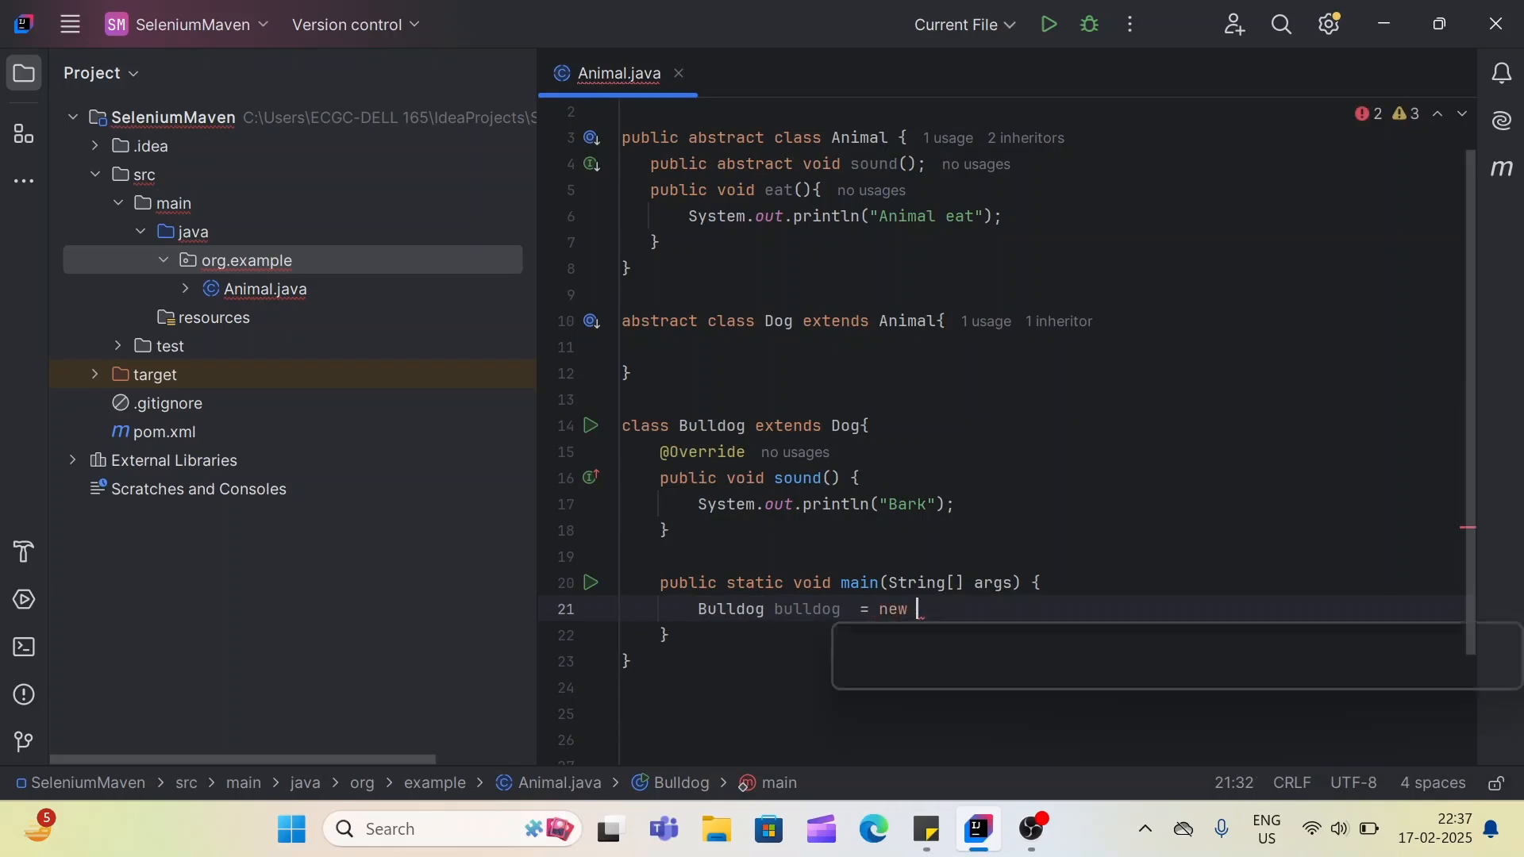
{"action": "type", "text": "Bulldog()"}
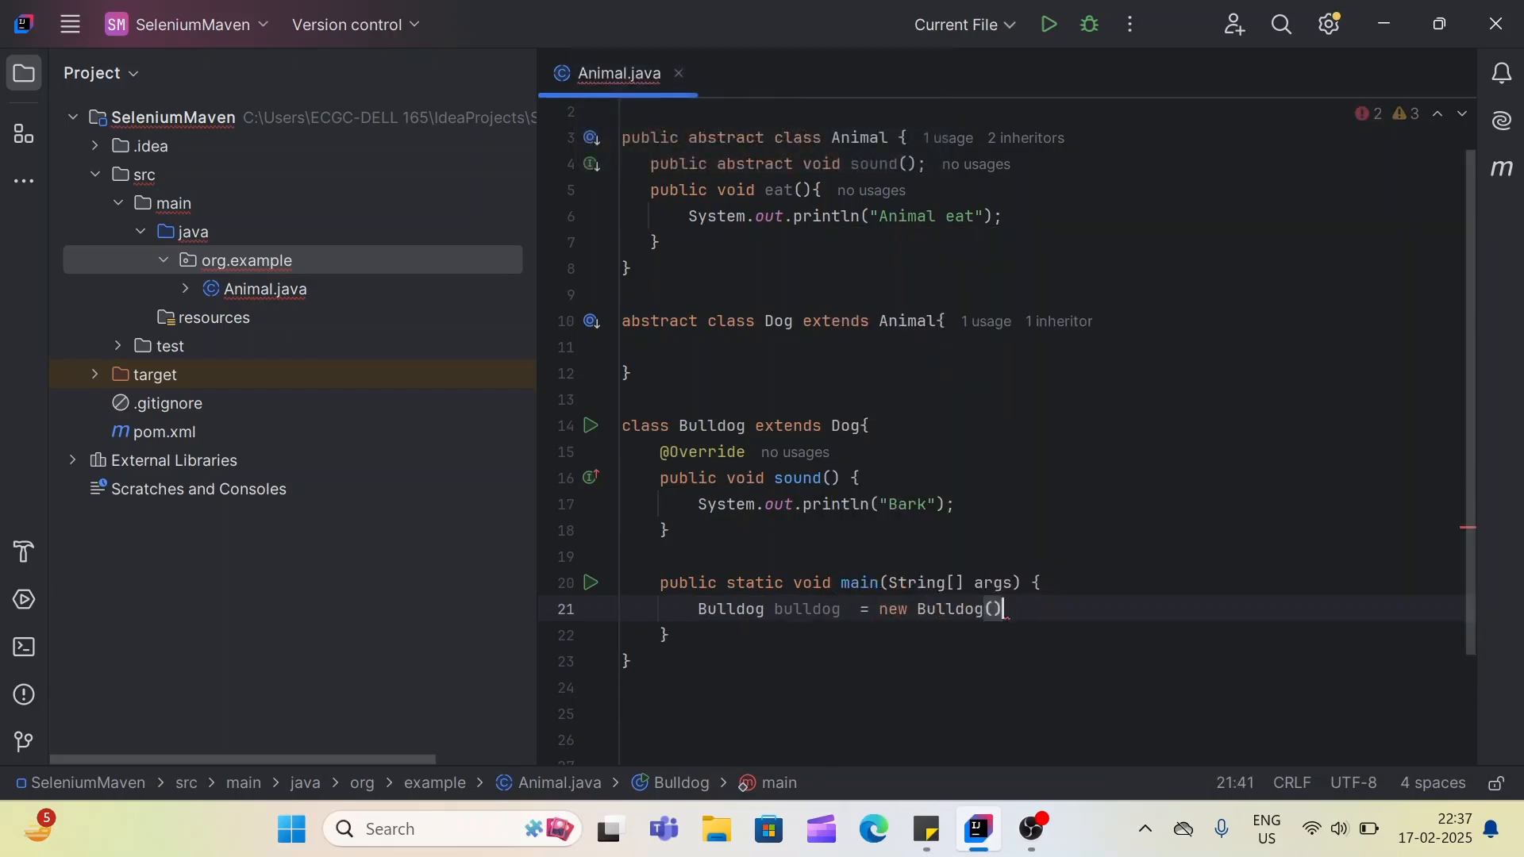
{"action": "key", "text": "Enter"}
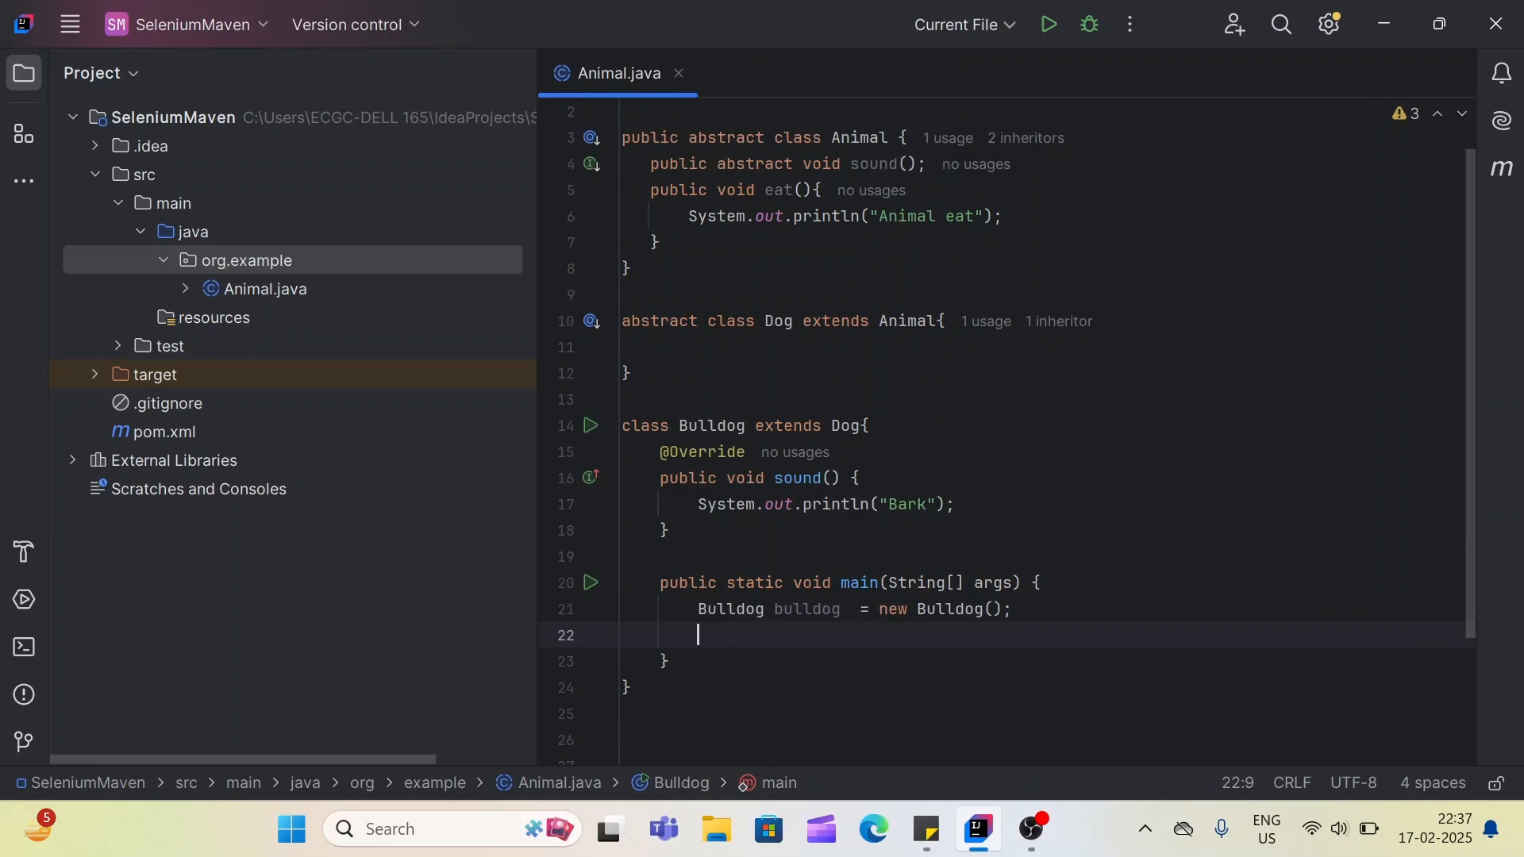
- Call bulldog.sound() and bulldog.eat() inside main
{"action": "type", "text": "bulldog."}
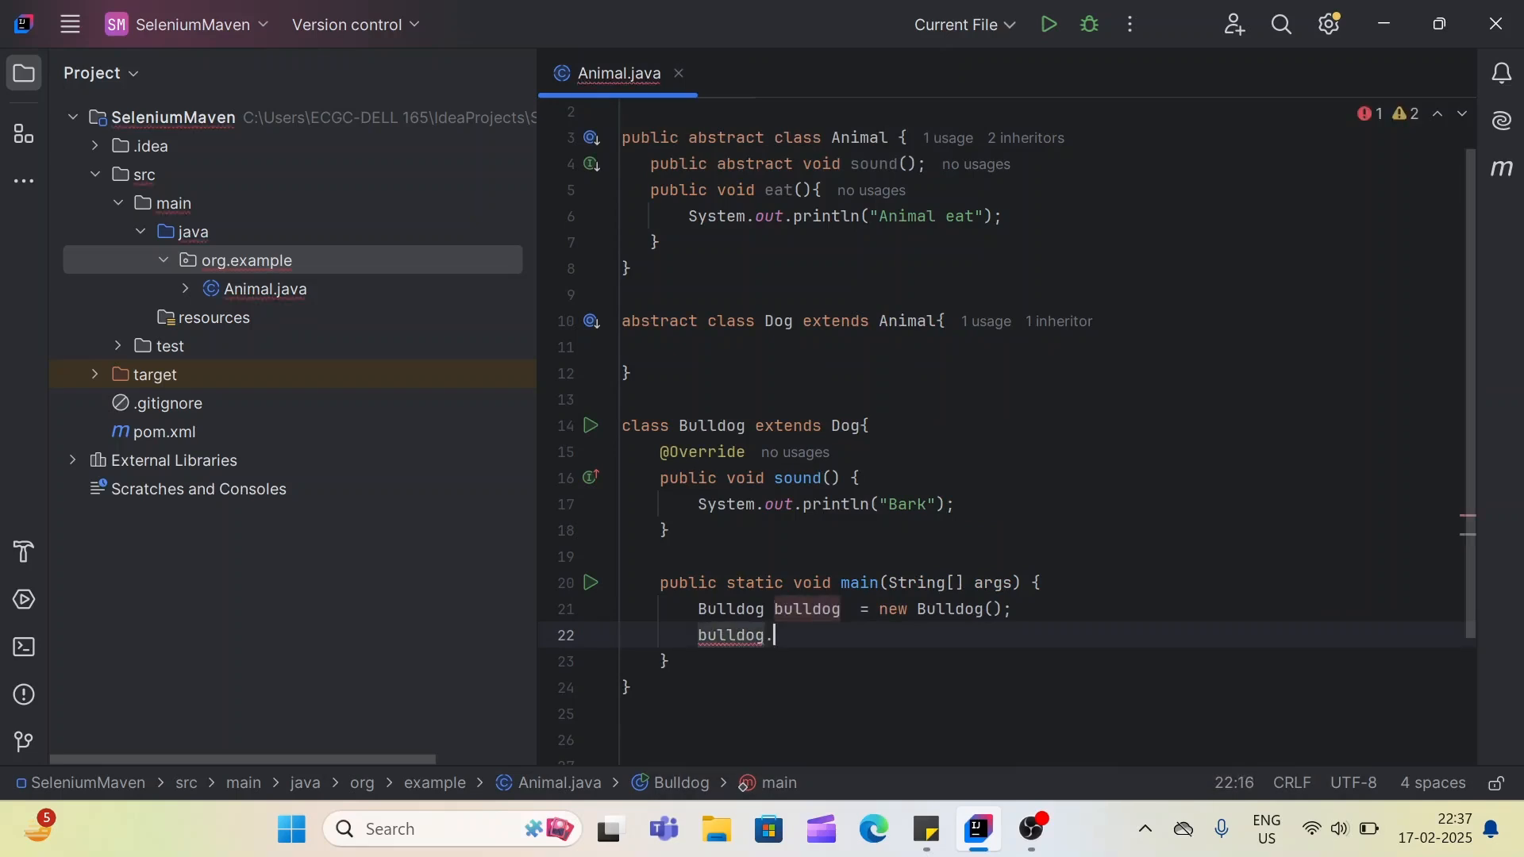
{"action": "type", "text": "sound();"}
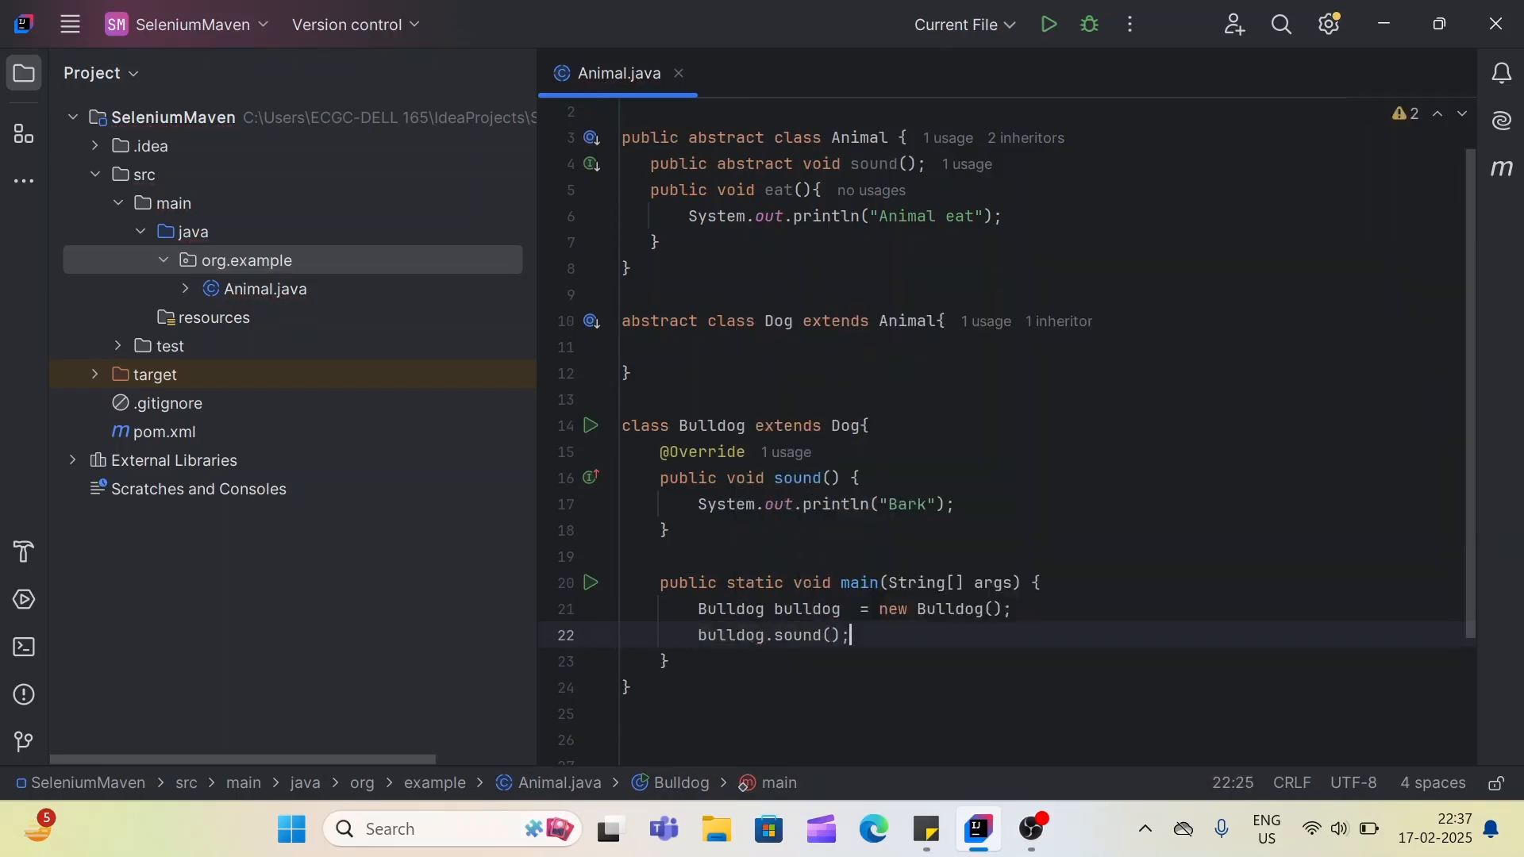
{"action": "type", "text": "bulldog"}
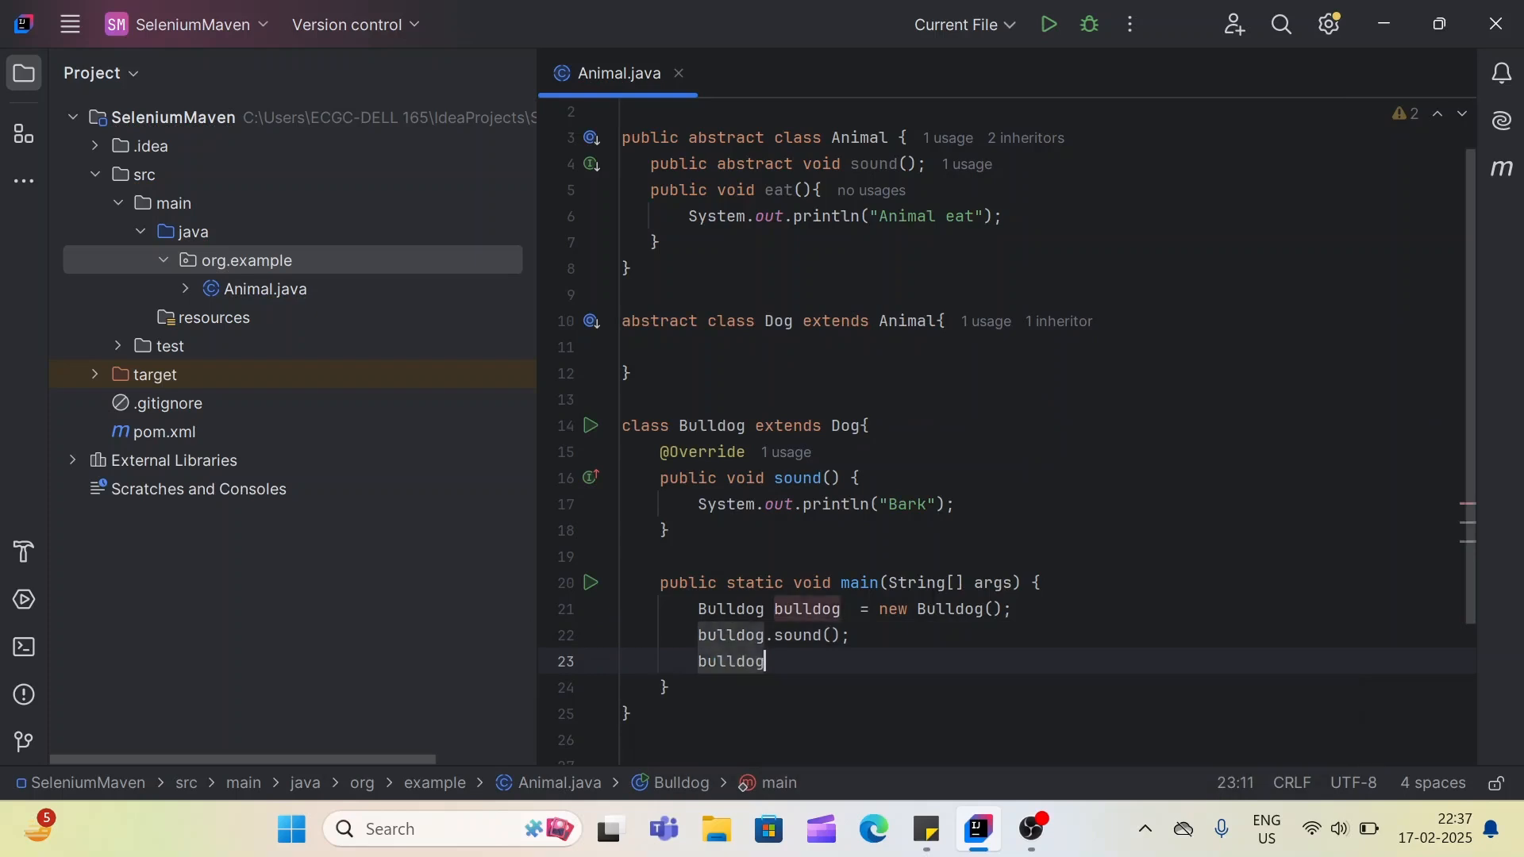
{"action": "type", "text": ".eat();"}
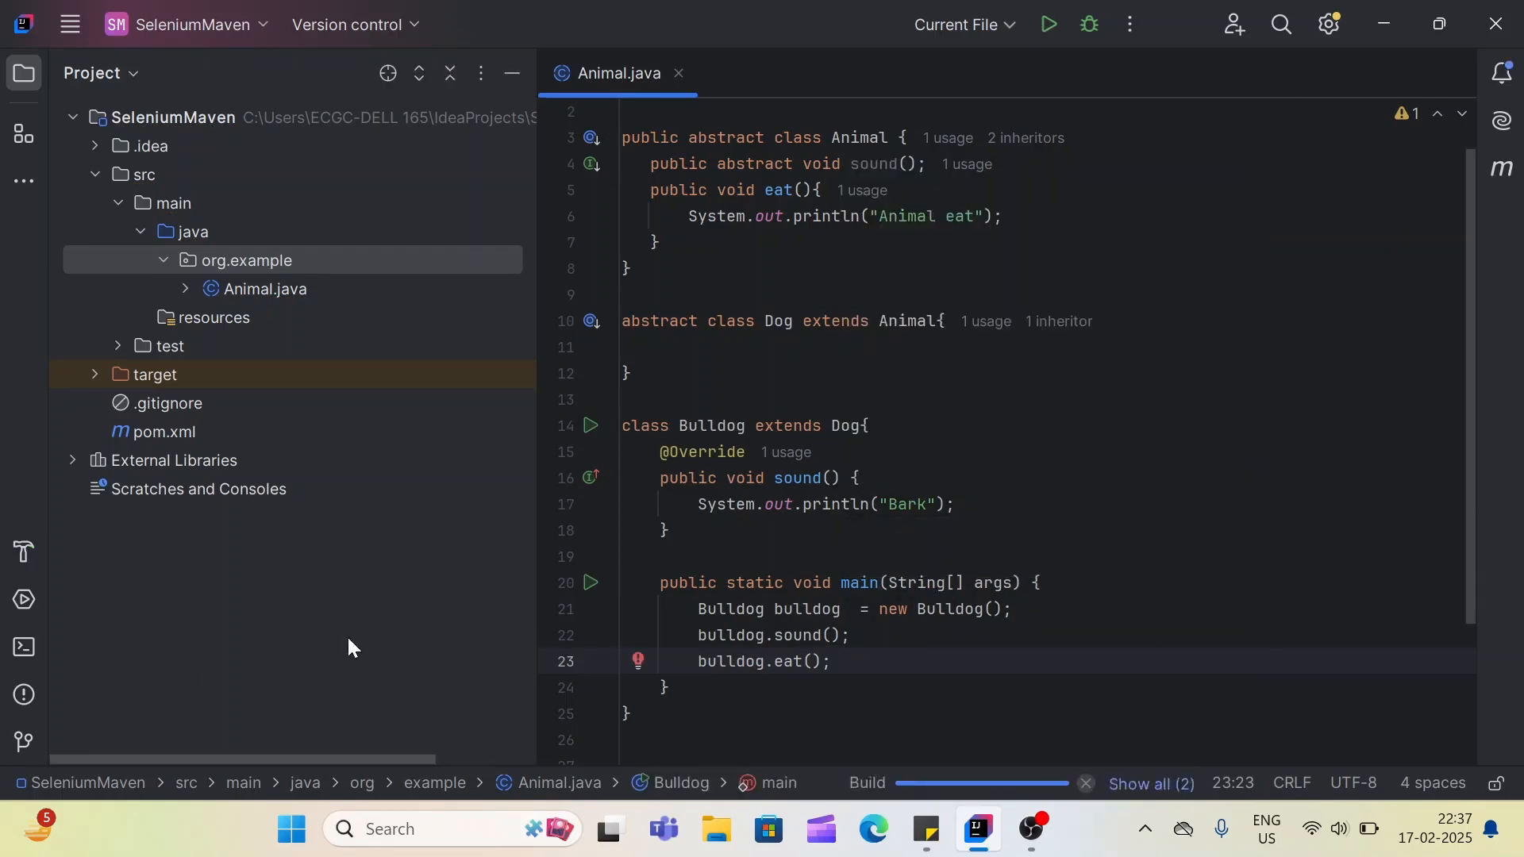
{"action": "left_click", "coordinate": [1048, 23]}
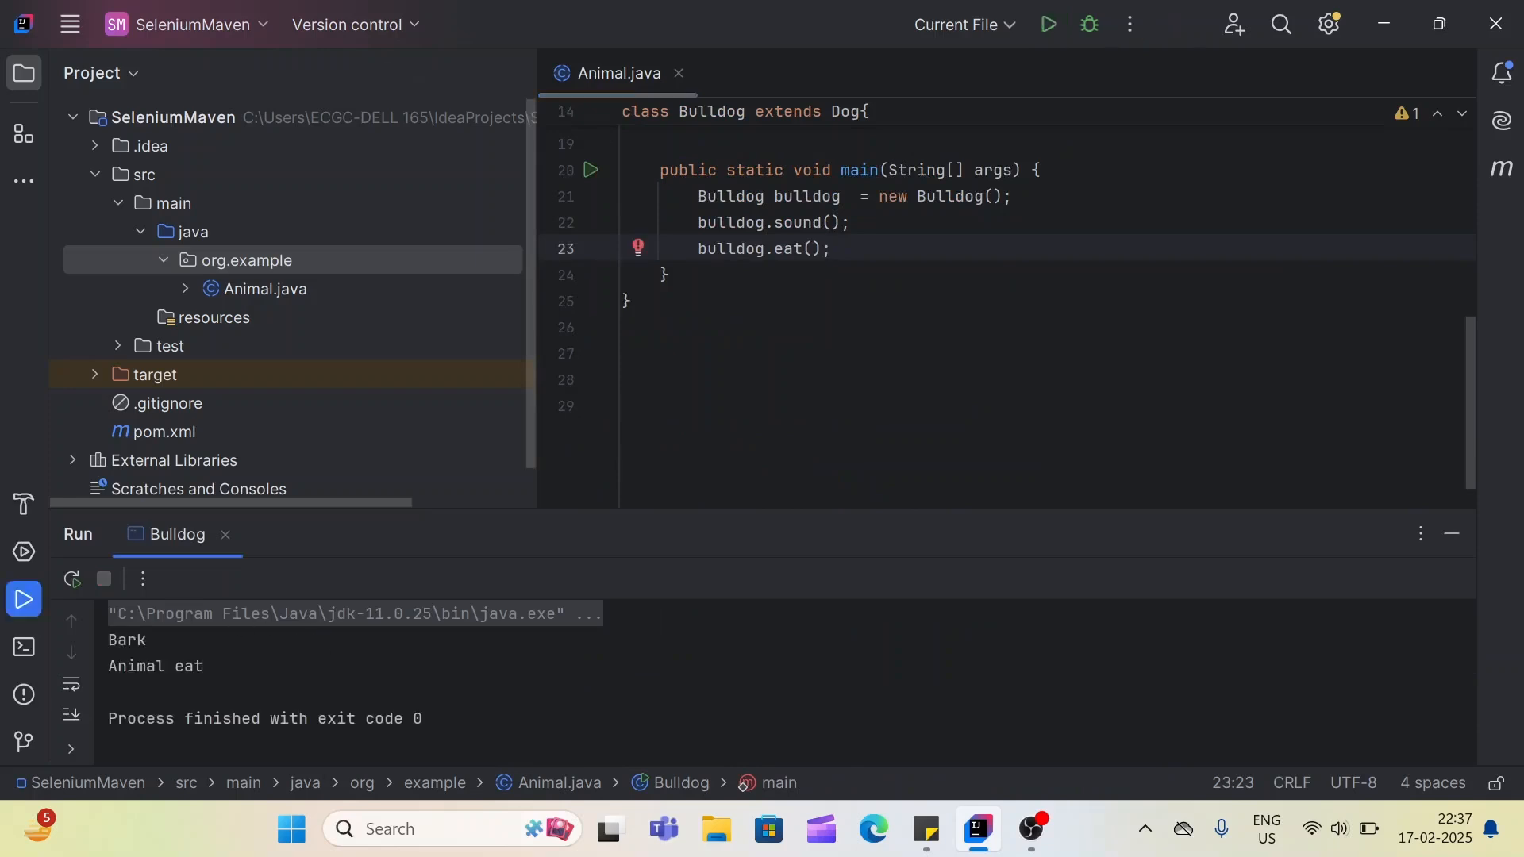
{"action": "double_click", "coordinate": [127, 640]}
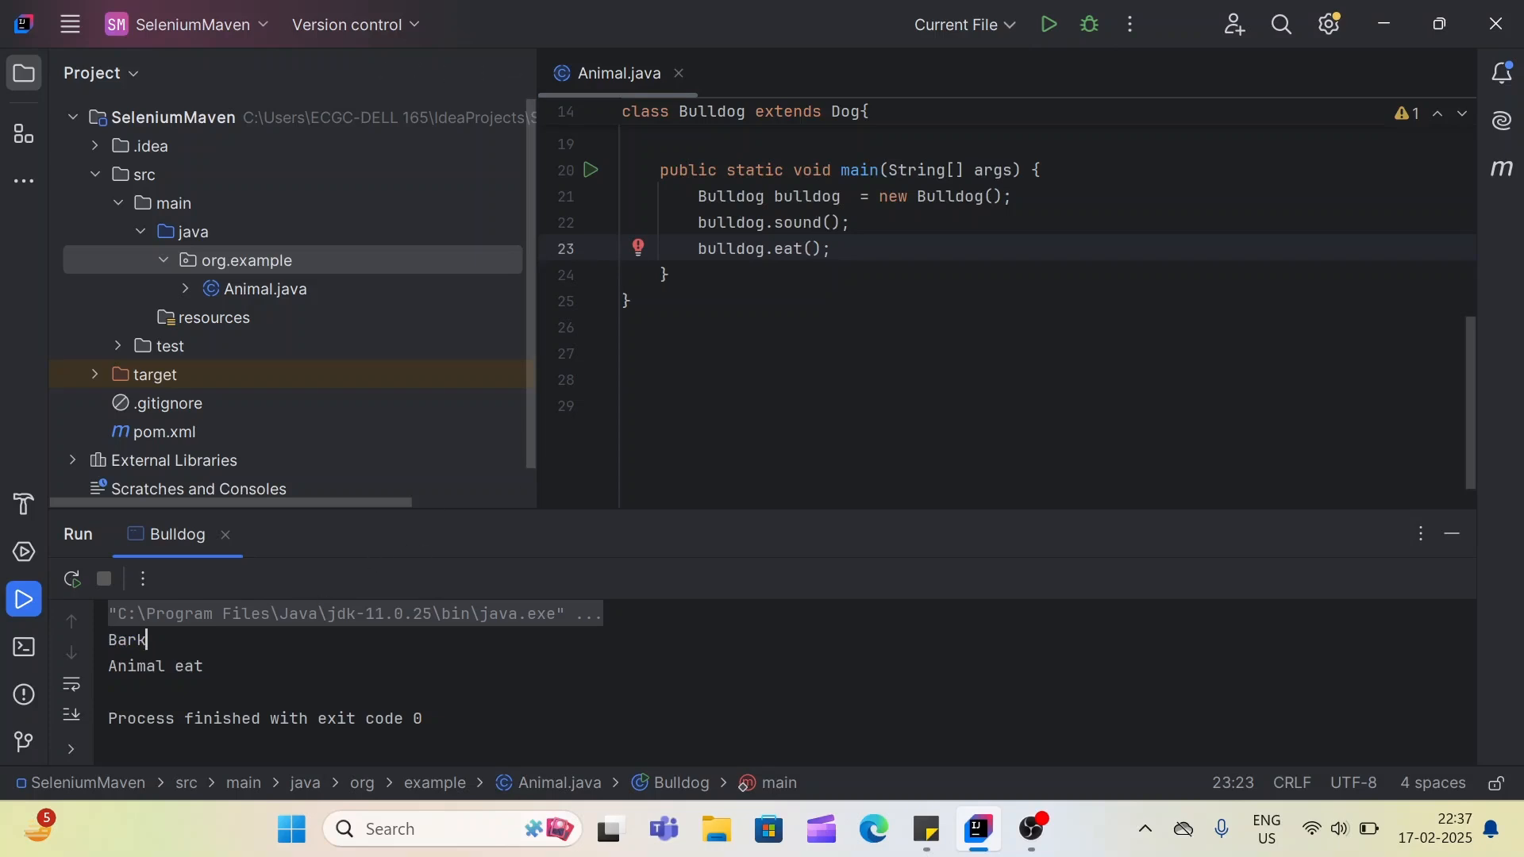
{"action": "double_click", "coordinate": [156, 666]}
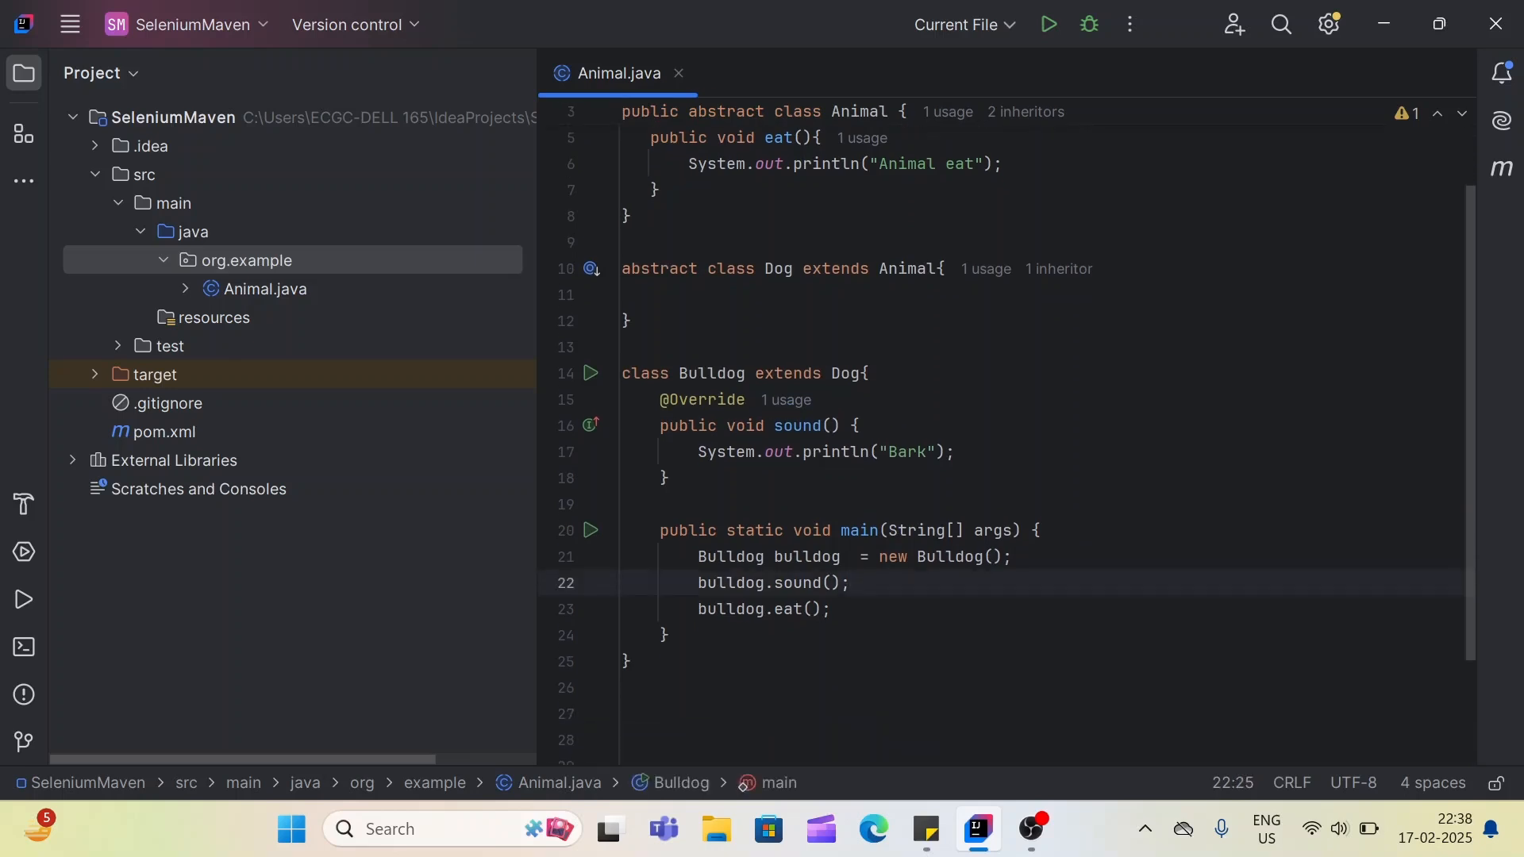
{"action": "left_click", "coordinate": [665, 399]}
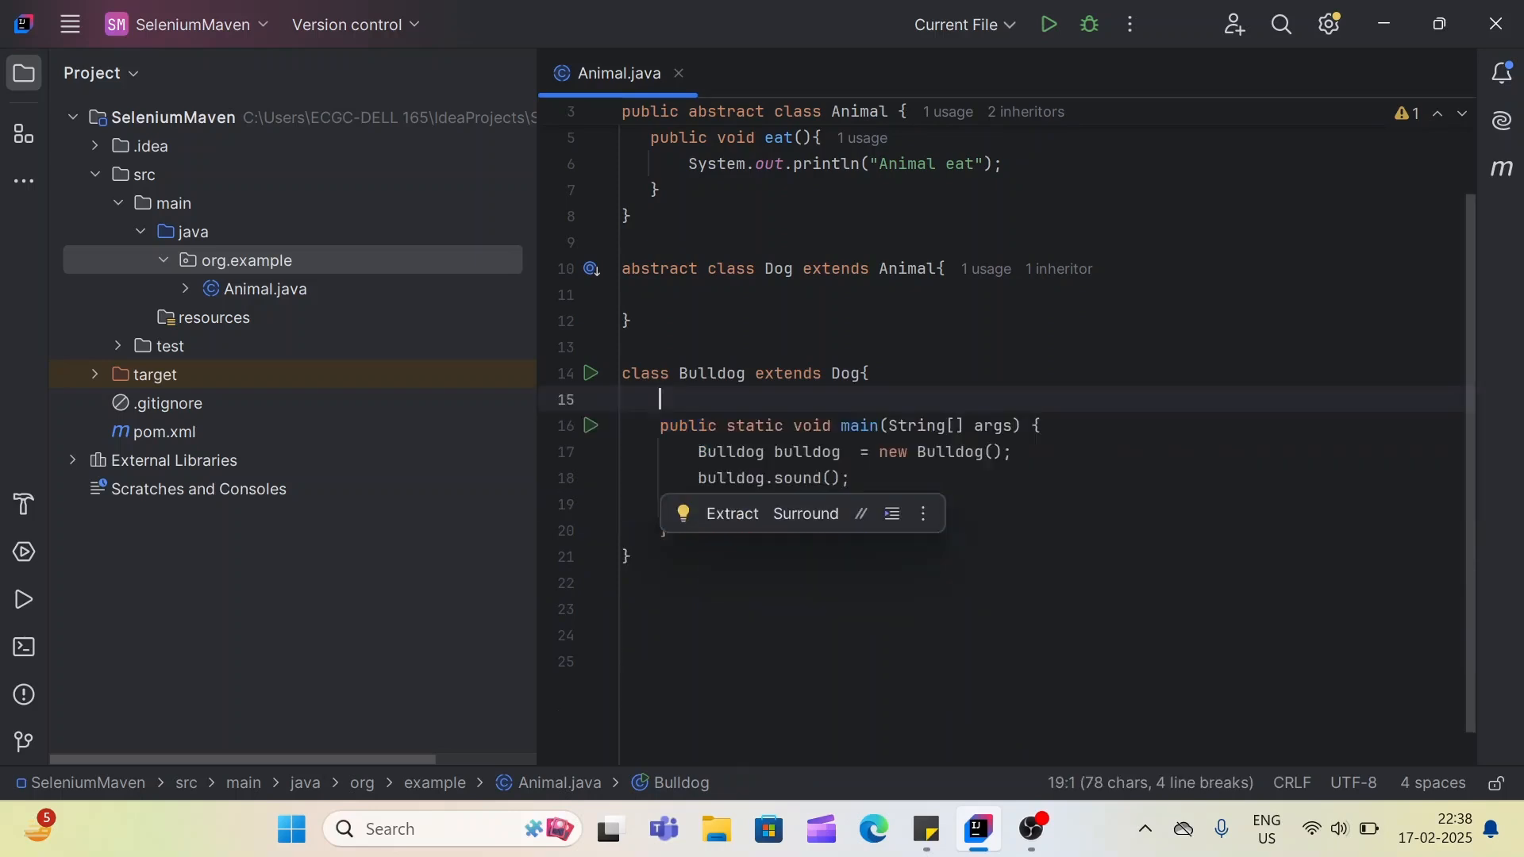
{"action": "type", "text": "bulldog.eat();"}
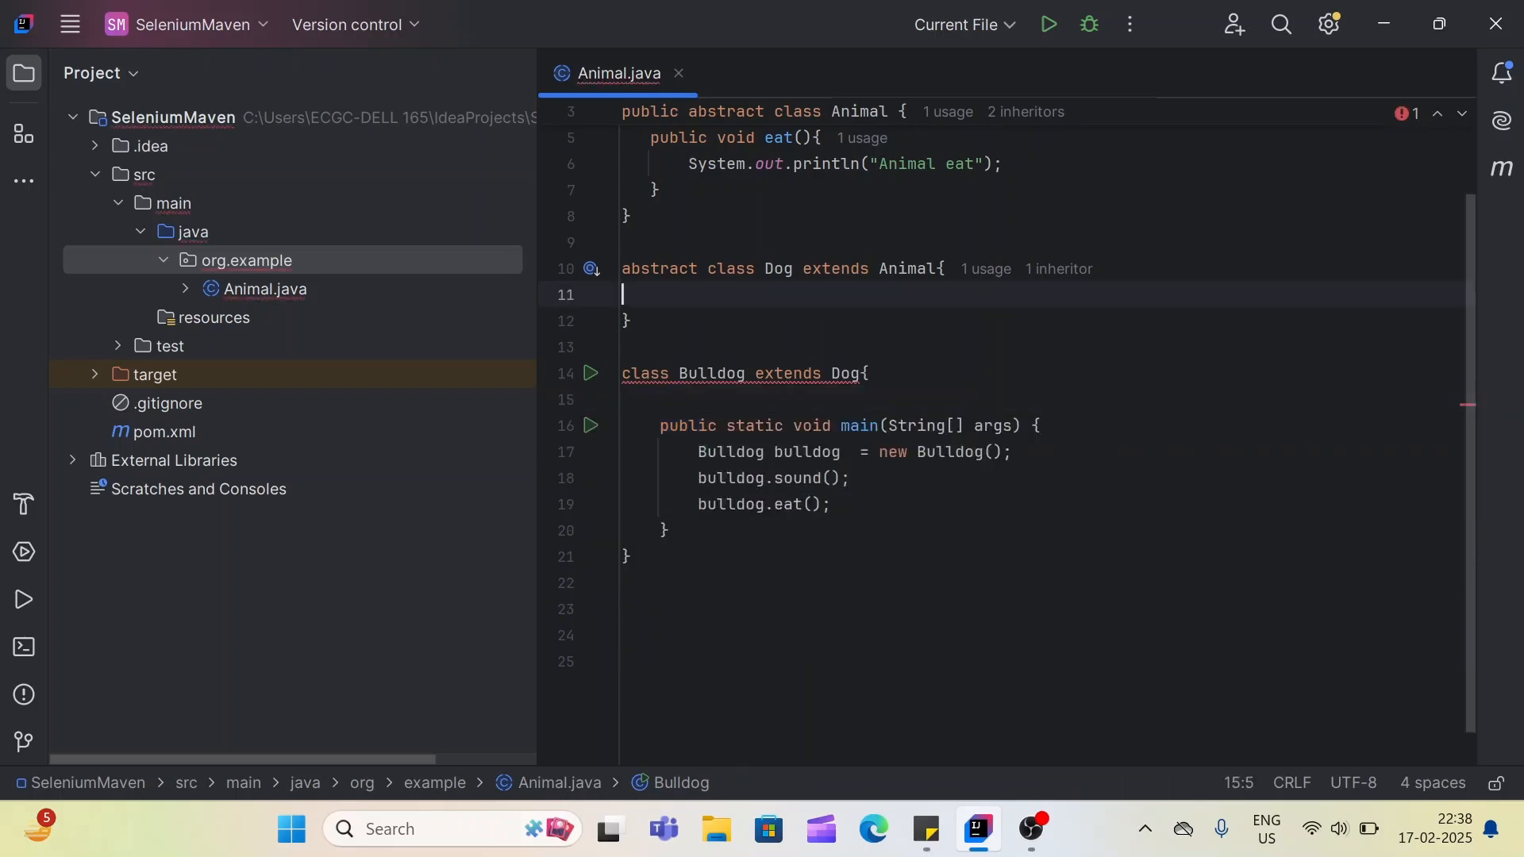
{"action": "type", "text": "@Override"}
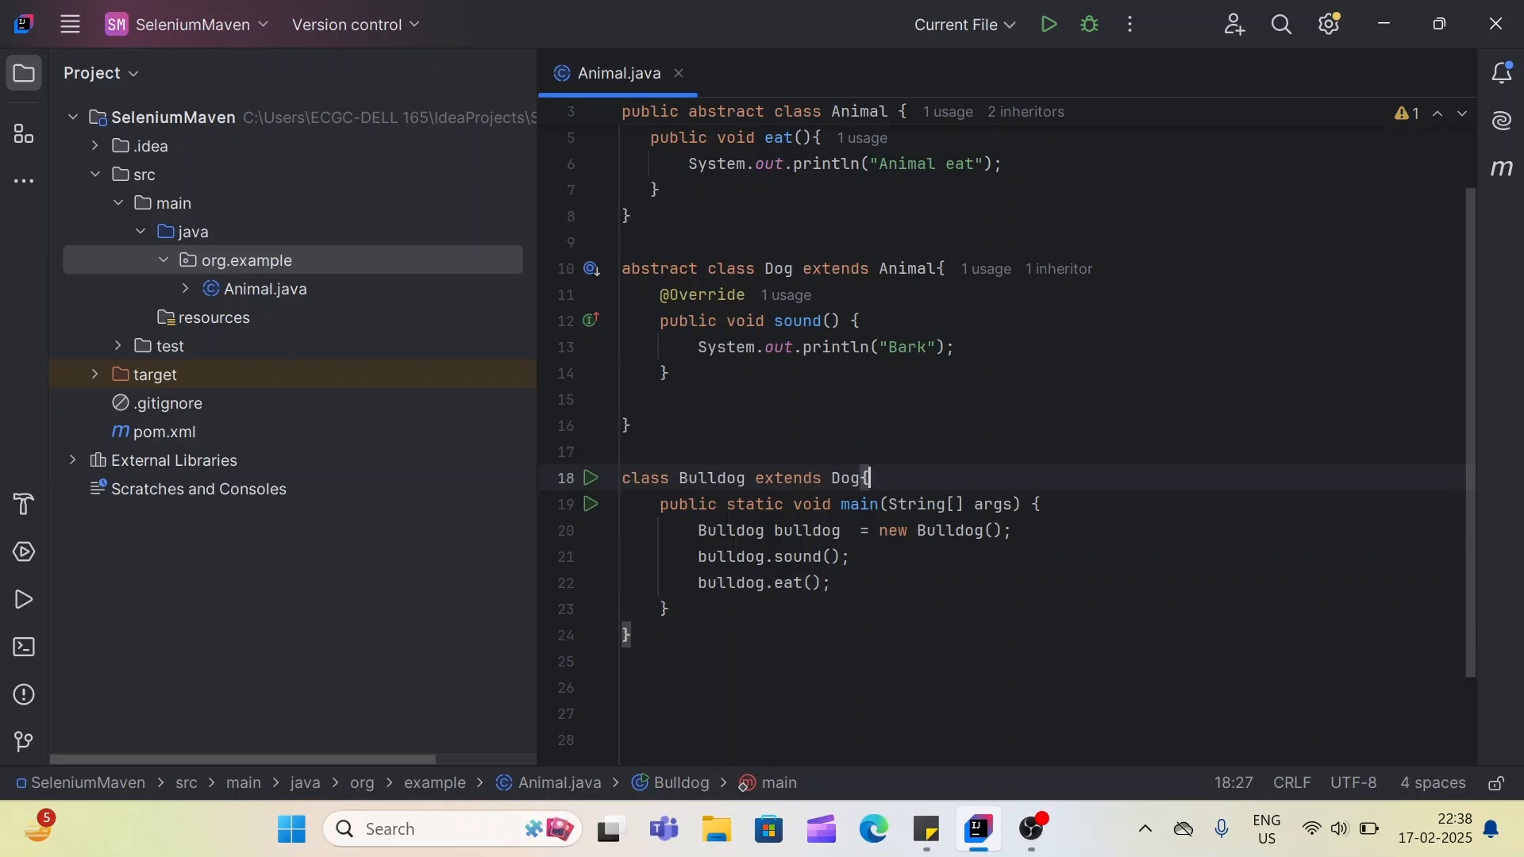
{"action": "left_click", "coordinate": [865, 477]}
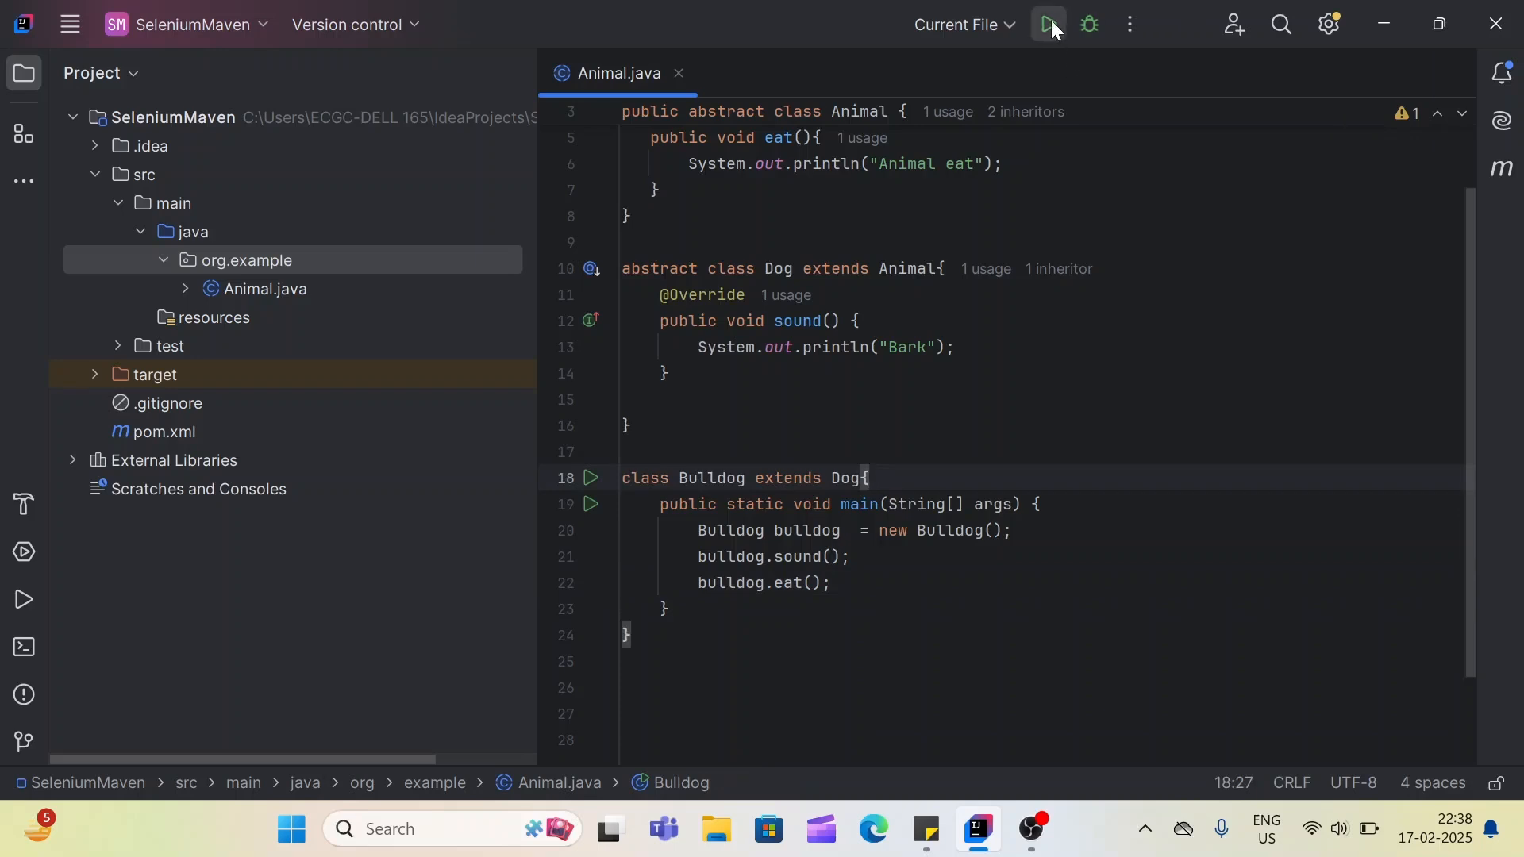
- Run Bulldog and check the output shows Bark and Animal eat
{"action": "left_click", "coordinate": [1048, 23]}
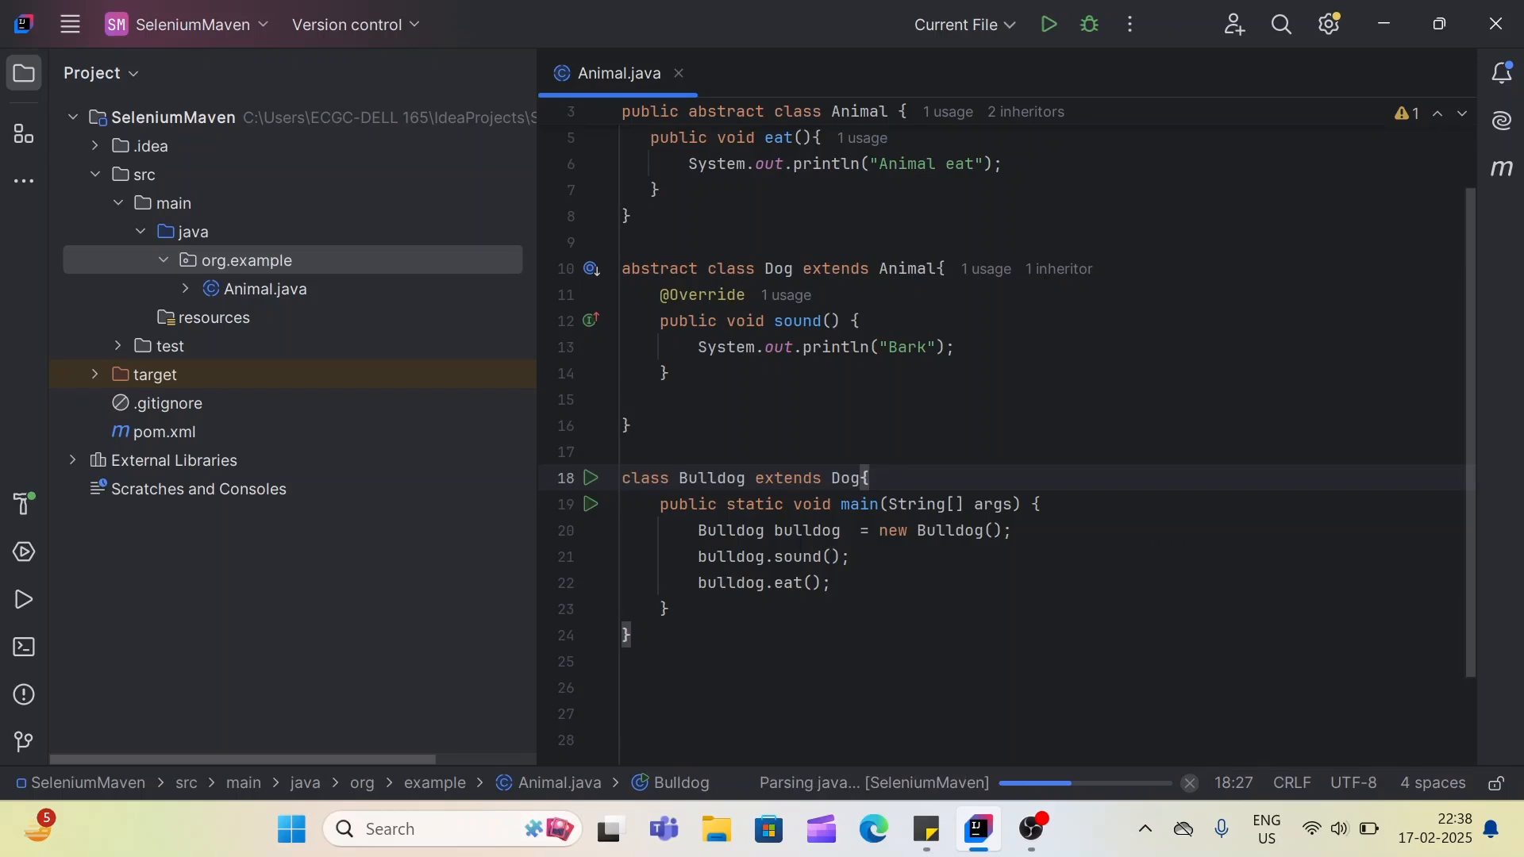
{"action": "left_click", "coordinate": [1047, 25]}
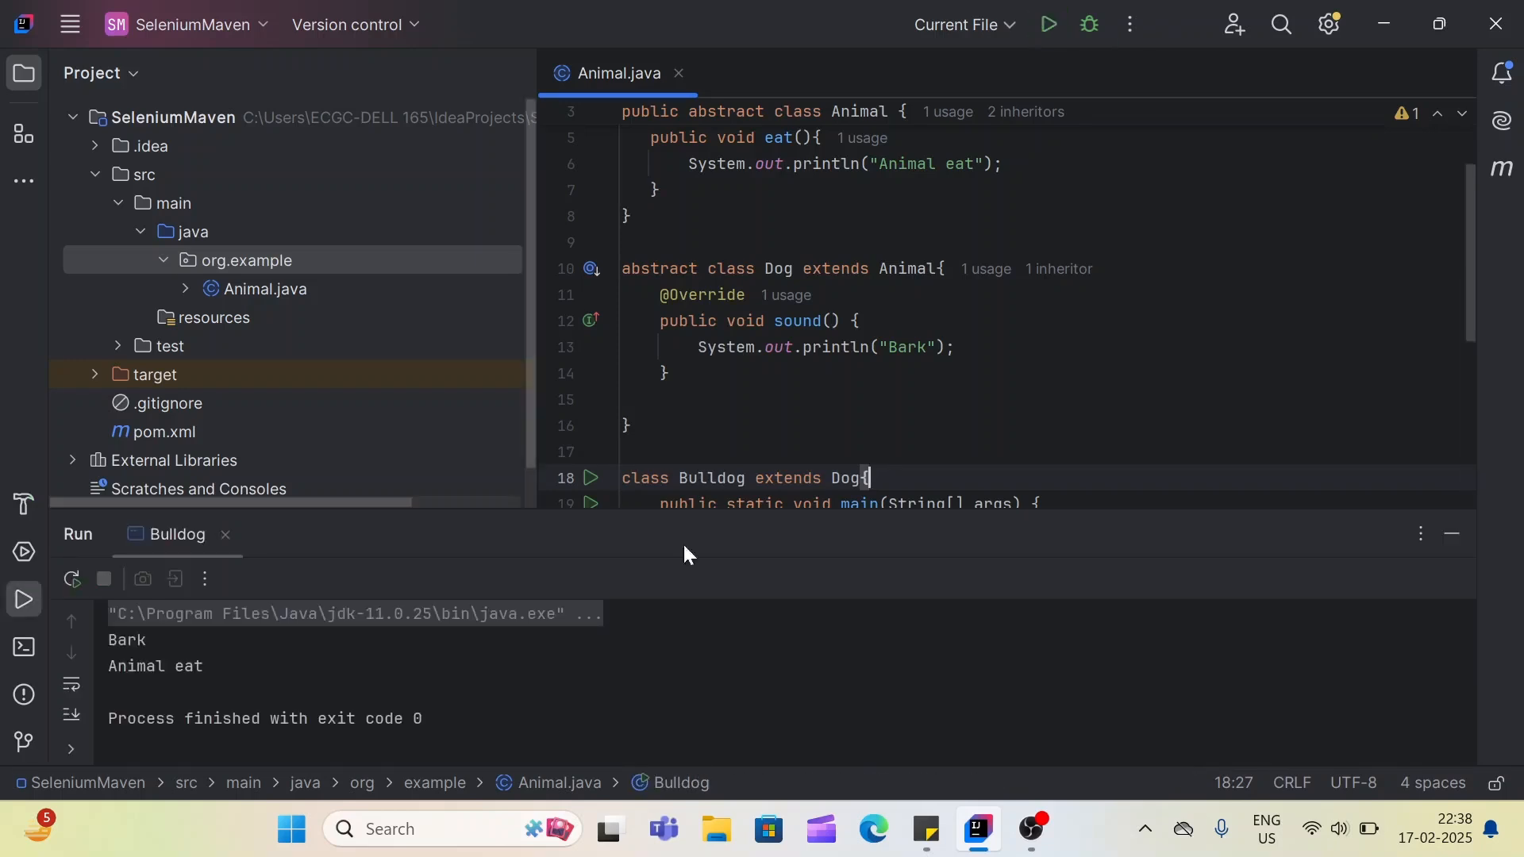